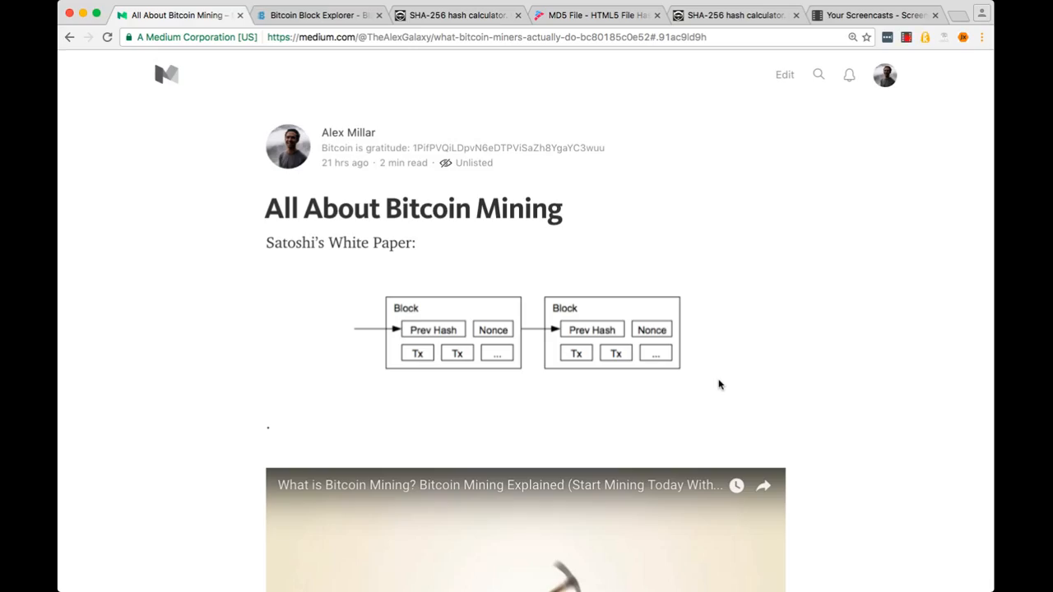
{"action": "mouse_move", "coordinate": [564, 377]}
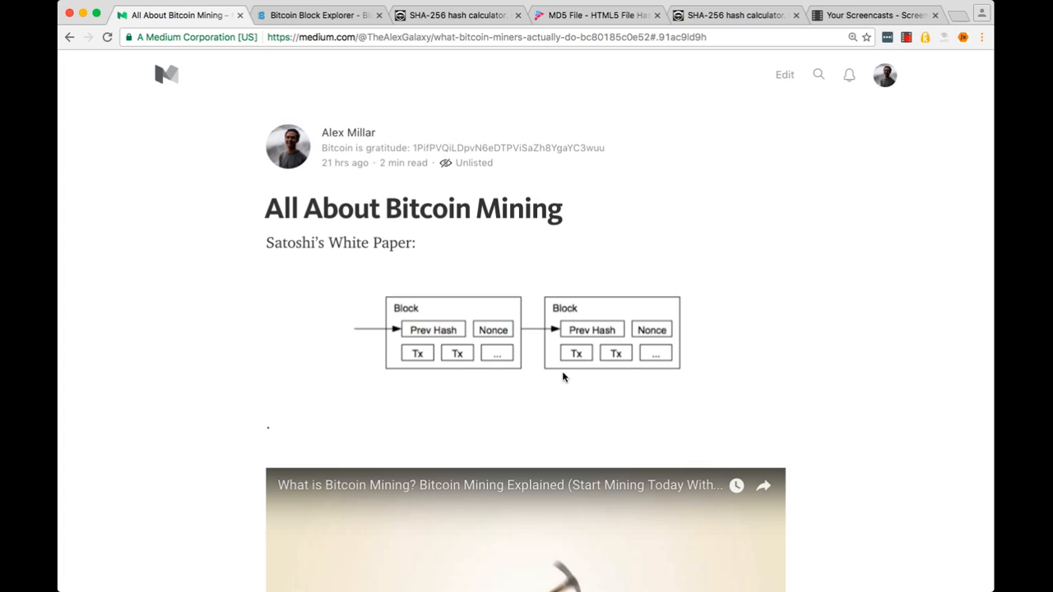
{"action": "mouse_move", "coordinate": [526, 394]}
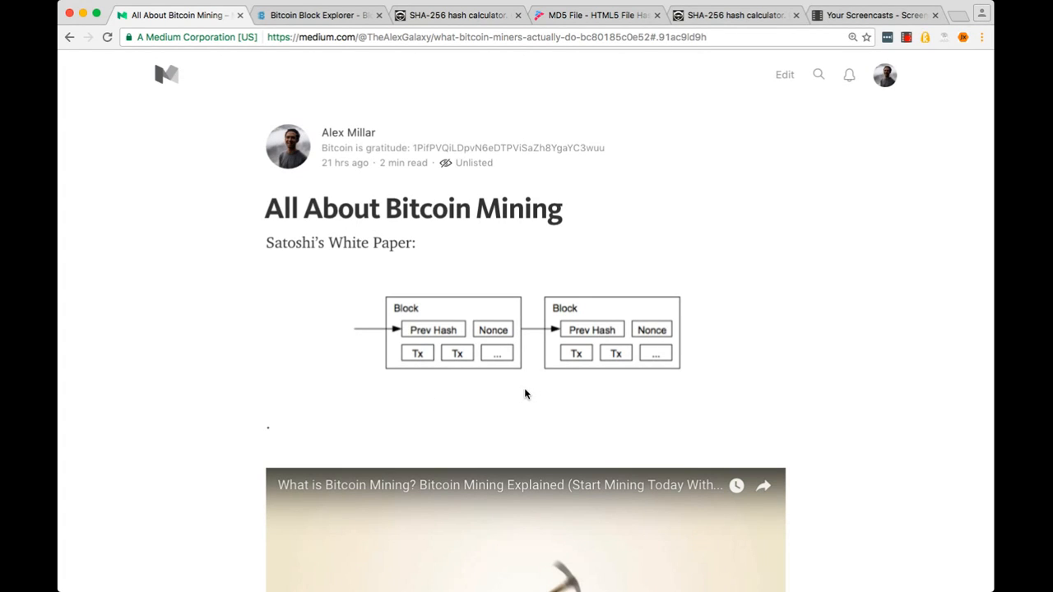
{"action": "mouse_move", "coordinate": [413, 381]}
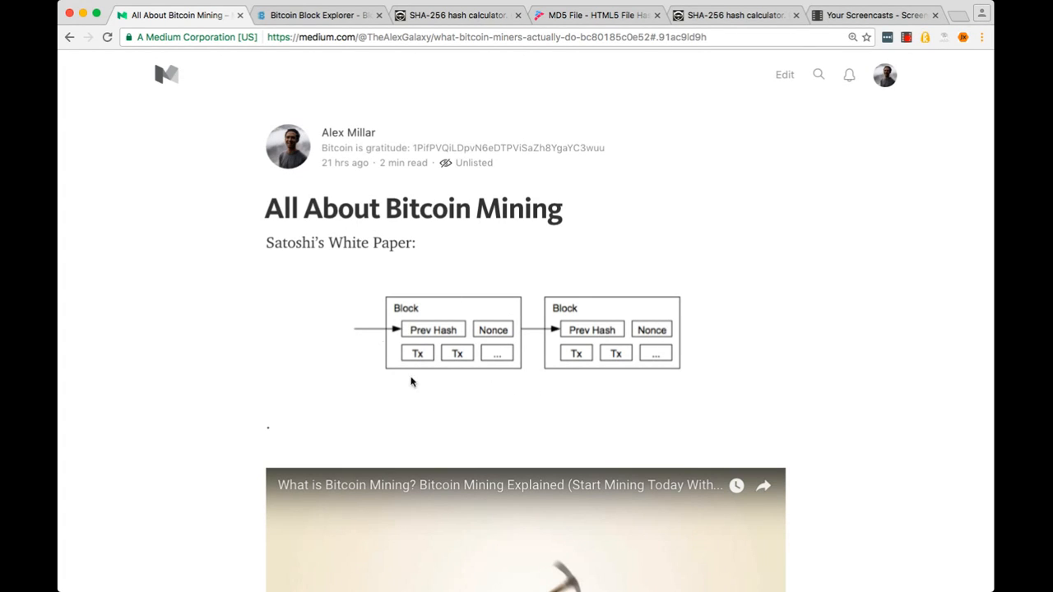
{"action": "mouse_move", "coordinate": [598, 365]}
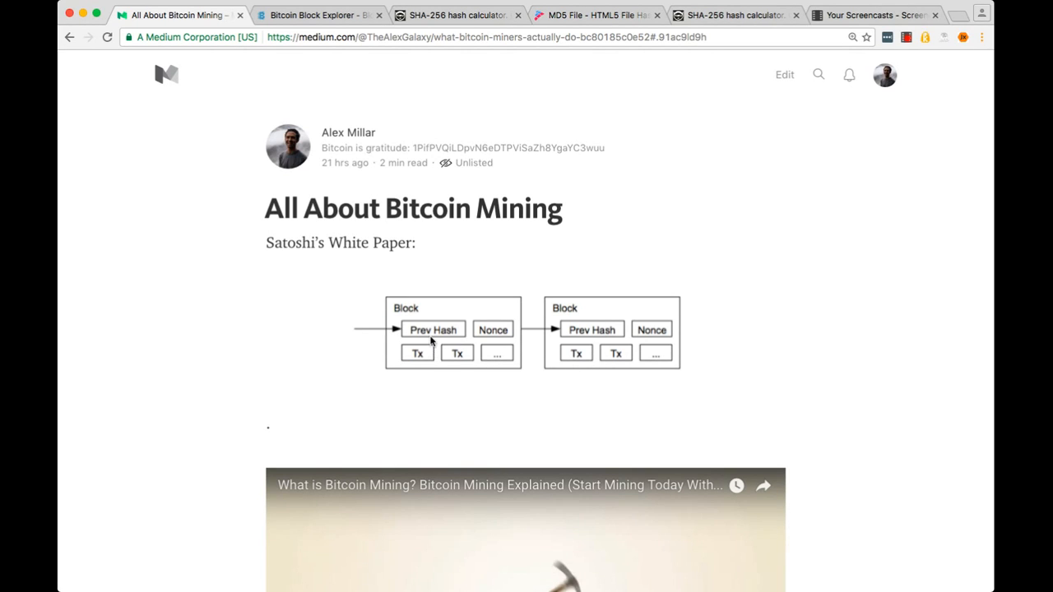
{"action": "mouse_move", "coordinate": [330, 328]}
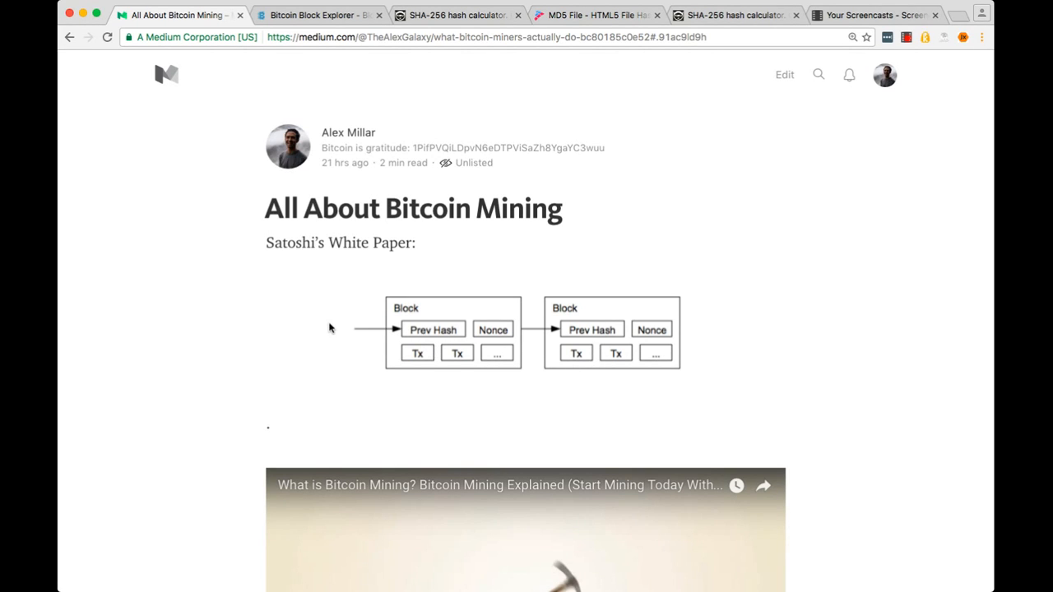
{"action": "mouse_move", "coordinate": [491, 335]}
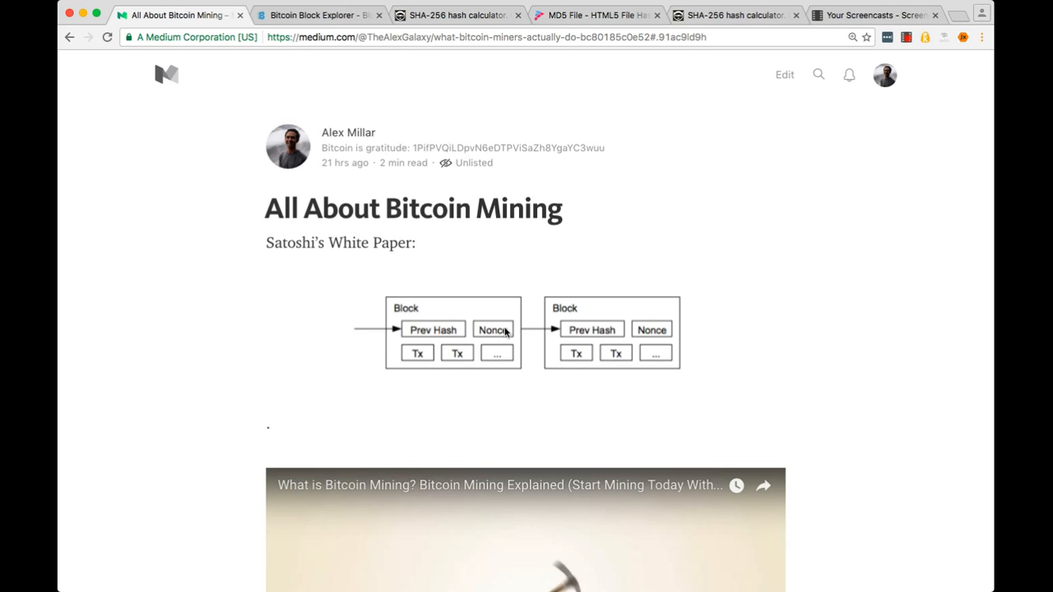
{"action": "mouse_move", "coordinate": [507, 386]}
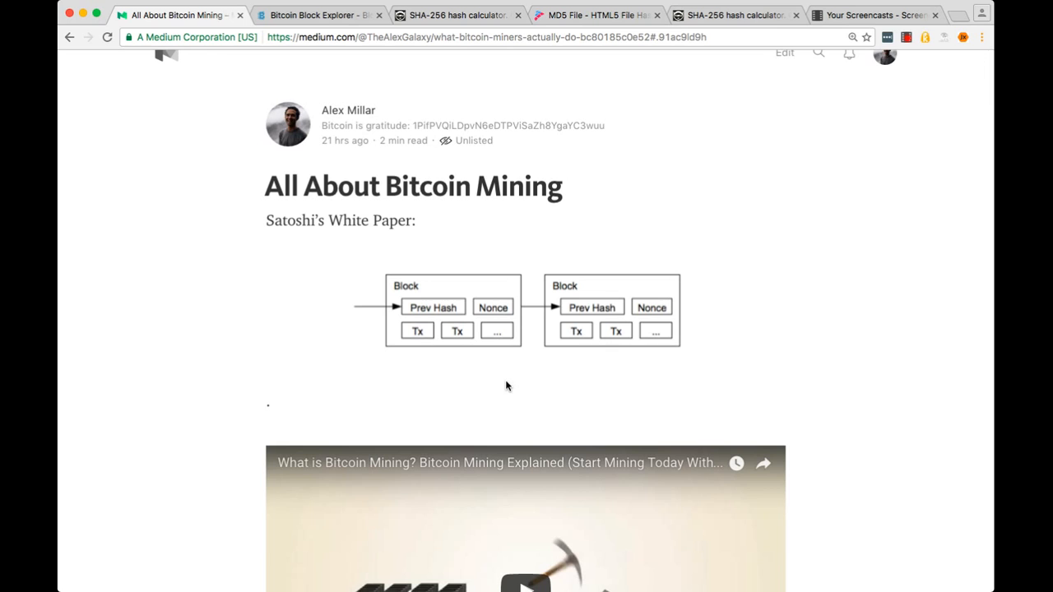
- Play the embedded 'What is Bitcoin Mining?' video and pause it around 0:26
{"action": "scroll", "scroll_direction": "down", "scroll_amount": 3}
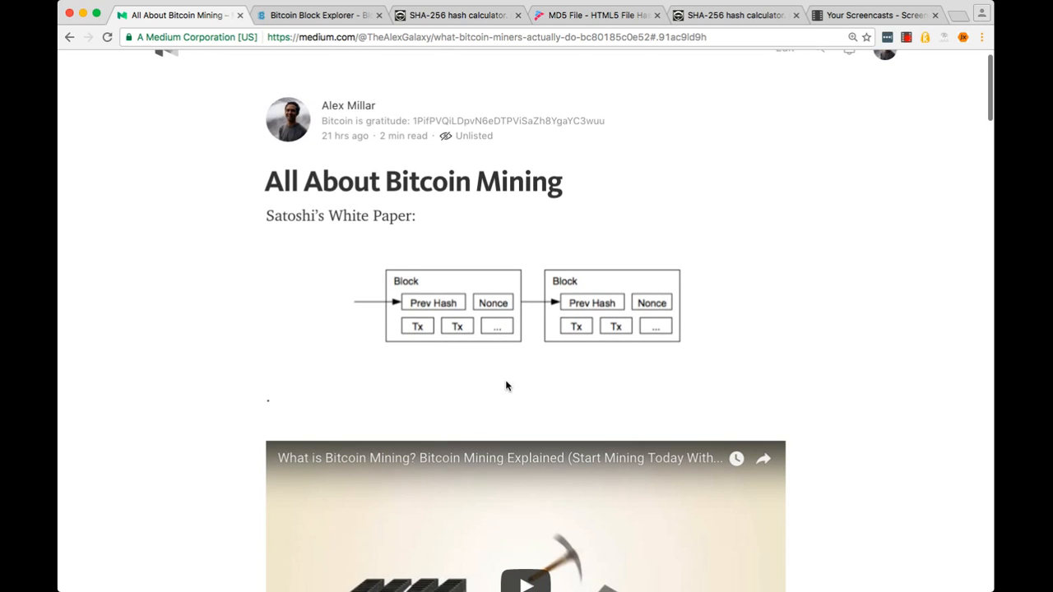
{"action": "scroll", "scroll_direction": "down", "scroll_amount": 3}
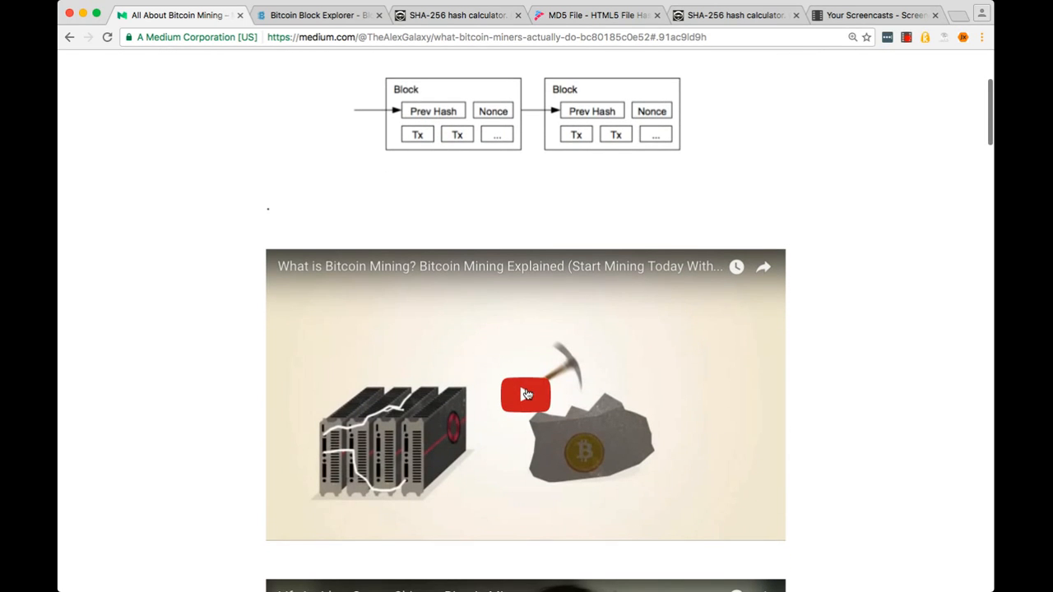
{"action": "scroll", "scroll_direction": "down", "scroll_amount": 3}
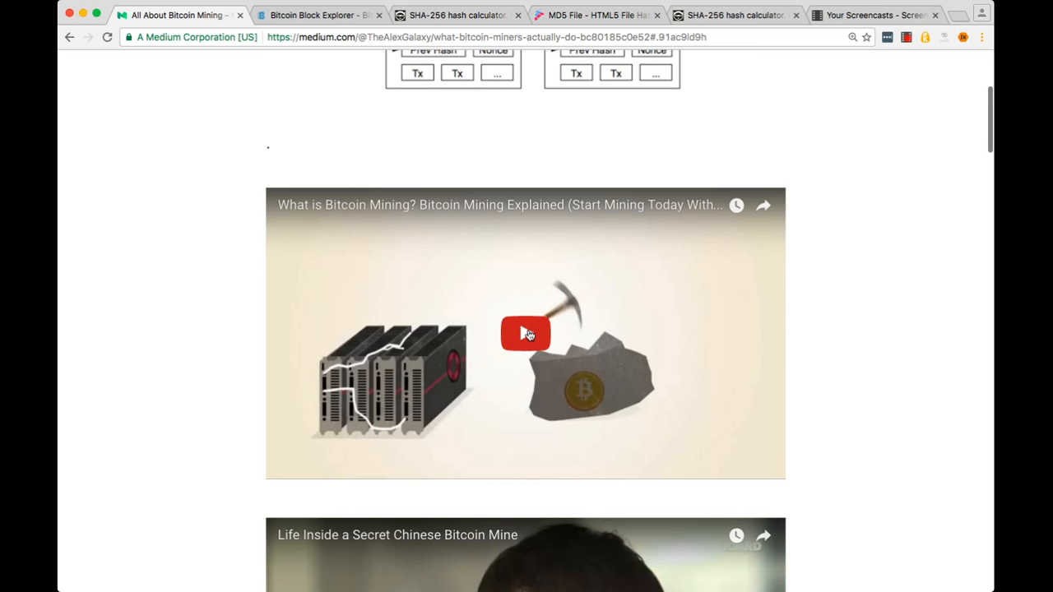
{"action": "left_click", "coordinate": [526, 333]}
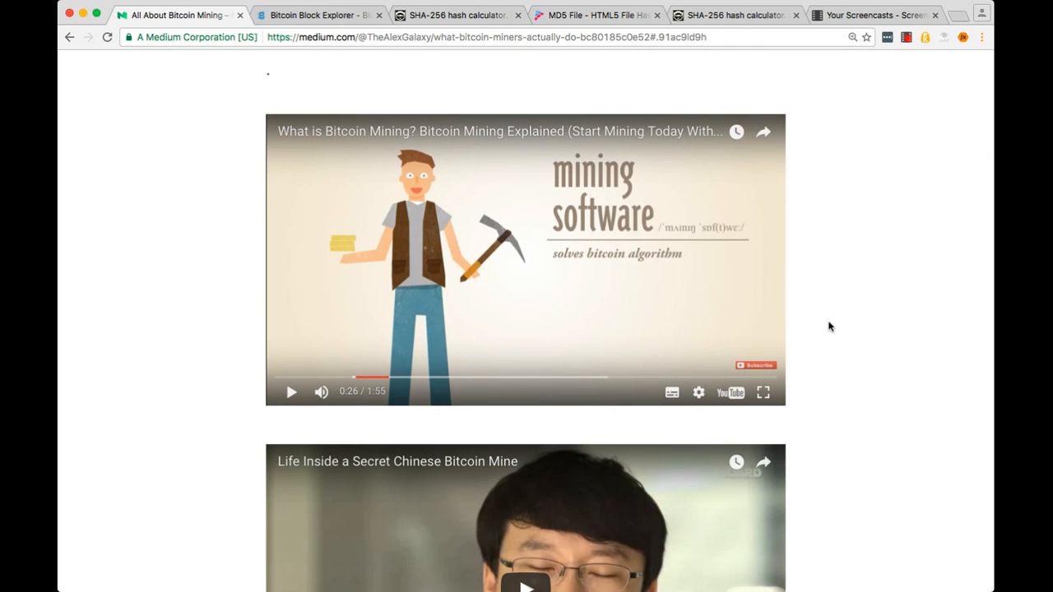
- Play the second embedded video, 'Life Inside a Secret Chinese Bitcoin Mine', to about 3:04
{"action": "scroll", "scroll_direction": "down", "scroll_amount": 3}
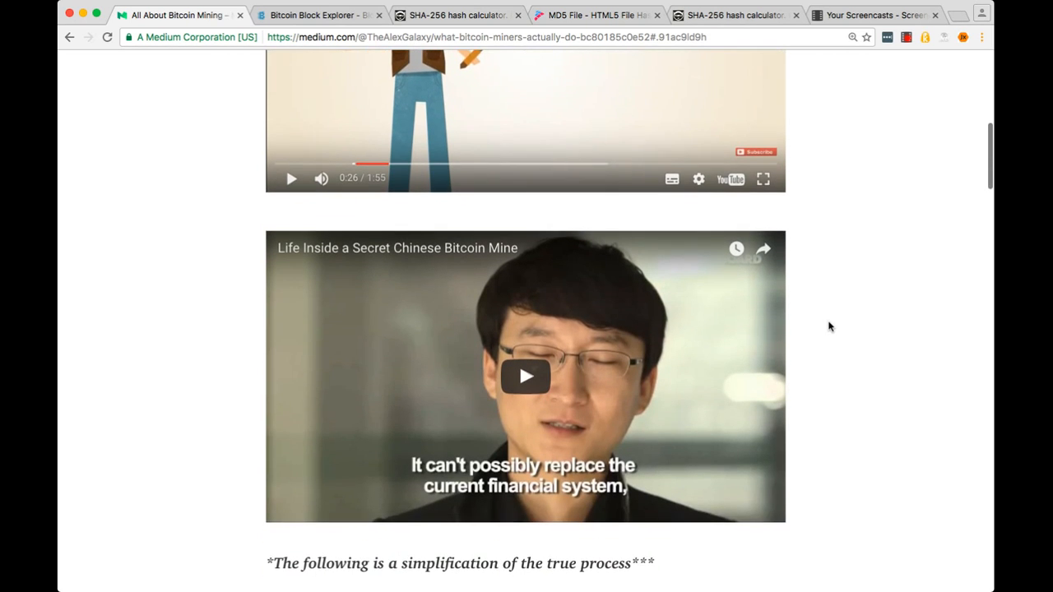
{"action": "scroll", "scroll_direction": "down", "scroll_amount": 3}
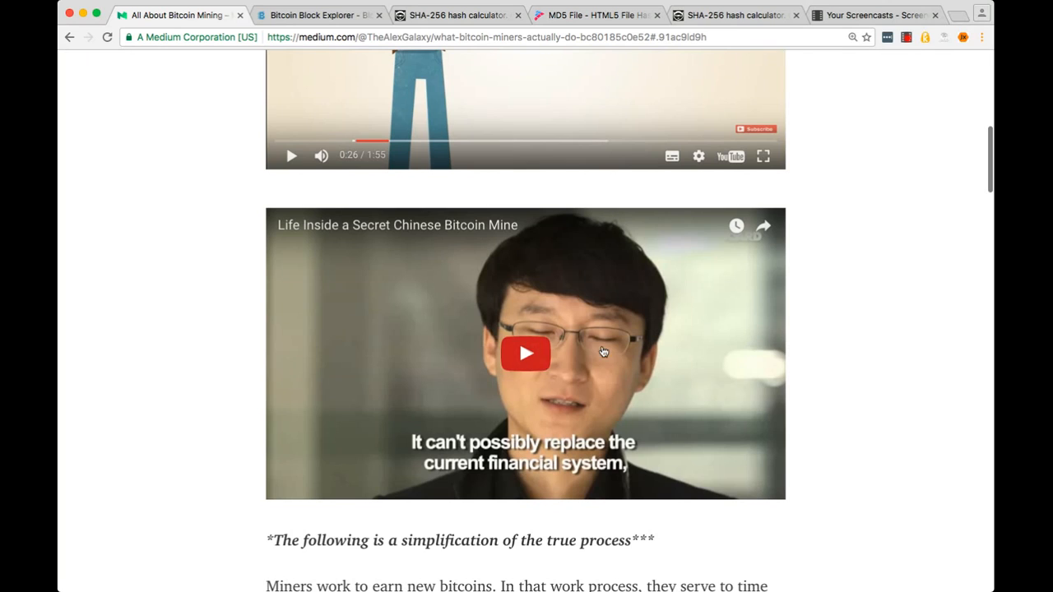
{"action": "mouse_move", "coordinate": [524, 362]}
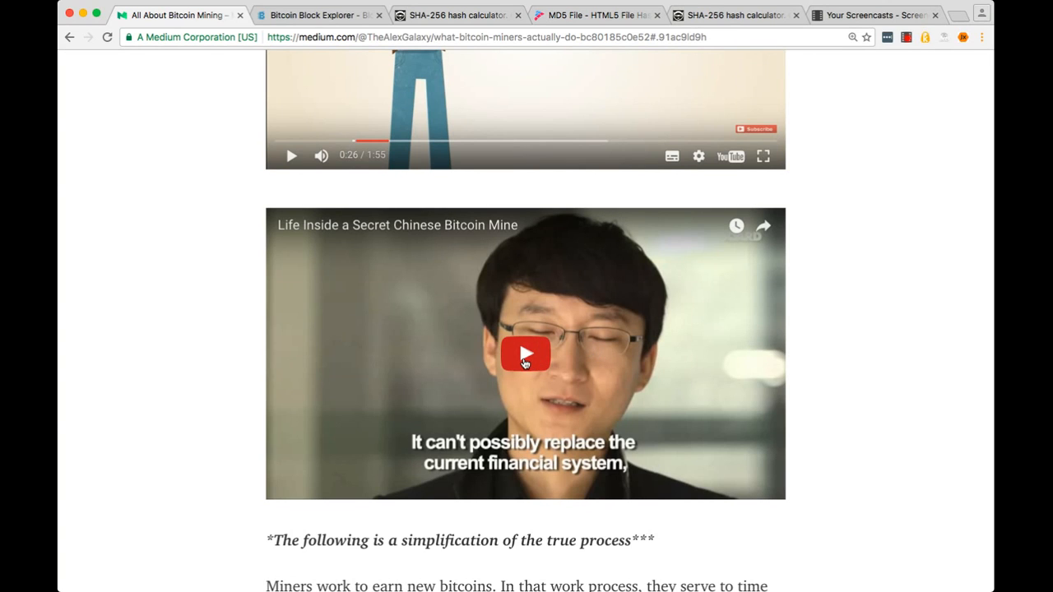
{"action": "left_click", "coordinate": [524, 353]}
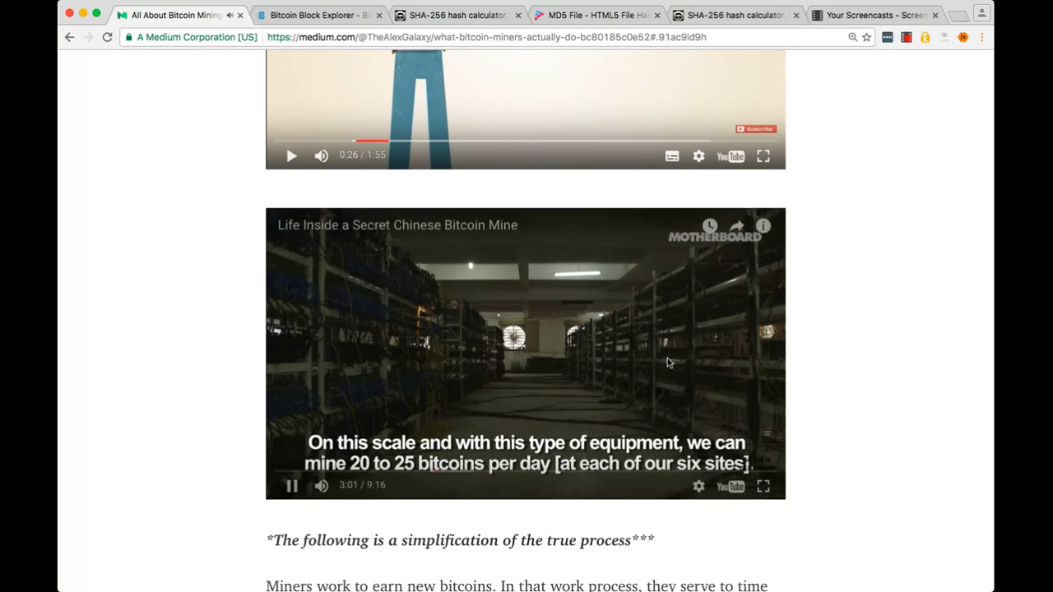
{"action": "mouse_move", "coordinate": [486, 354]}
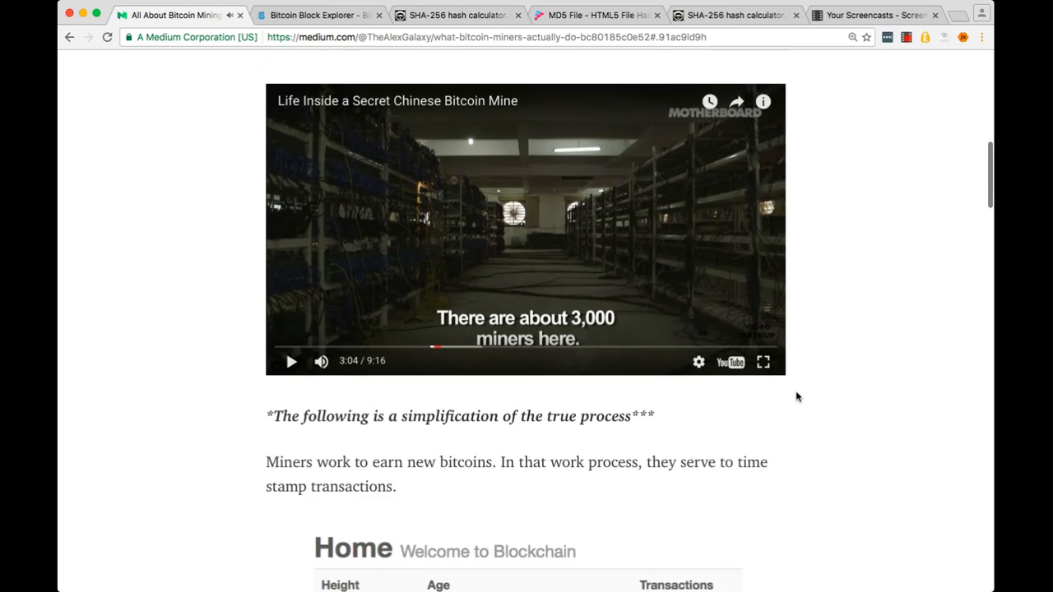
{"action": "scroll", "scroll_direction": "down", "scroll_amount": 3}
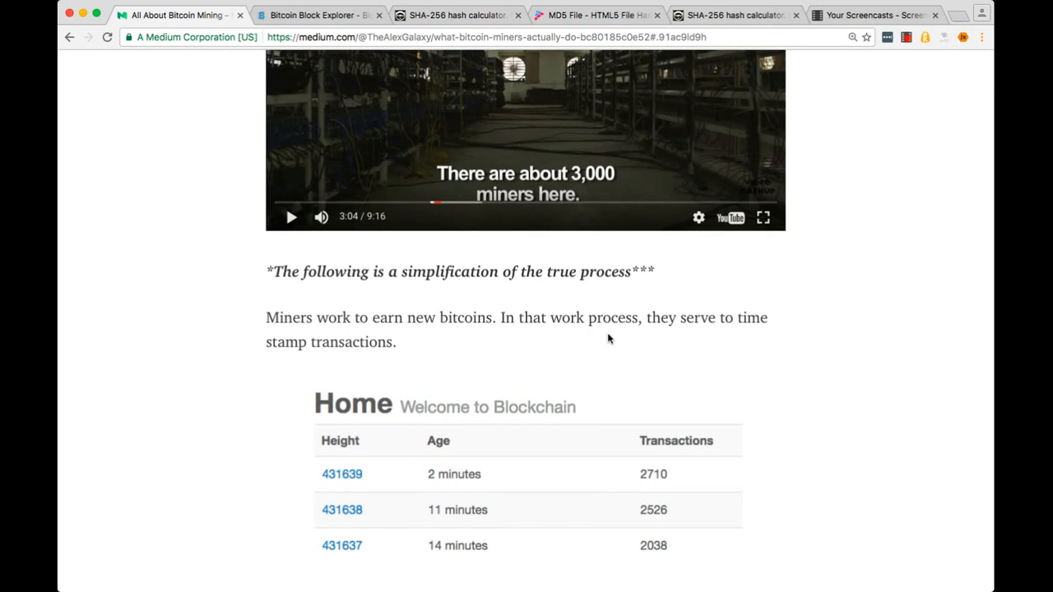
{"action": "mouse_move", "coordinate": [691, 338]}
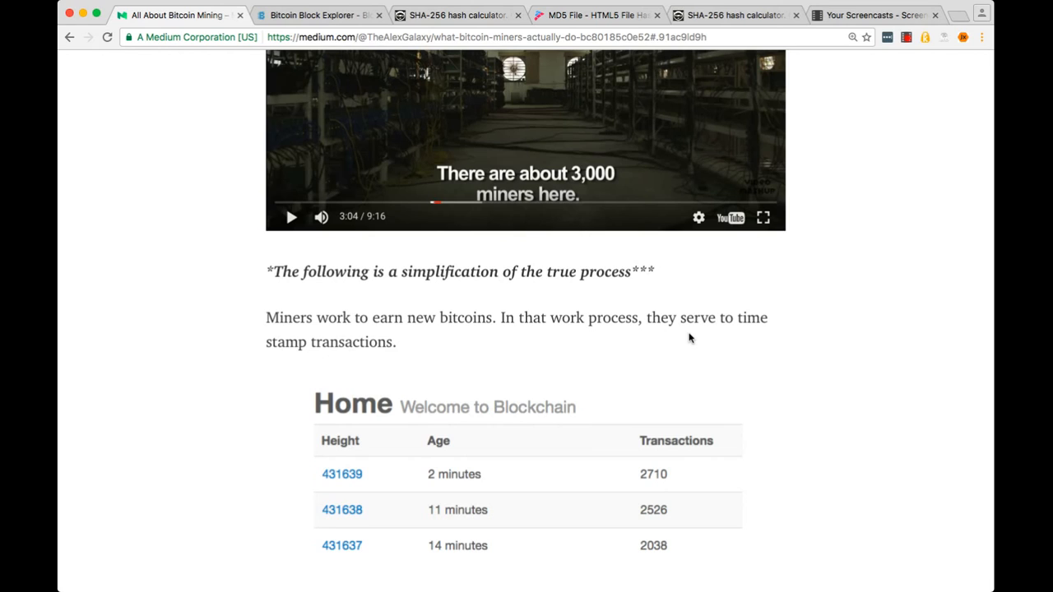
{"action": "mouse_move", "coordinate": [550, 360]}
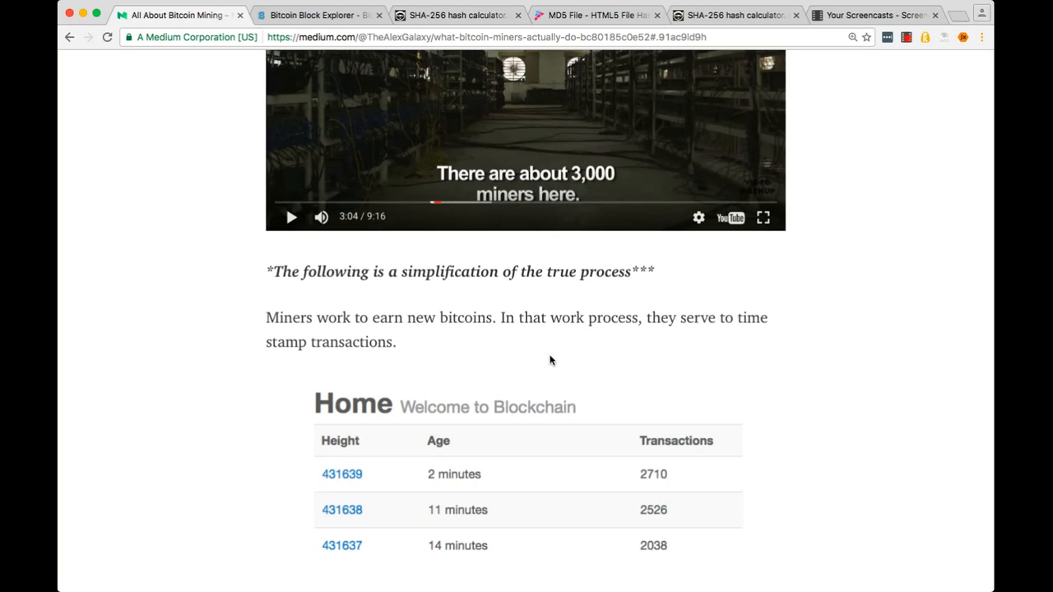
{"action": "scroll", "scroll_direction": "down", "scroll_amount": 3}
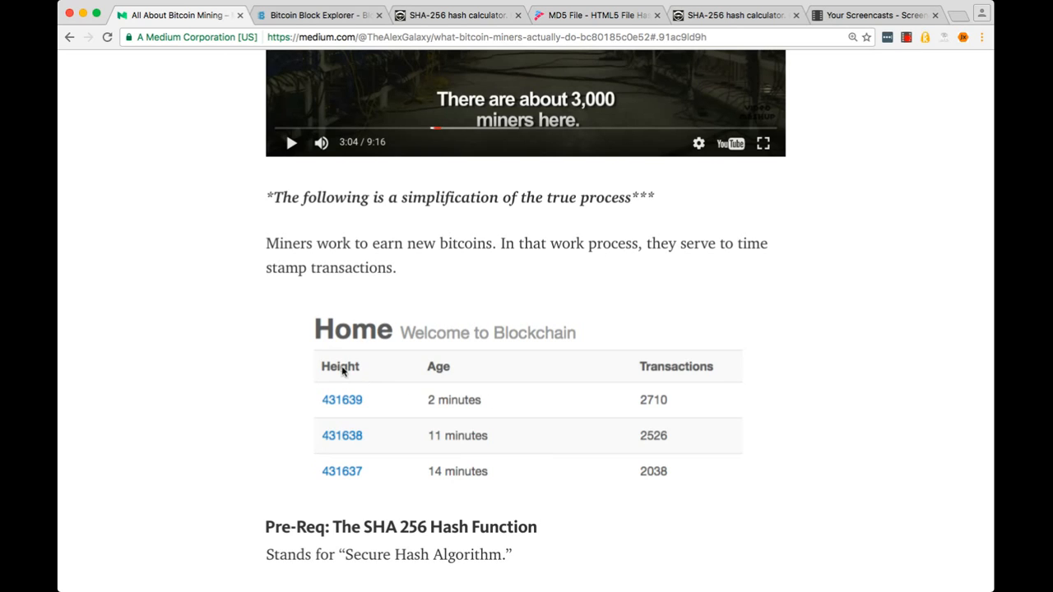
{"action": "mouse_move", "coordinate": [338, 408]}
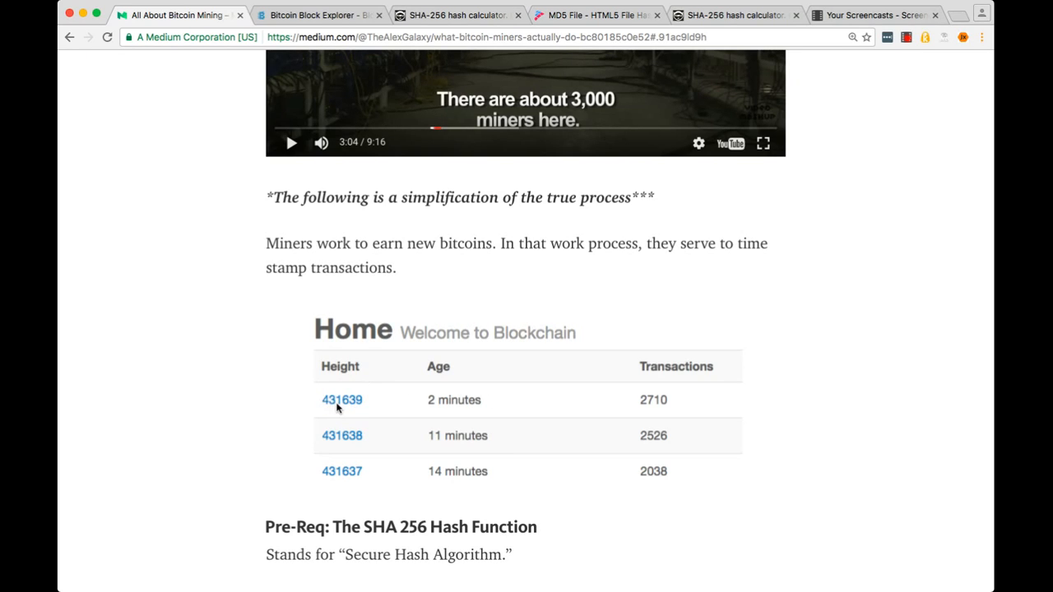
{"action": "mouse_move", "coordinate": [349, 491]}
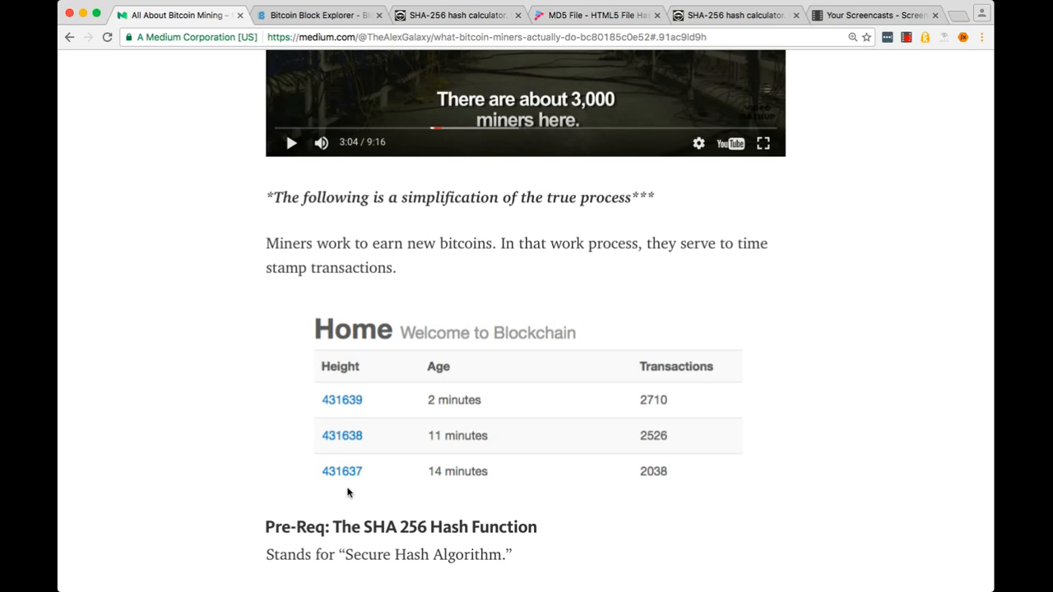
{"action": "mouse_move", "coordinate": [454, 436]}
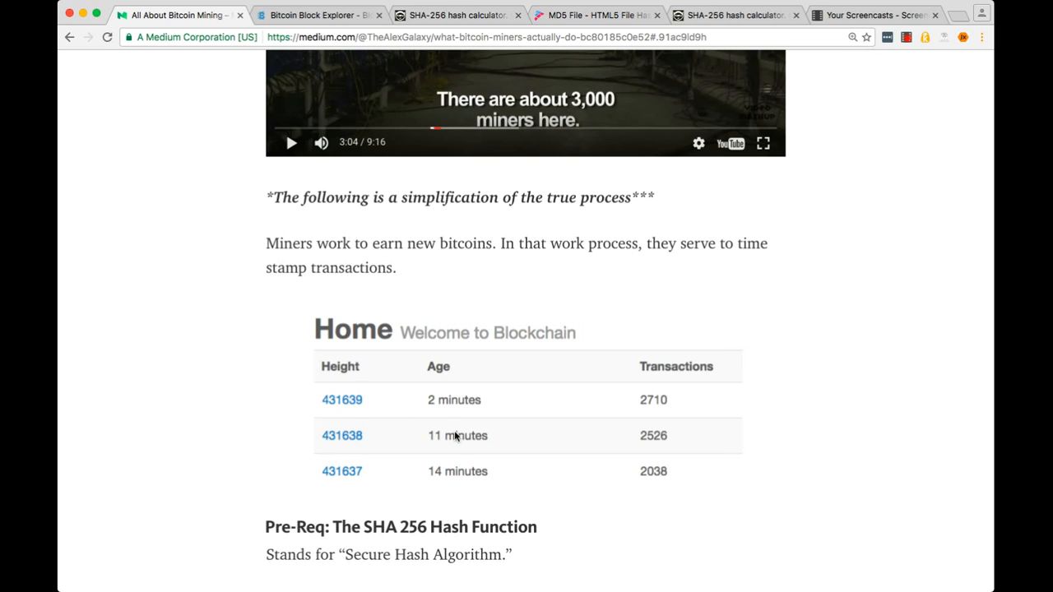
{"action": "mouse_move", "coordinate": [459, 476]}
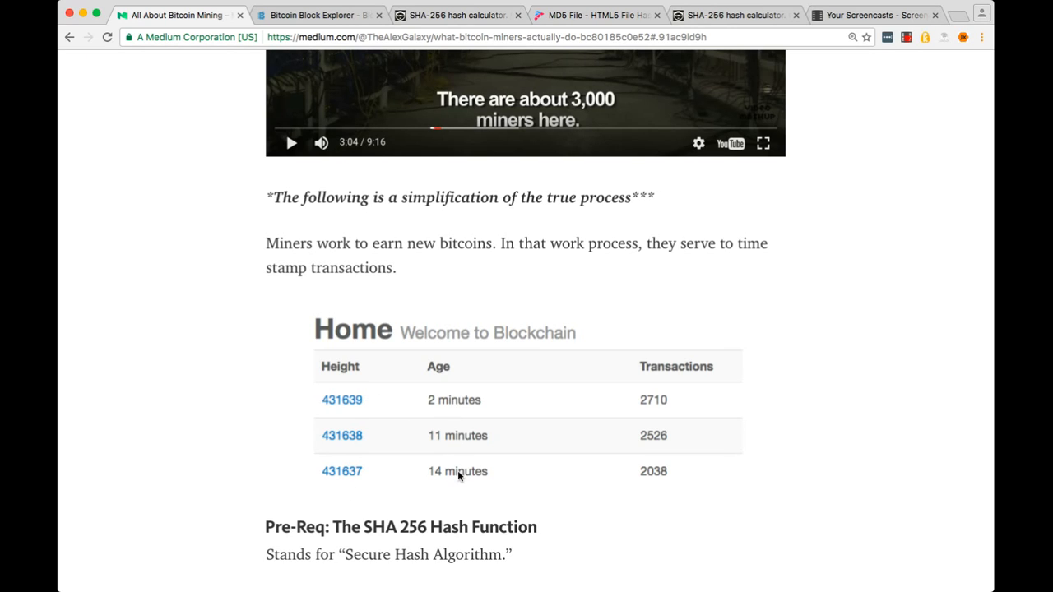
{"action": "mouse_move", "coordinate": [665, 411]}
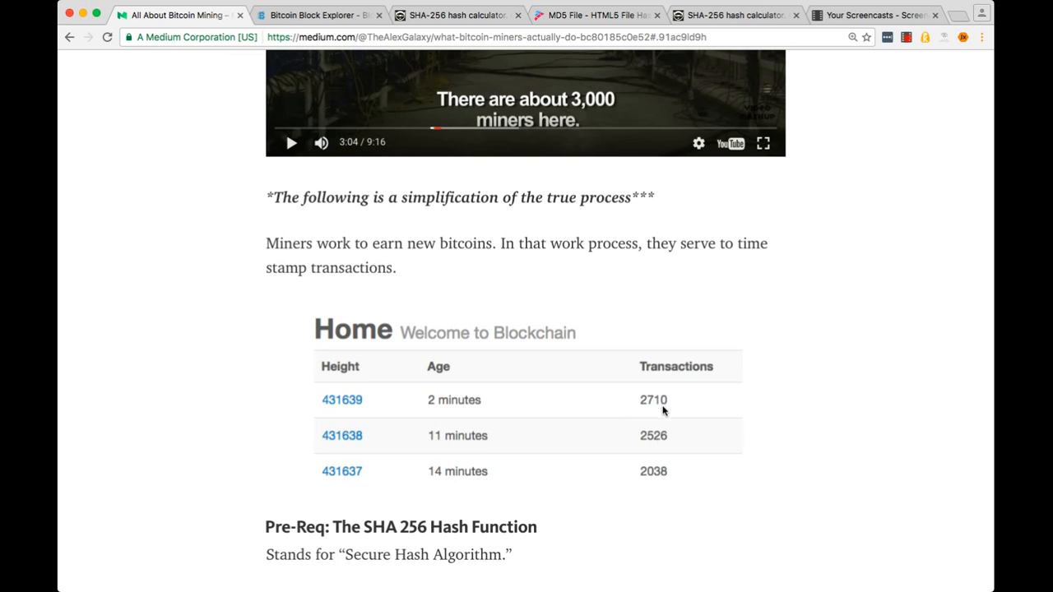
{"action": "mouse_move", "coordinate": [338, 56]}
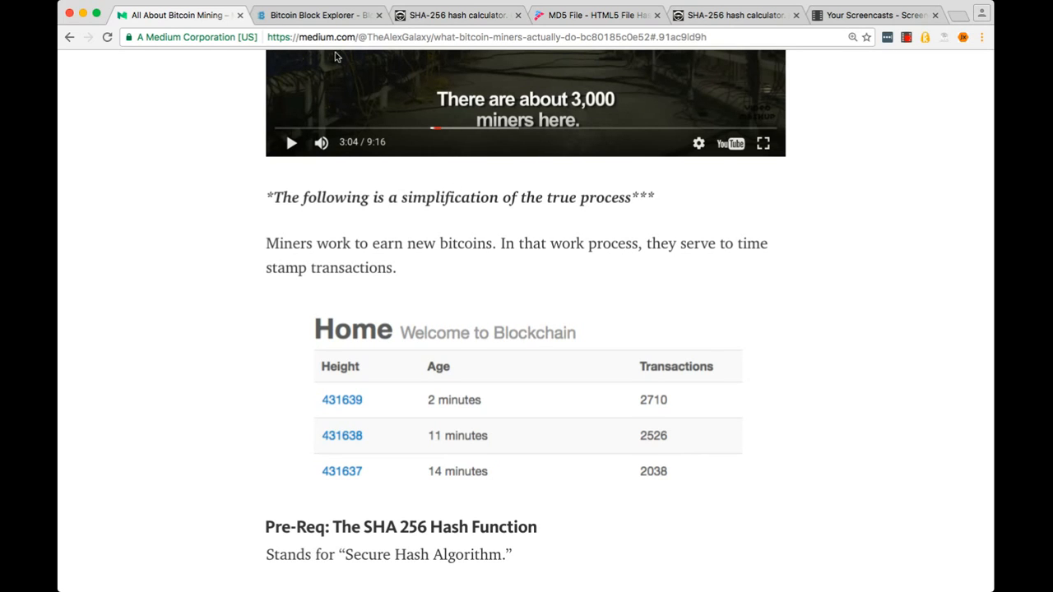
- Show the Blockchain.info explorer listing recent blocks from height 431644 down
{"action": "left_click", "coordinate": [343, 15]}
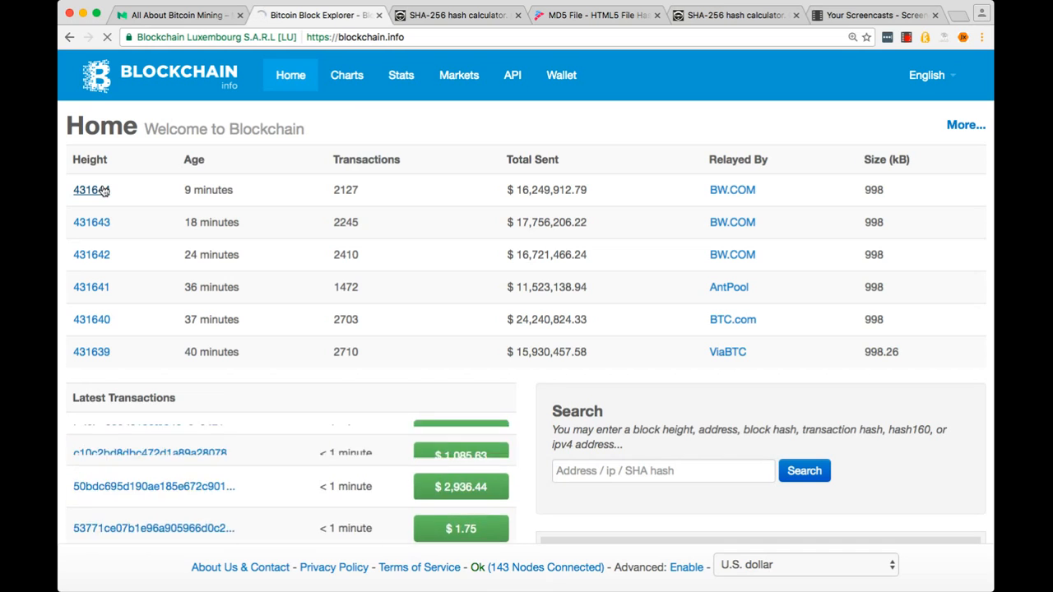
- Review Block #431644's hash, previous block and Merkle root, then return to the Medium article
{"action": "left_click", "coordinate": [93, 190]}
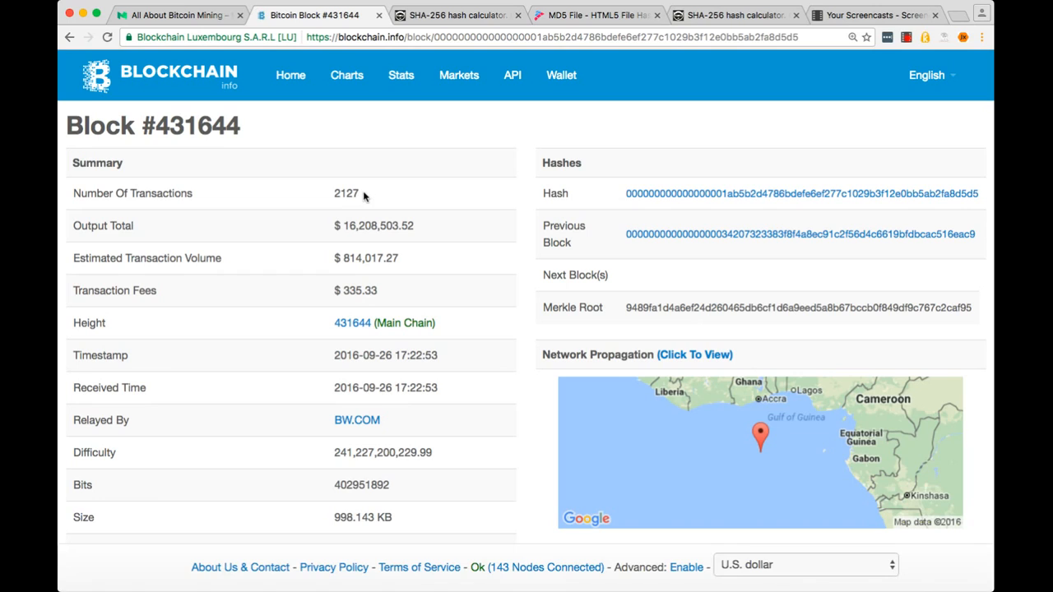
{"action": "mouse_move", "coordinate": [386, 225]}
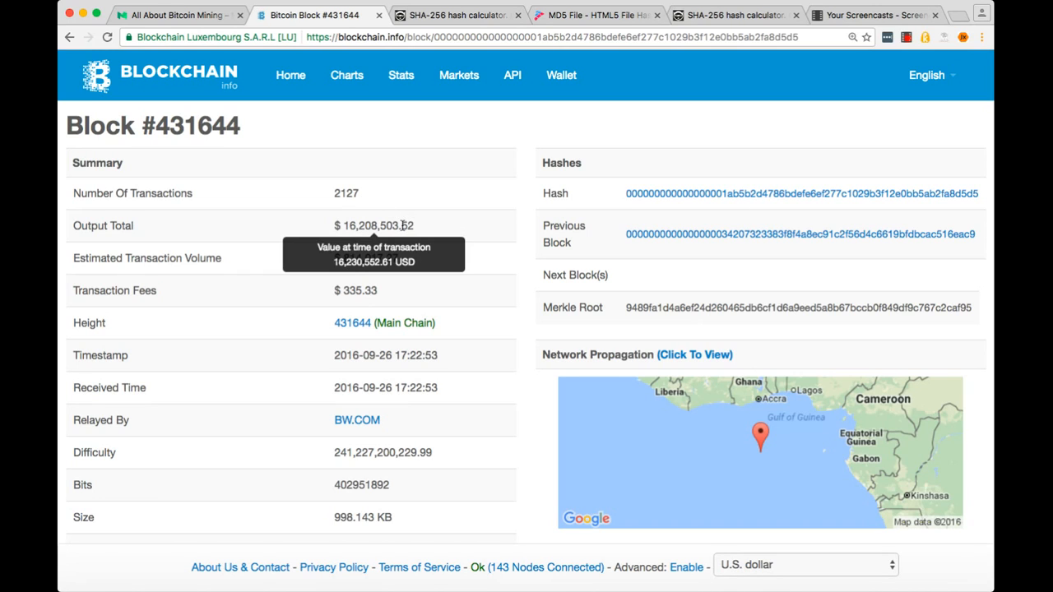
{"action": "mouse_move", "coordinate": [467, 240]}
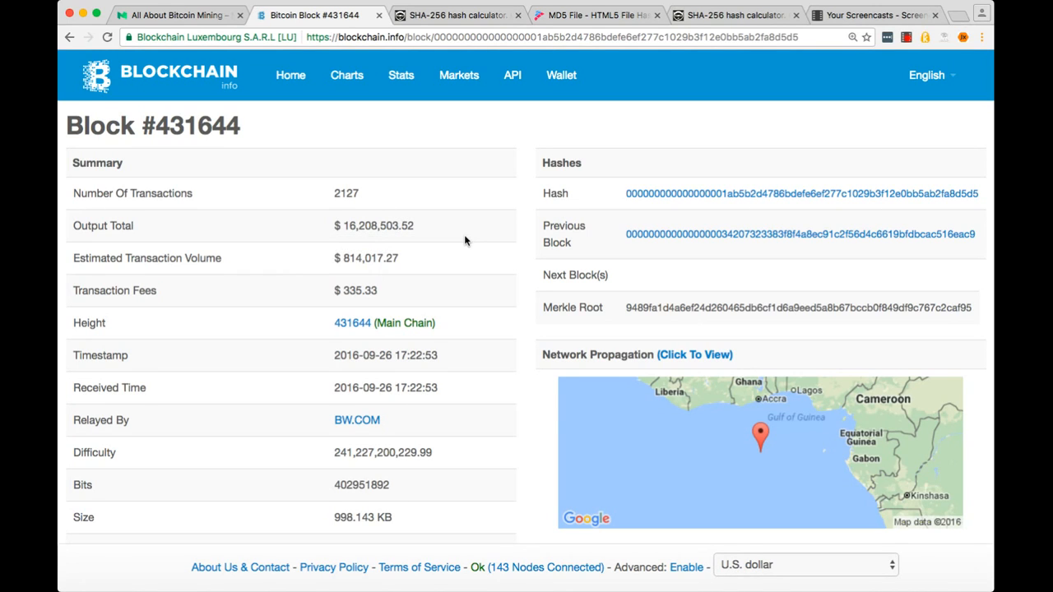
{"action": "mouse_move", "coordinate": [391, 317]}
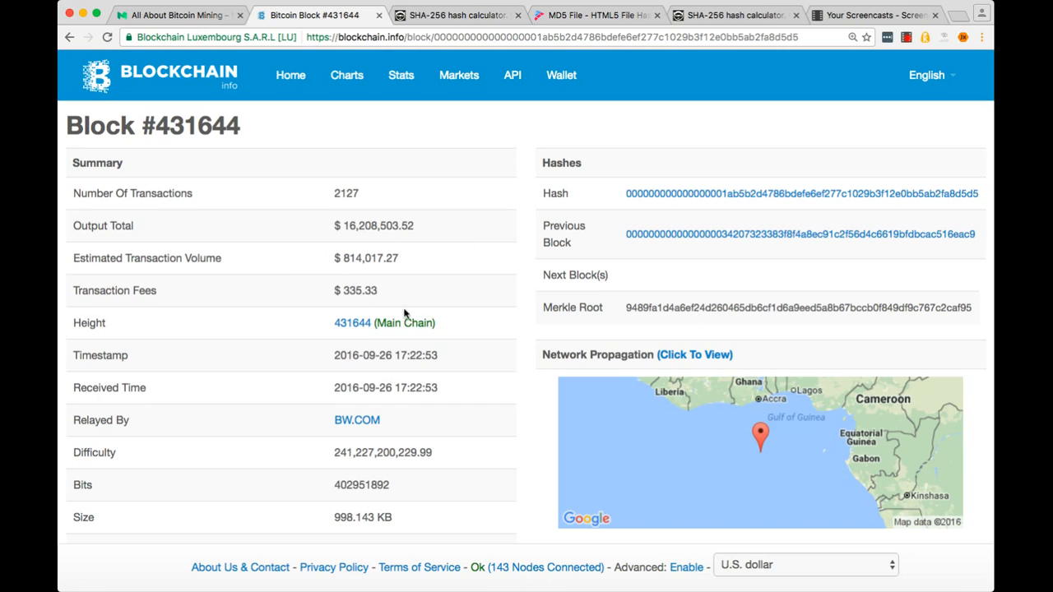
{"action": "mouse_move", "coordinate": [449, 333]}
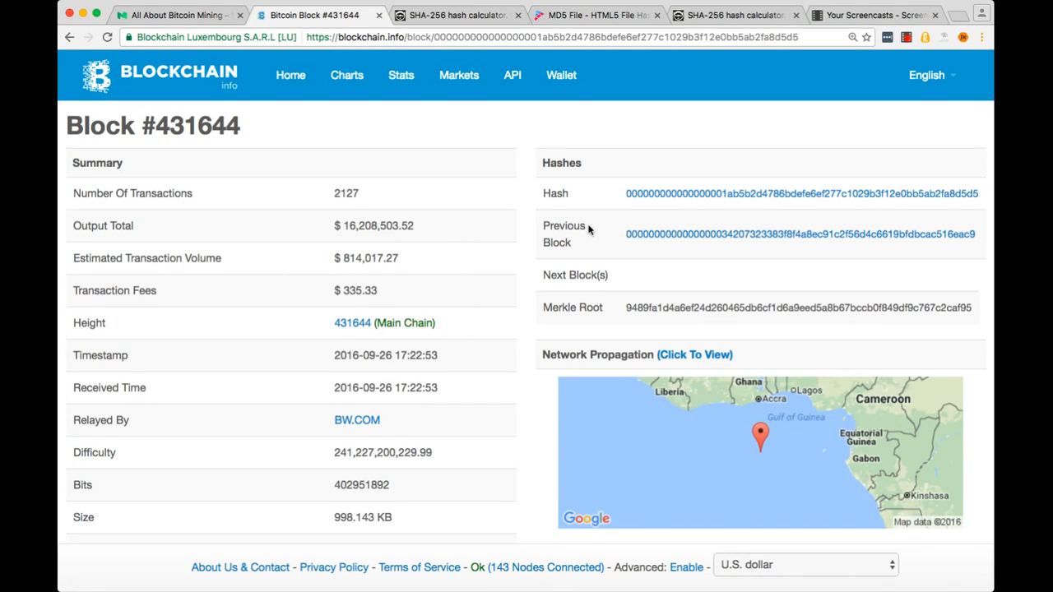
{"action": "mouse_move", "coordinate": [597, 201]}
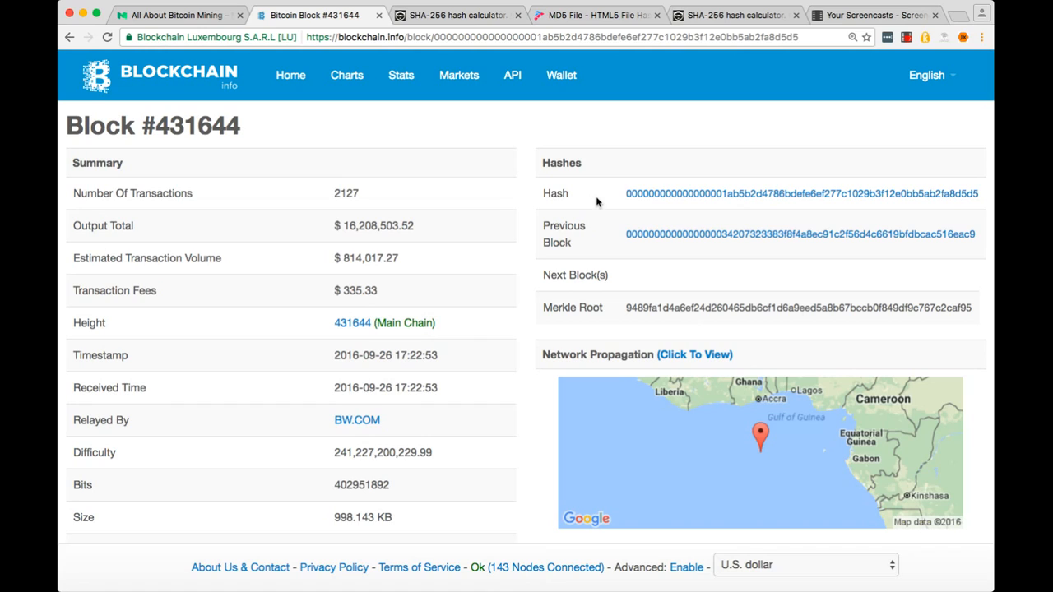
{"action": "mouse_move", "coordinate": [602, 242]}
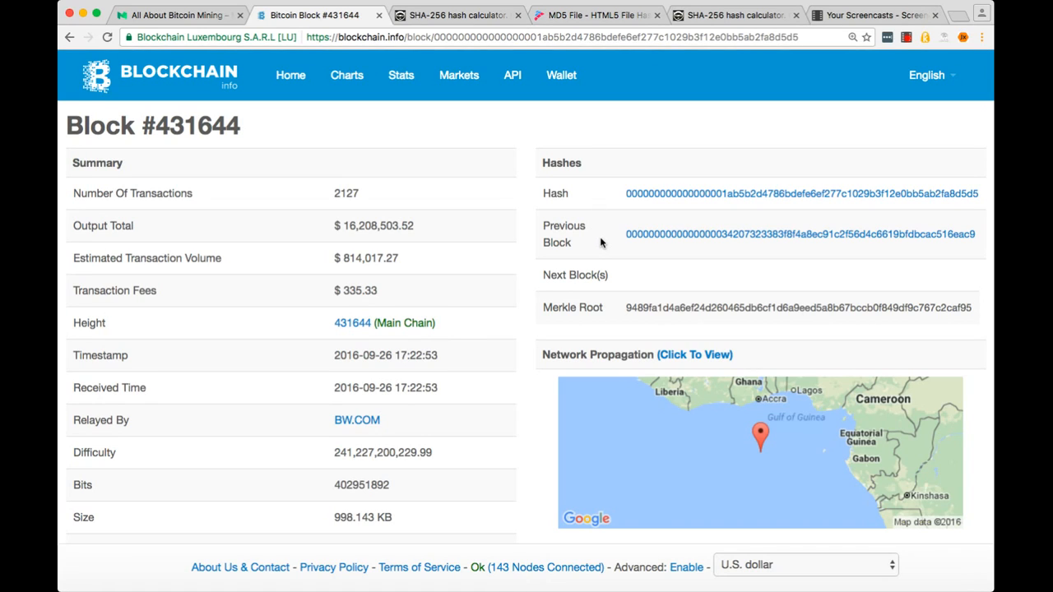
{"action": "mouse_move", "coordinate": [626, 312]}
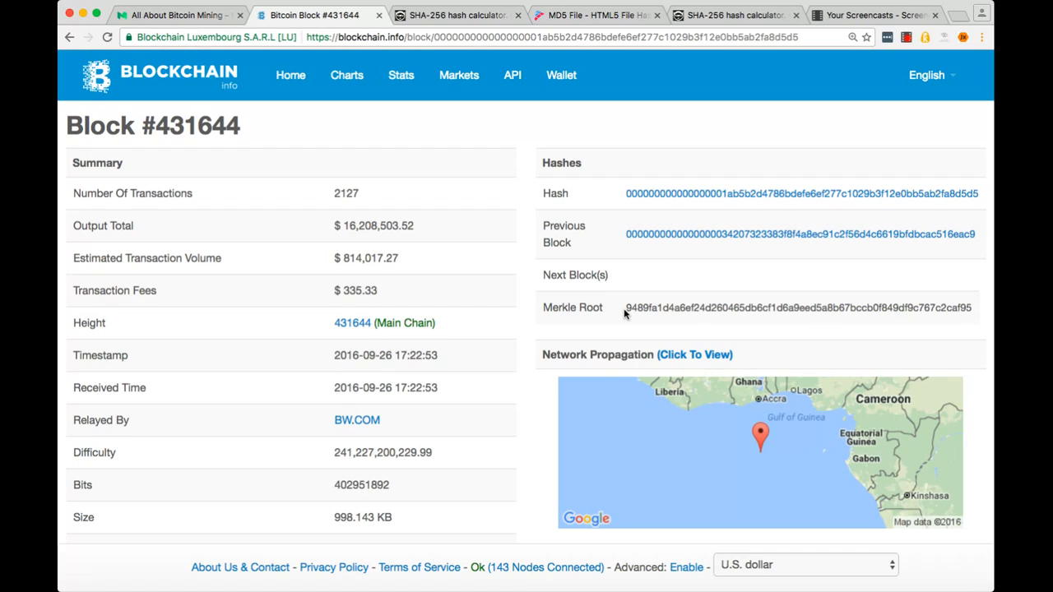
{"action": "mouse_move", "coordinate": [631, 248]}
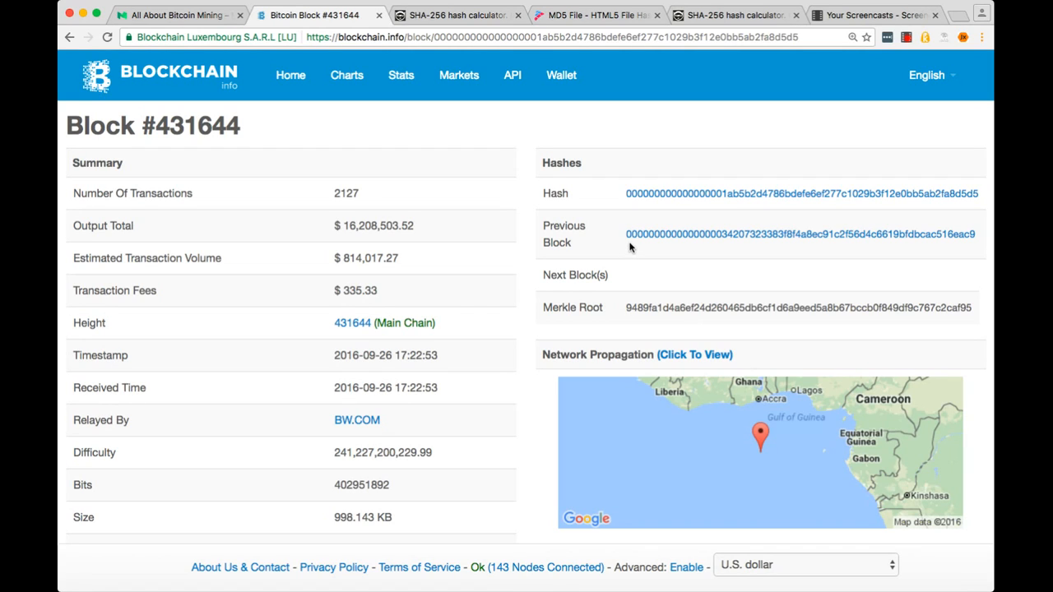
{"action": "mouse_move", "coordinate": [632, 247]}
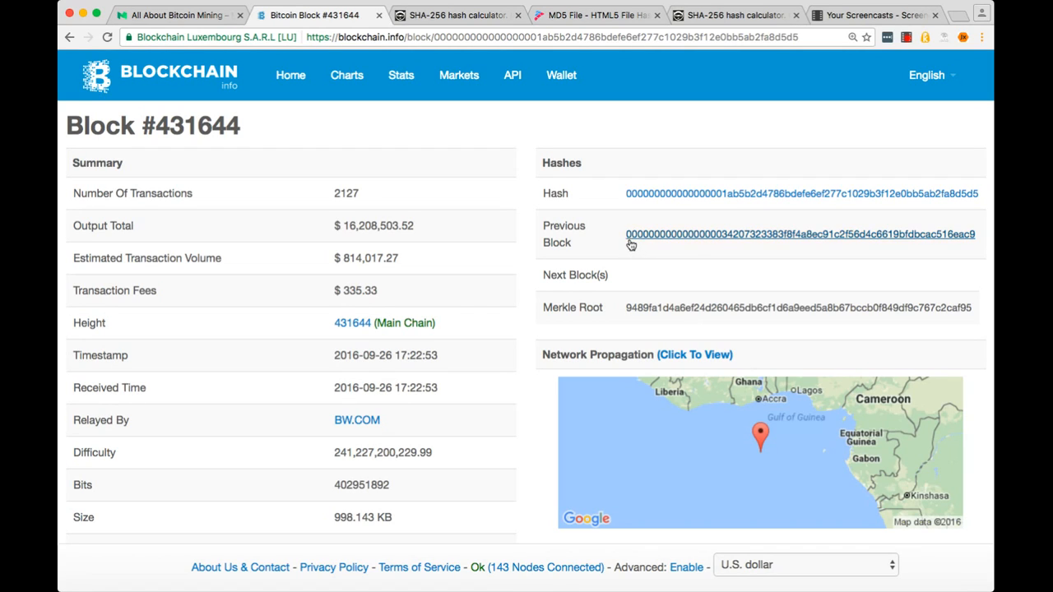
{"action": "mouse_move", "coordinate": [724, 245]}
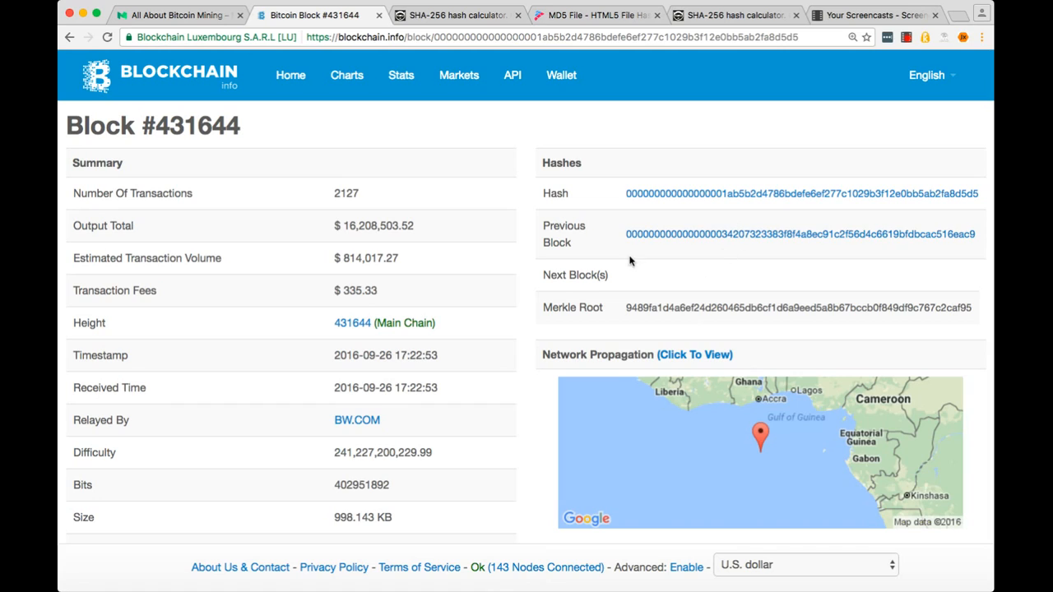
{"action": "mouse_move", "coordinate": [614, 227]}
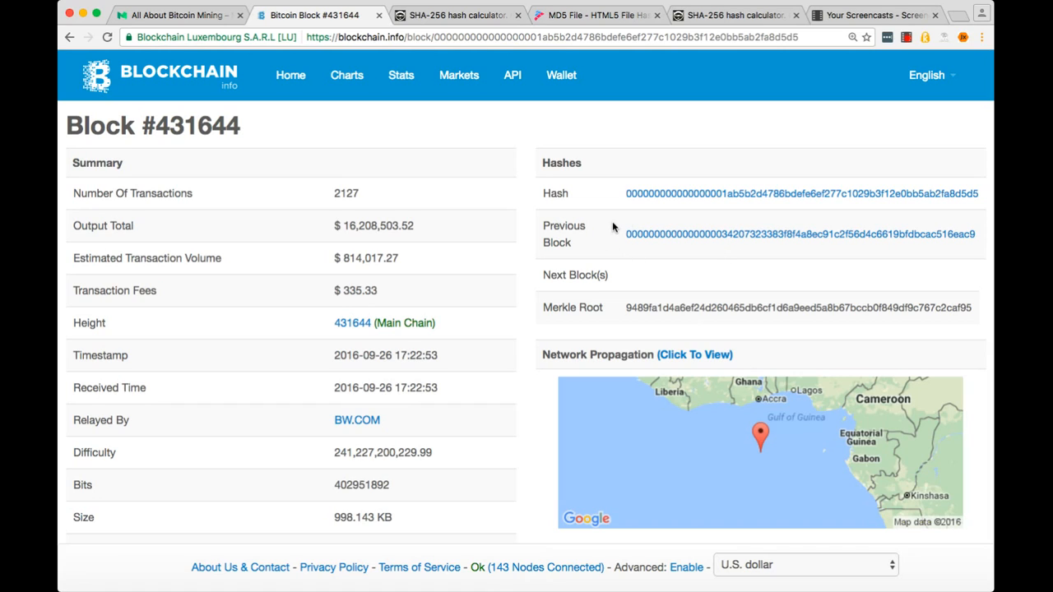
{"action": "mouse_move", "coordinate": [668, 218]}
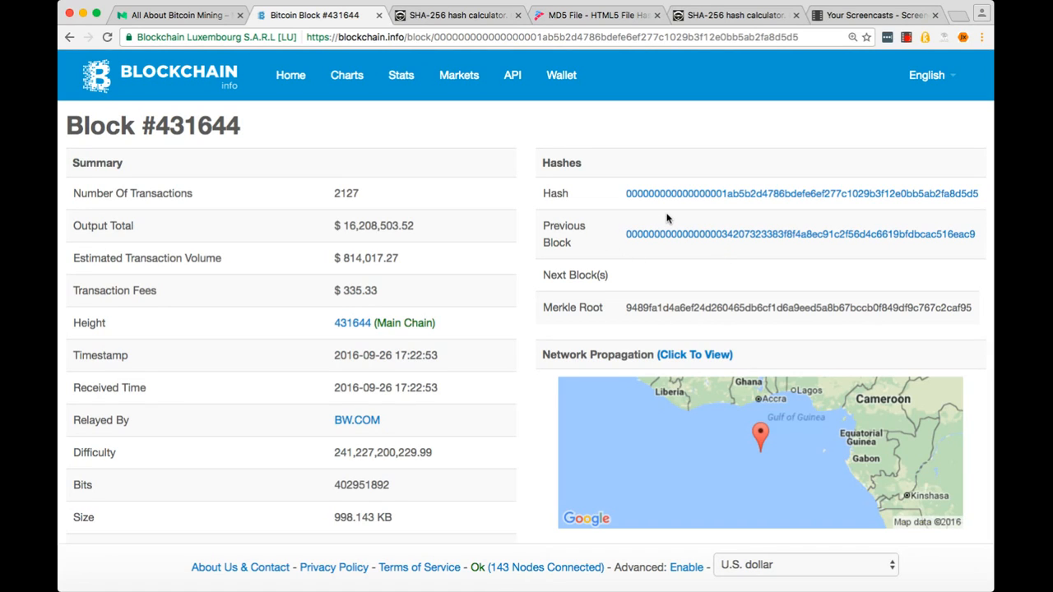
{"action": "mouse_move", "coordinate": [610, 199]}
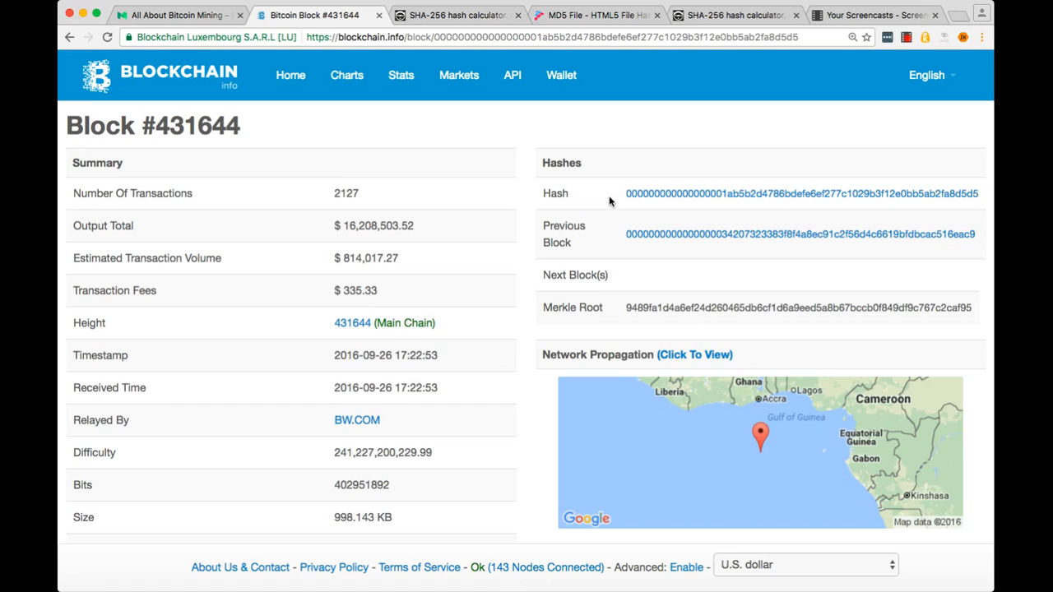
{"action": "mouse_move", "coordinate": [716, 205]}
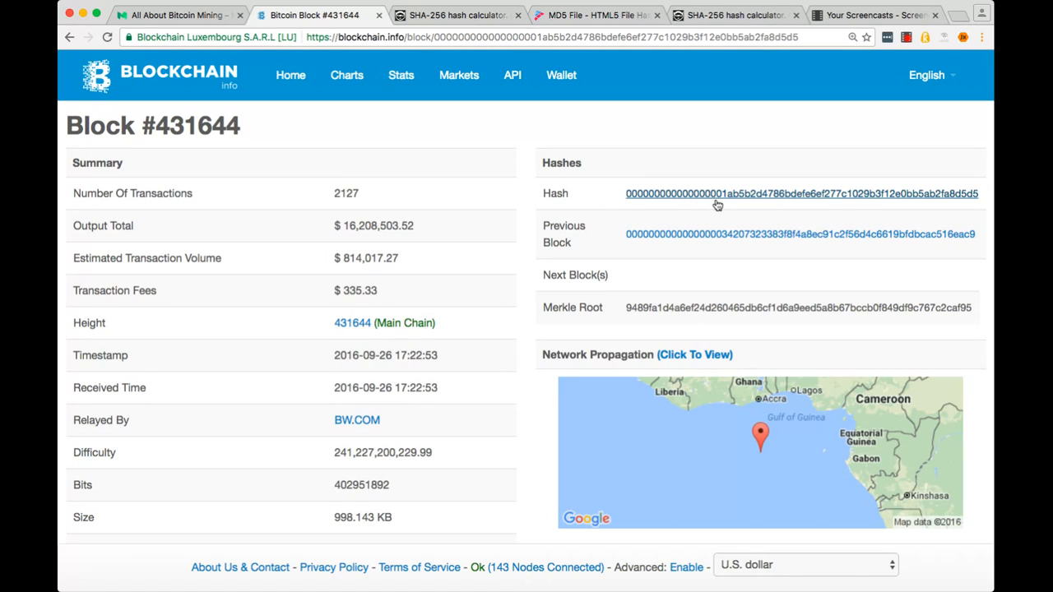
{"action": "mouse_move", "coordinate": [750, 212]}
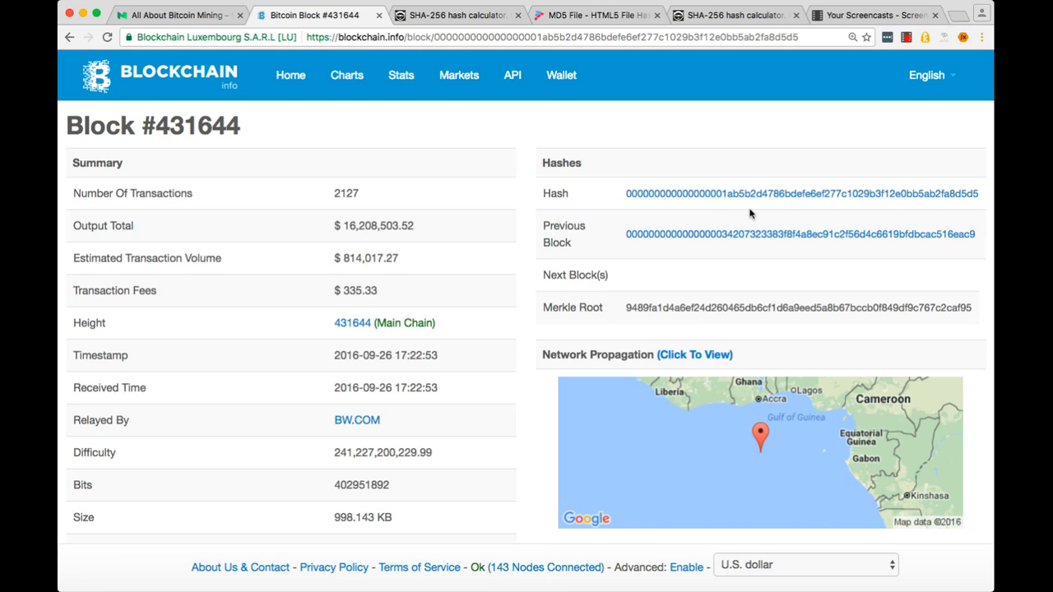
{"action": "left_click", "coordinate": [179, 16]}
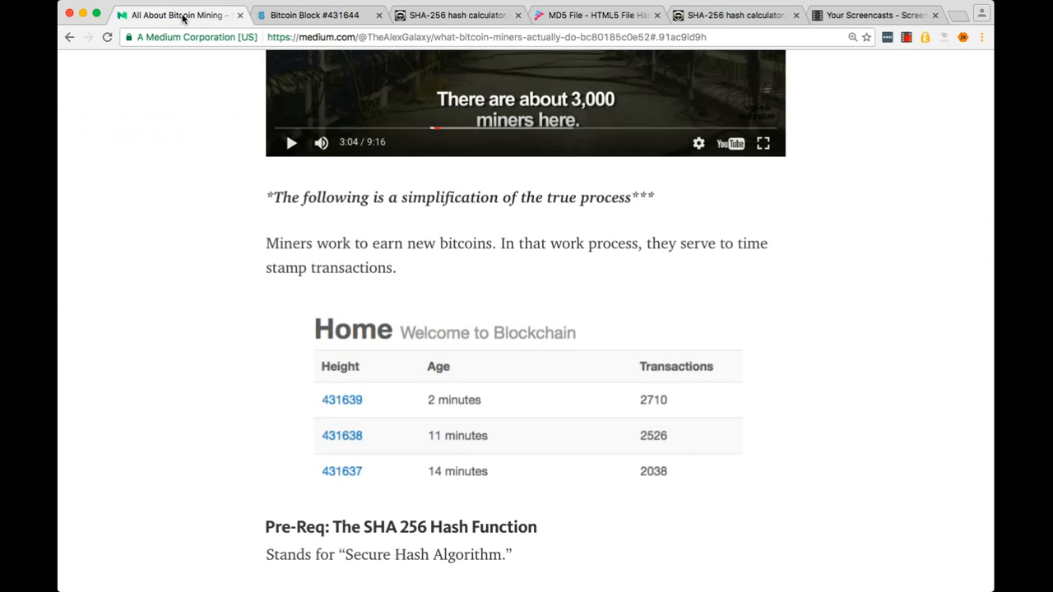
- Read the 'Pre-Req: The SHA 256 Hash Function' section, then return to Block #431644's page
{"action": "scroll", "scroll_direction": "down", "scroll_amount": 3}
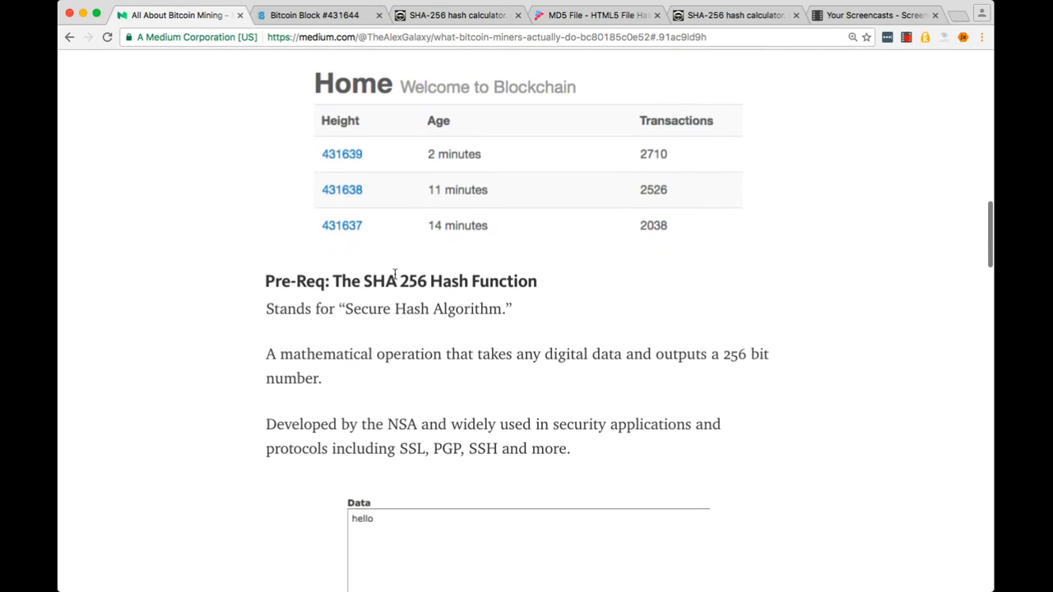
{"action": "scroll", "scroll_direction": "down", "scroll_amount": 3}
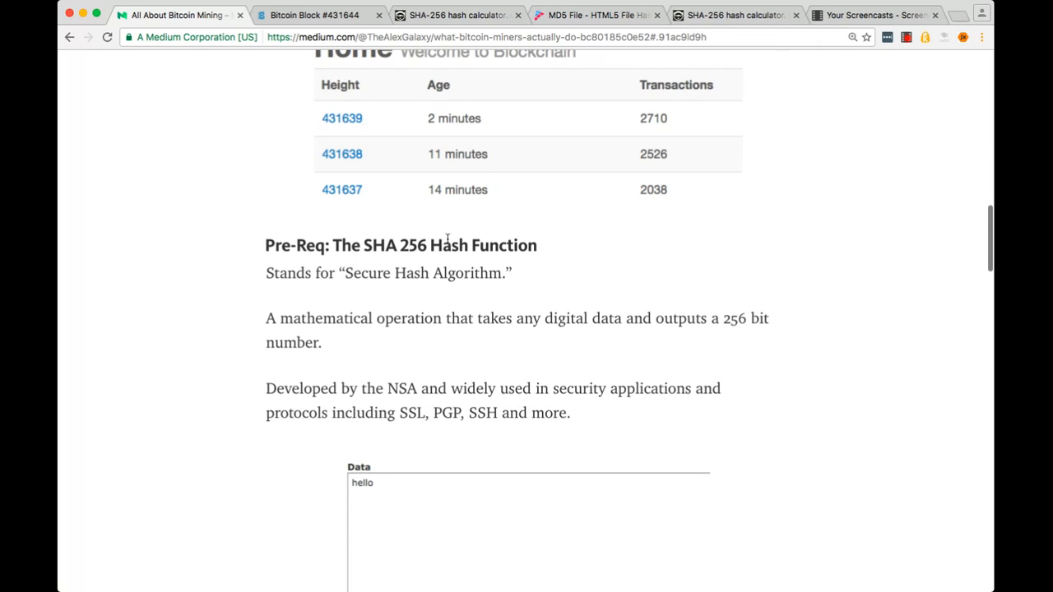
{"action": "mouse_move", "coordinate": [503, 278]}
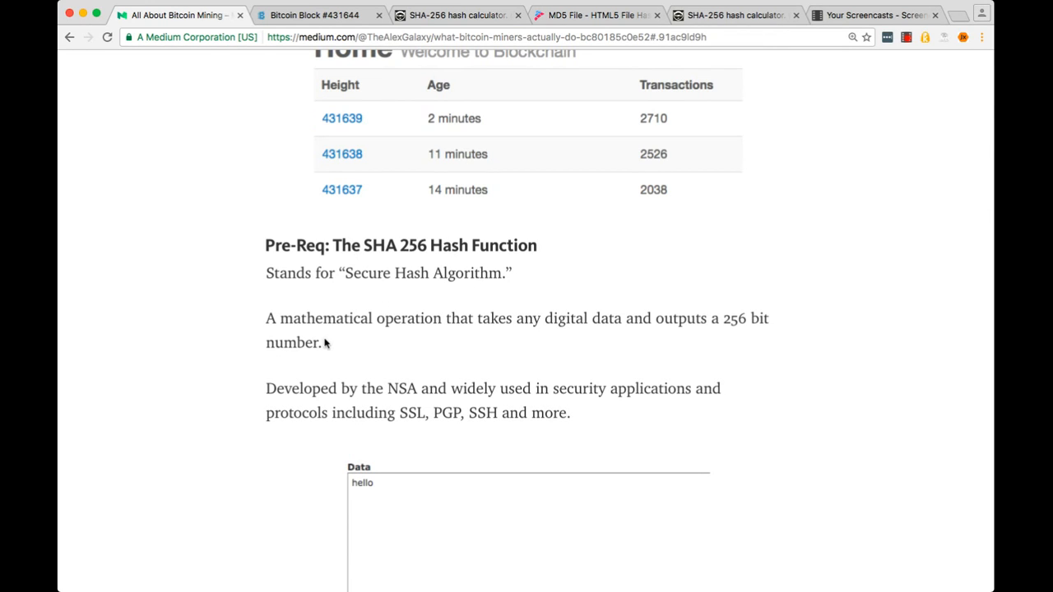
{"action": "mouse_move", "coordinate": [350, 339]}
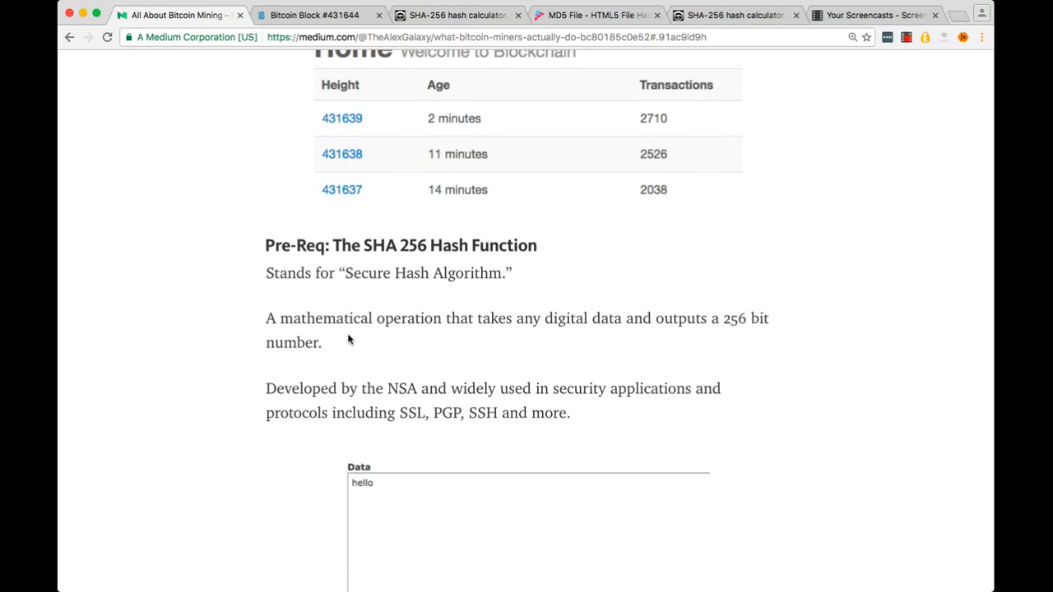
{"action": "mouse_move", "coordinate": [411, 338]}
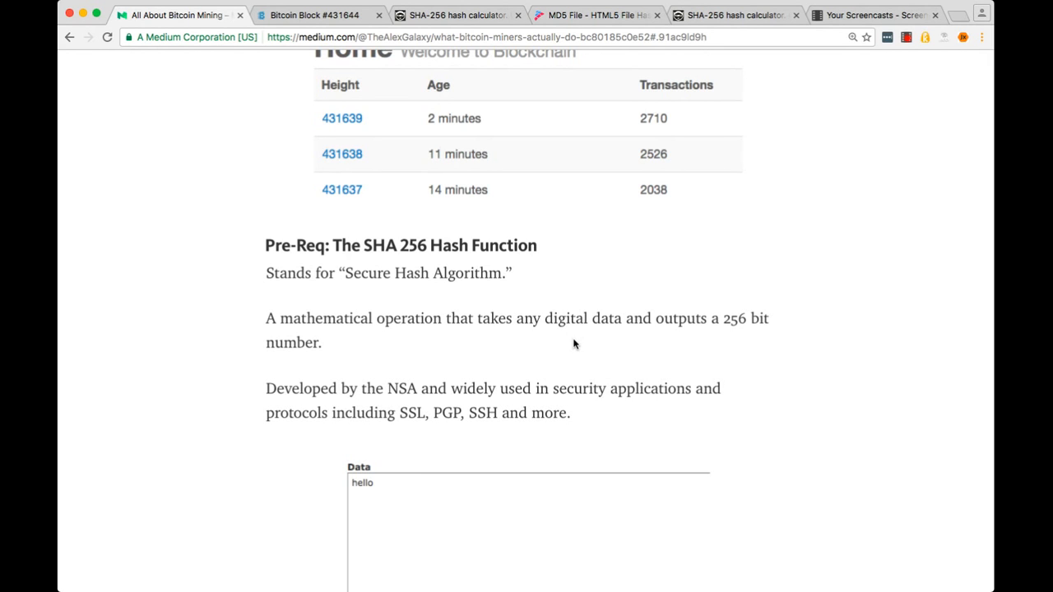
{"action": "mouse_move", "coordinate": [484, 237]}
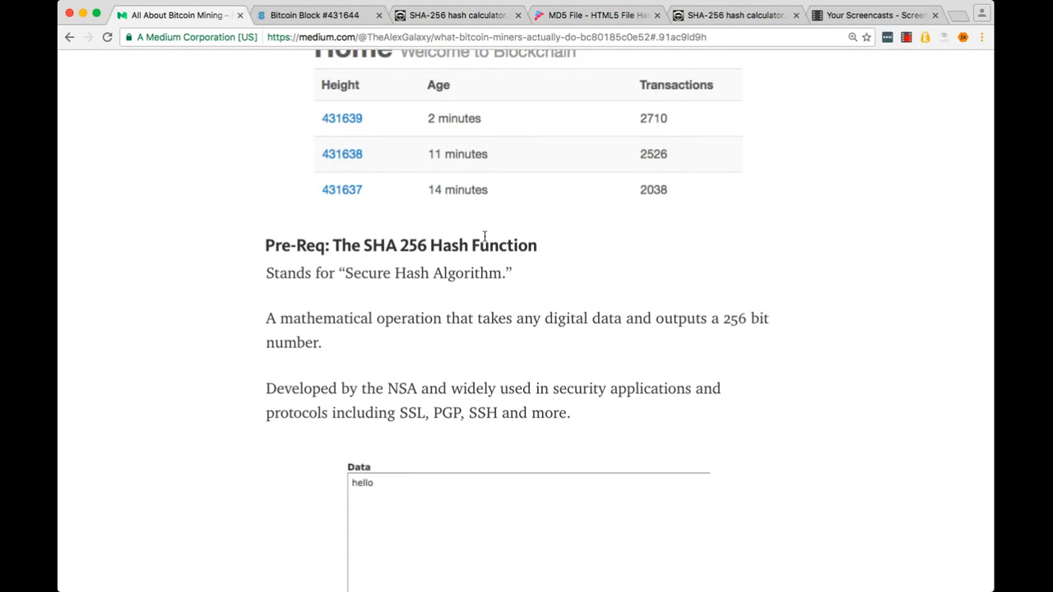
{"action": "left_click", "coordinate": [317, 15]}
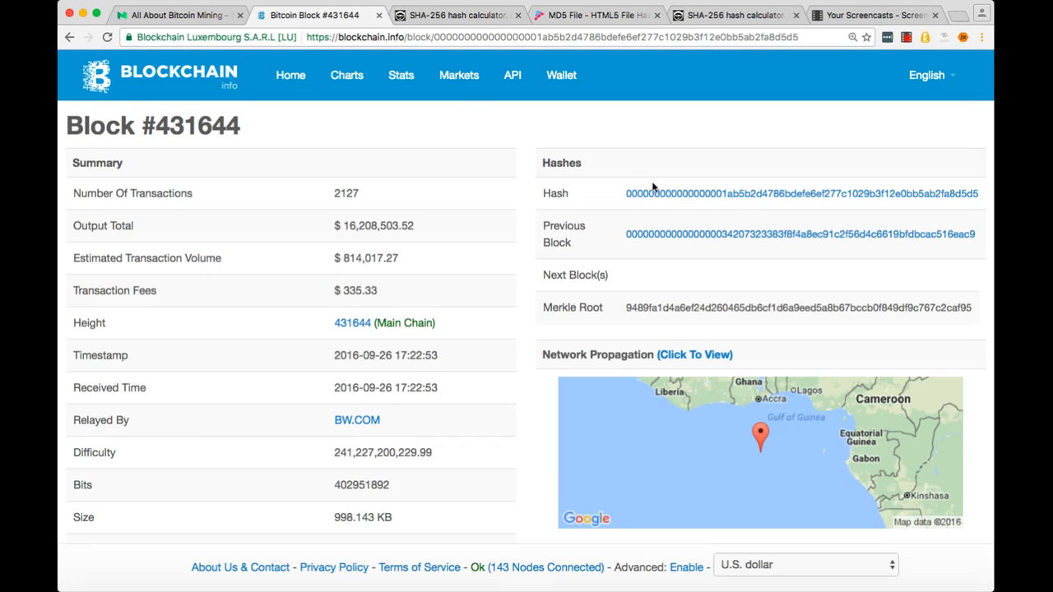
{"action": "mouse_move", "coordinate": [639, 204]}
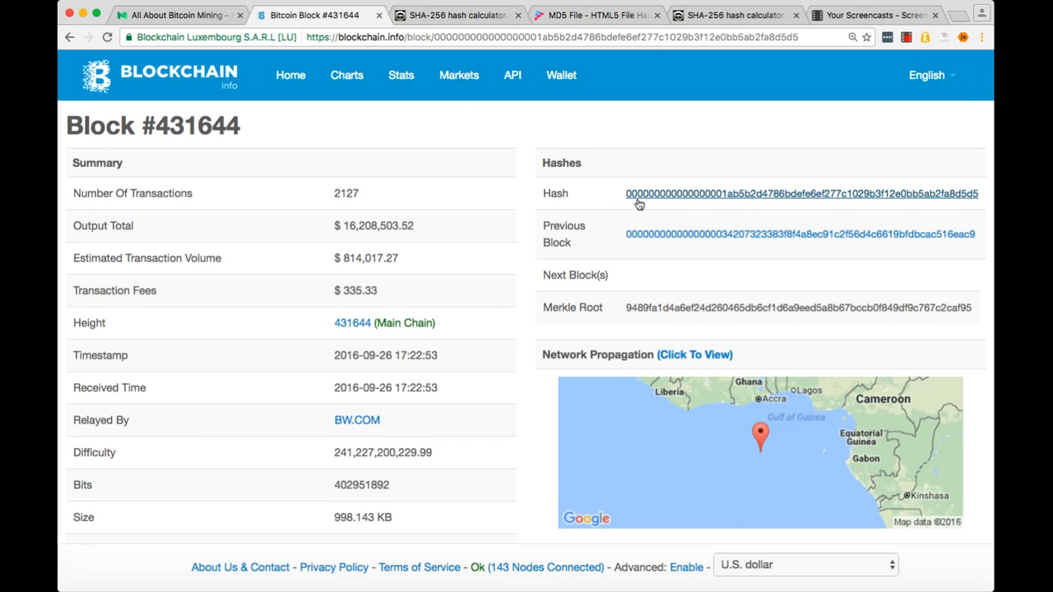
{"action": "mouse_move", "coordinate": [730, 189]}
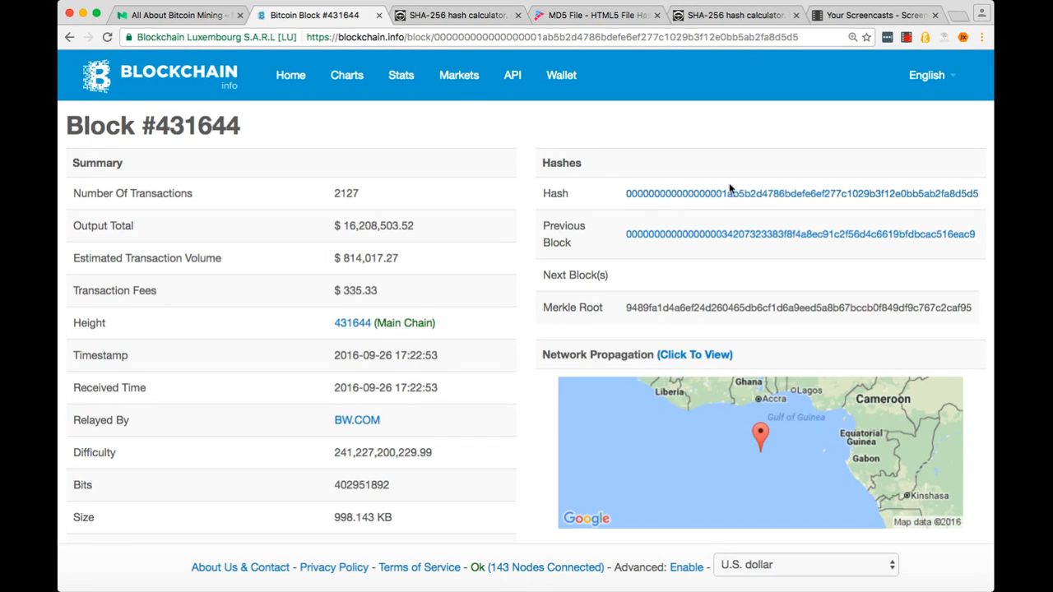
{"action": "mouse_move", "coordinate": [656, 211]}
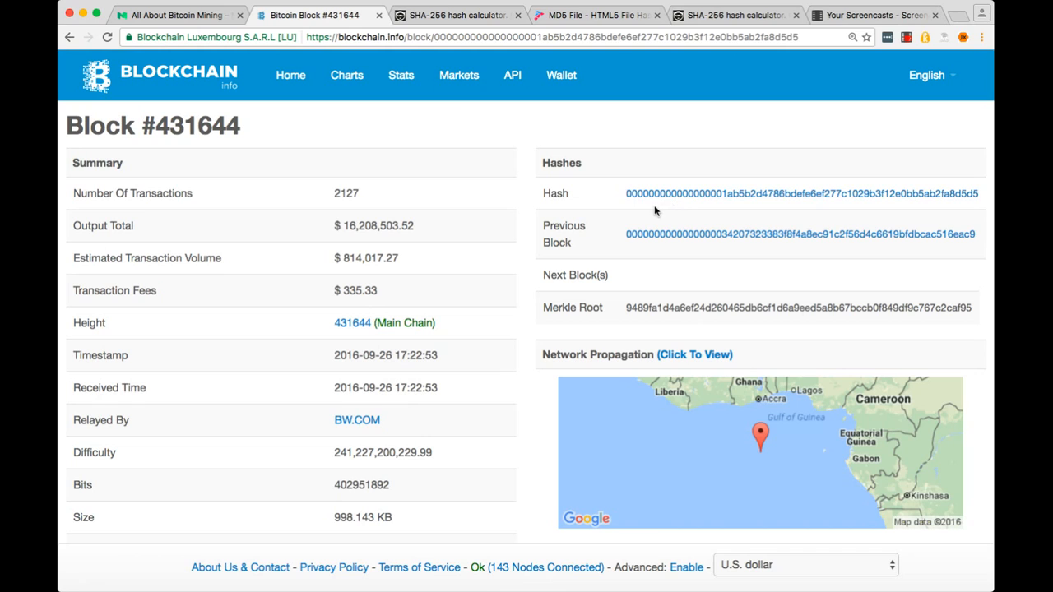
{"action": "mouse_move", "coordinate": [829, 233]}
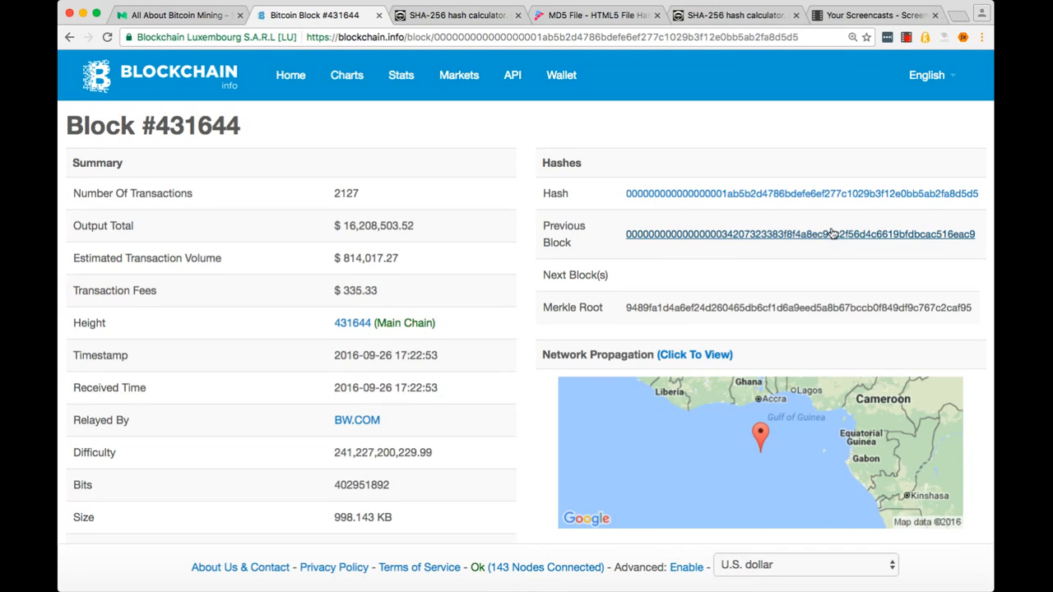
{"action": "mouse_move", "coordinate": [318, 102]}
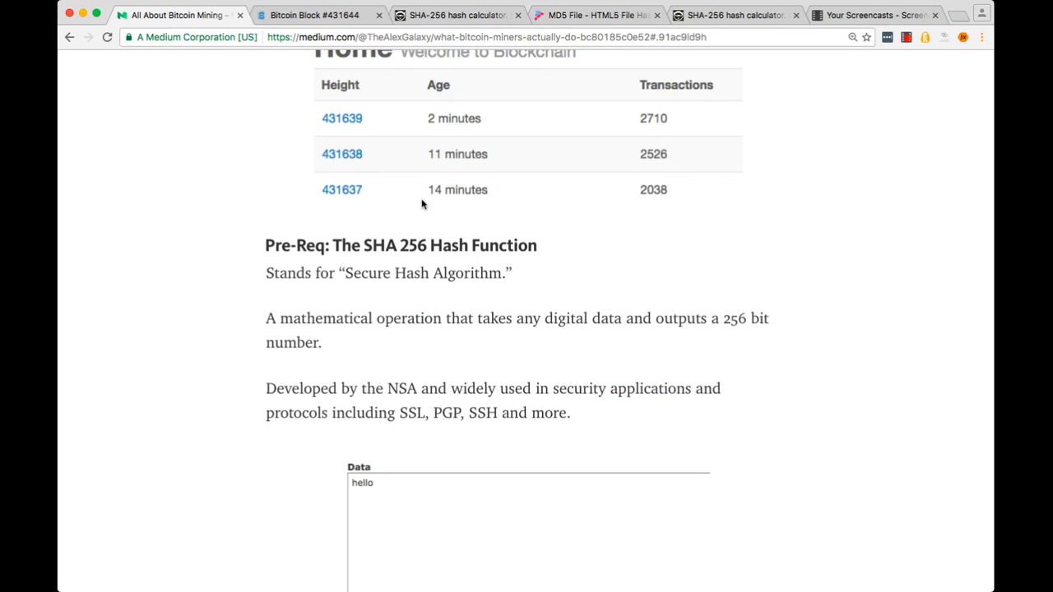
- Read the article's SHA-256 'hello' example, then bring up Xorbin's SHA-256 hash calculator
{"action": "scroll", "scroll_direction": "down", "scroll_amount": 3}
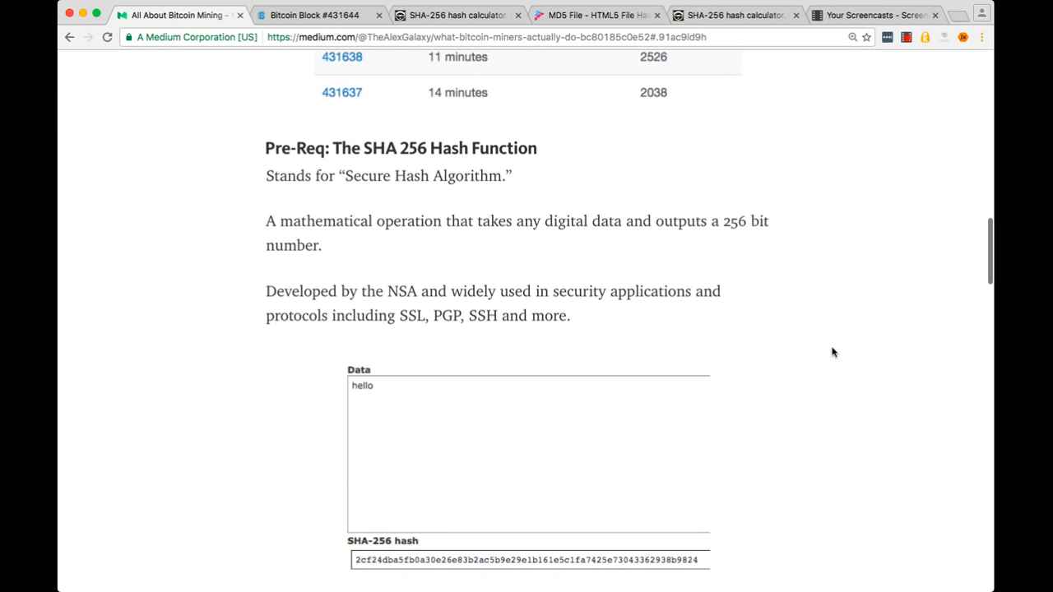
{"action": "scroll", "scroll_direction": "down", "scroll_amount": 3}
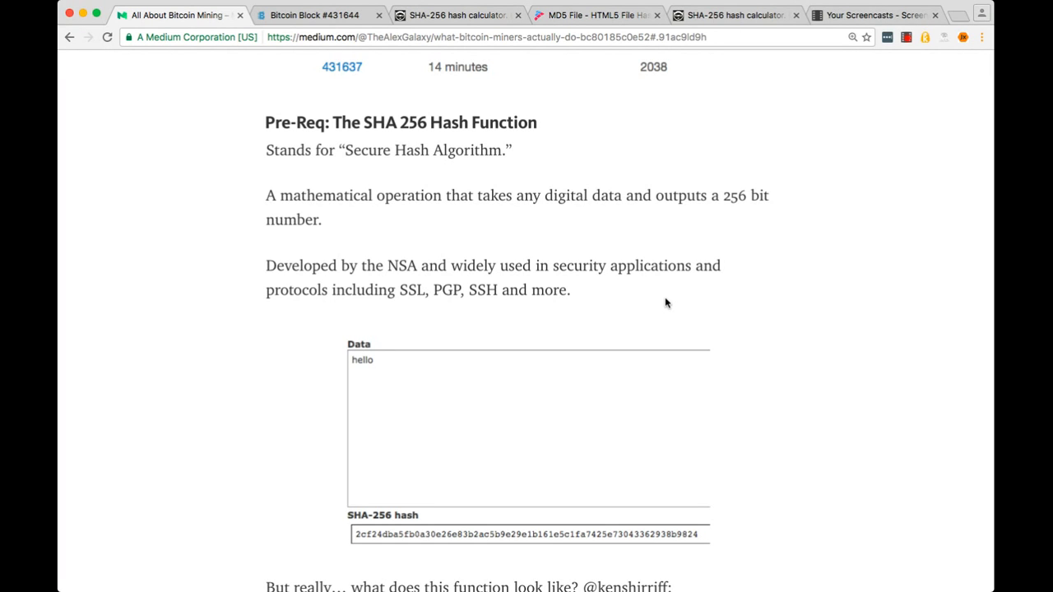
{"action": "mouse_move", "coordinate": [406, 317]}
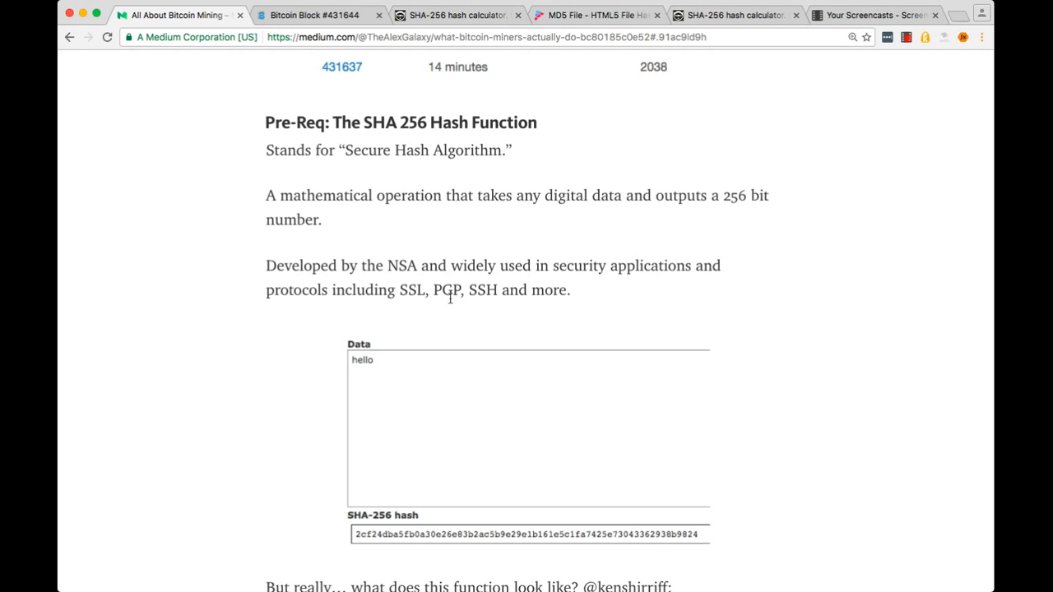
{"action": "mouse_move", "coordinate": [567, 309]}
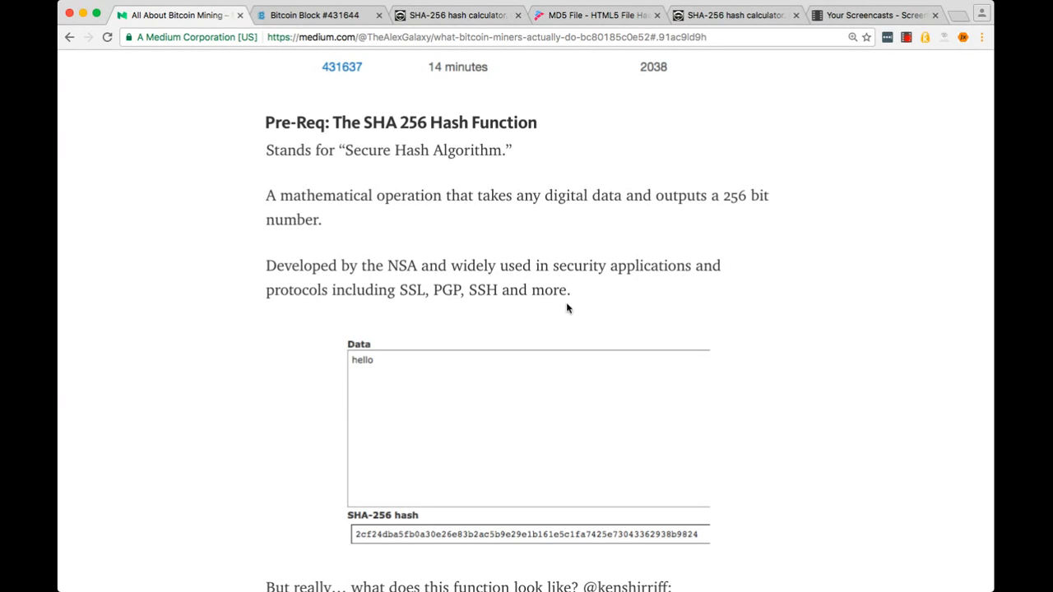
{"action": "scroll", "scroll_direction": "down", "scroll_amount": 3}
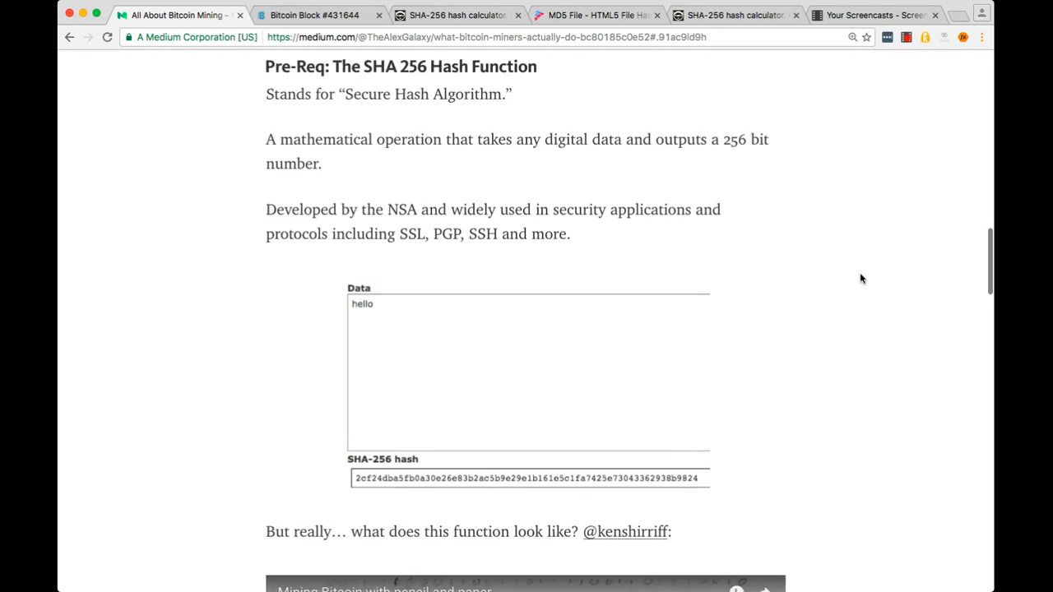
{"action": "scroll", "scroll_direction": "down", "scroll_amount": 3}
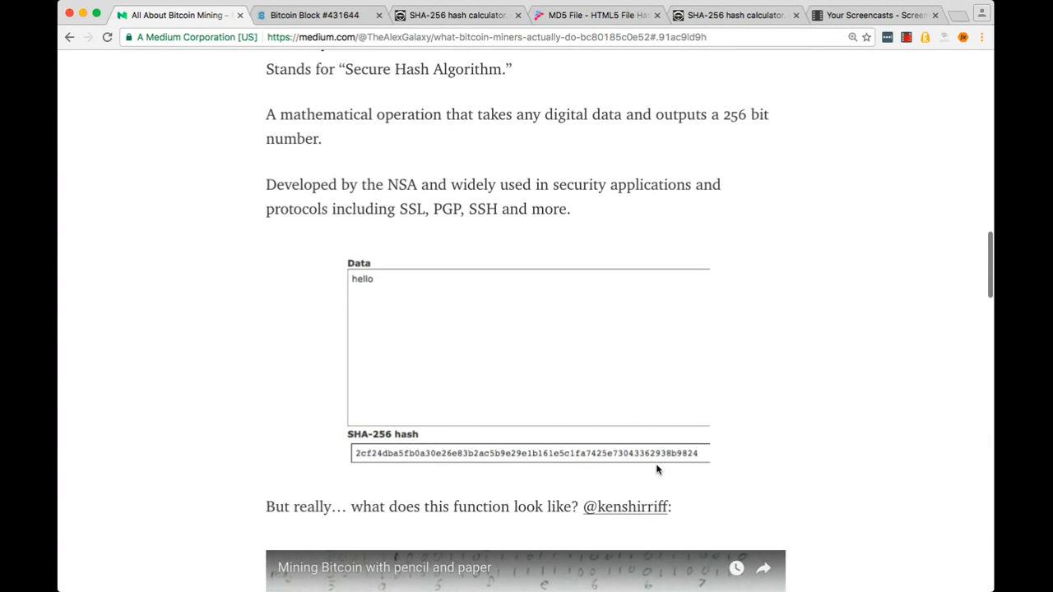
{"action": "mouse_move", "coordinate": [361, 280]}
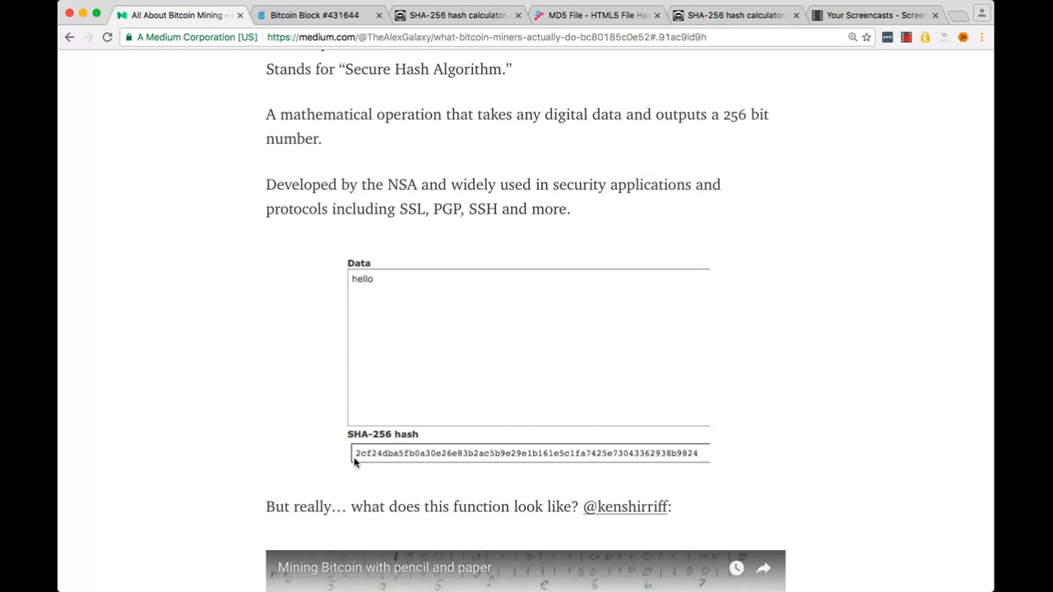
{"action": "mouse_move", "coordinate": [370, 465]}
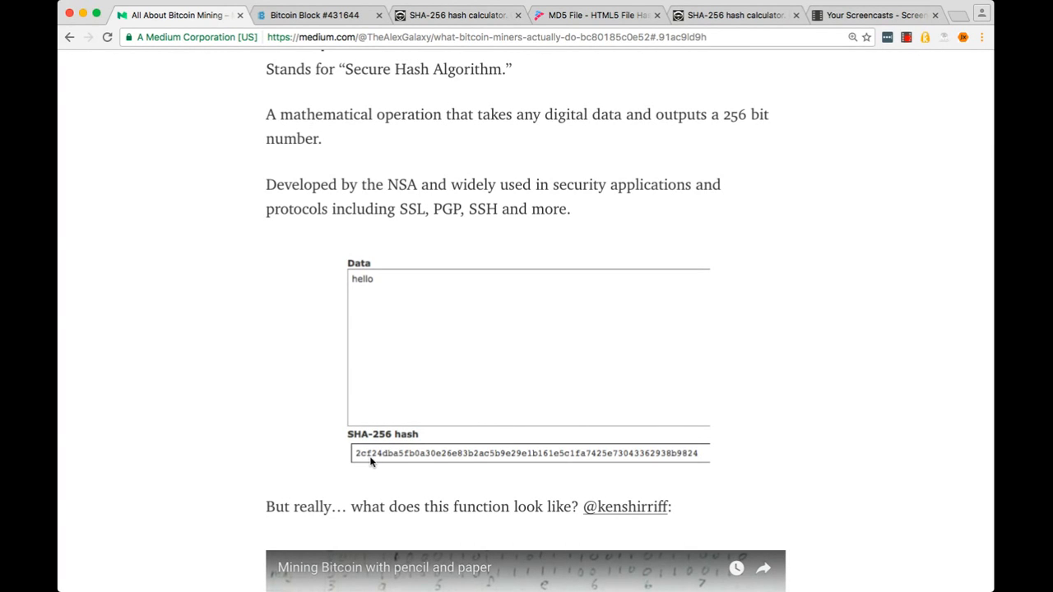
{"action": "mouse_move", "coordinate": [359, 98]}
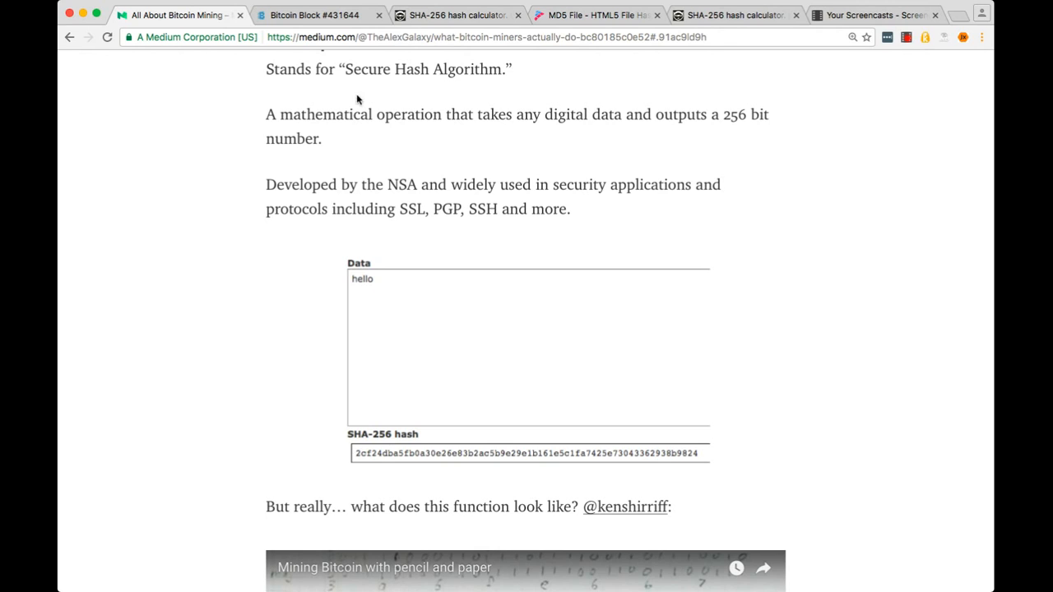
{"action": "left_click", "coordinate": [461, 15]}
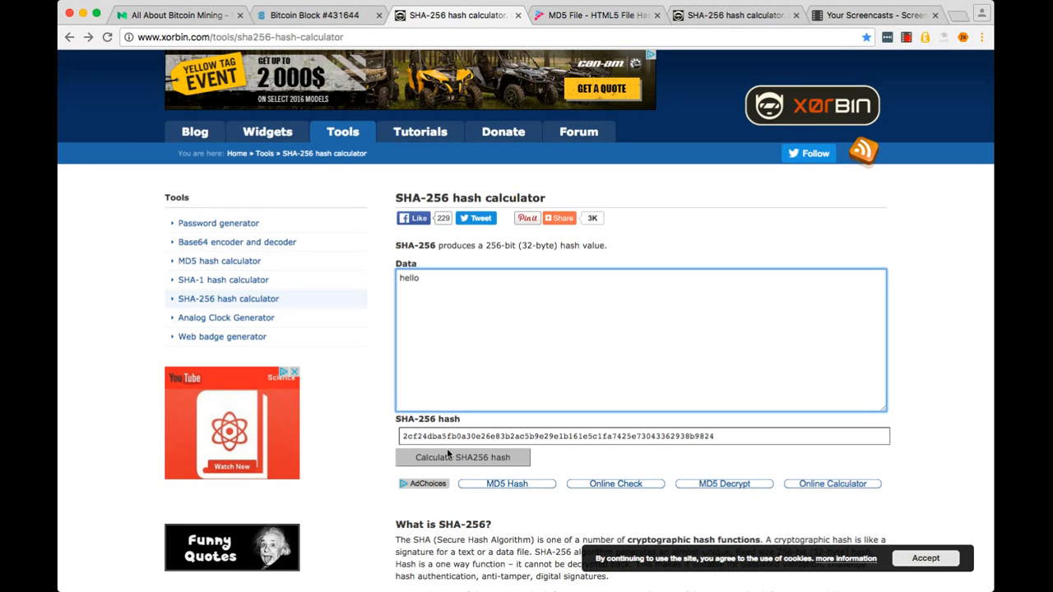
- Hash 'hellow' in Xorbin to get d0bc3819…, then bring up the MD5 File calculator
{"action": "triple_click", "coordinate": [559, 436]}
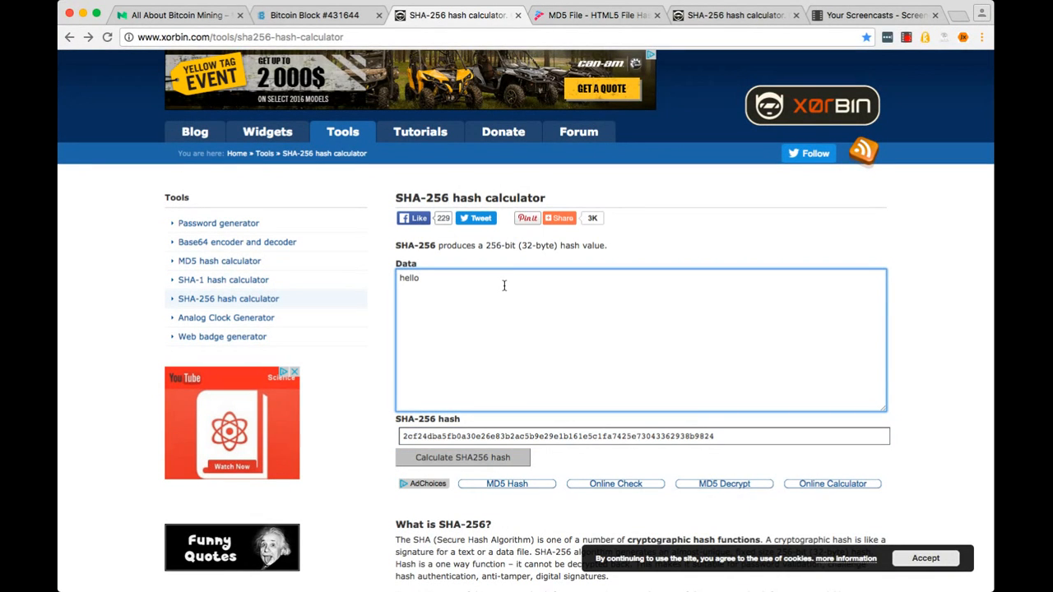
{"action": "type", "text": "w"}
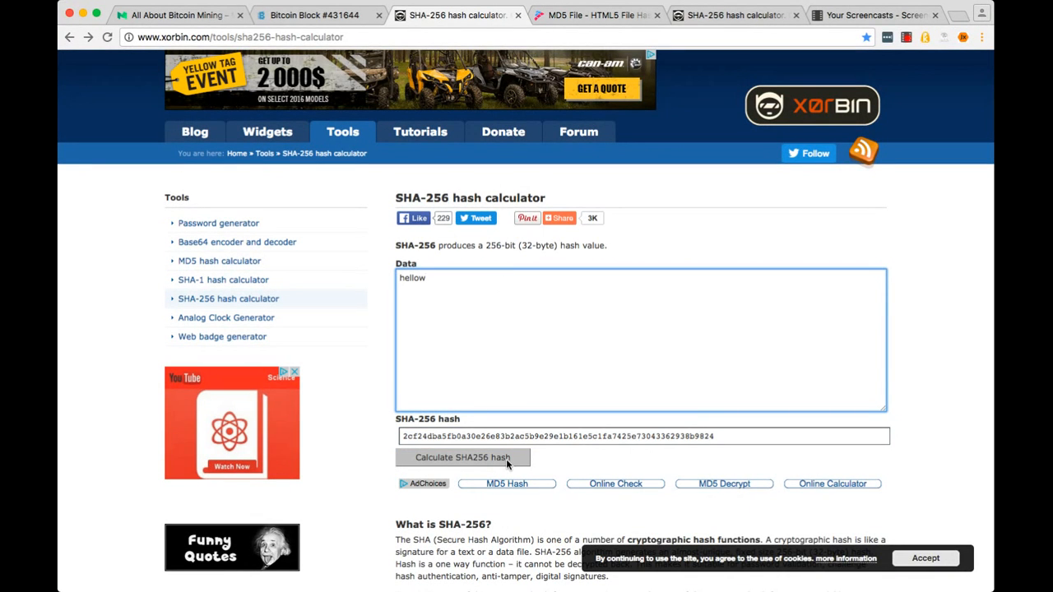
{"action": "left_click", "coordinate": [461, 457]}
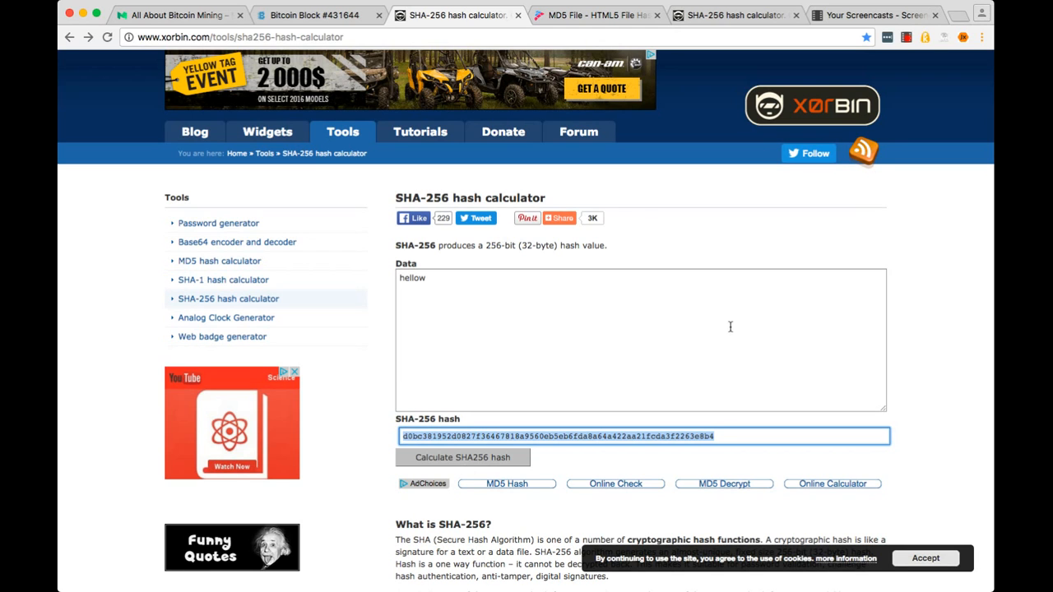
{"action": "left_click", "coordinate": [613, 15]}
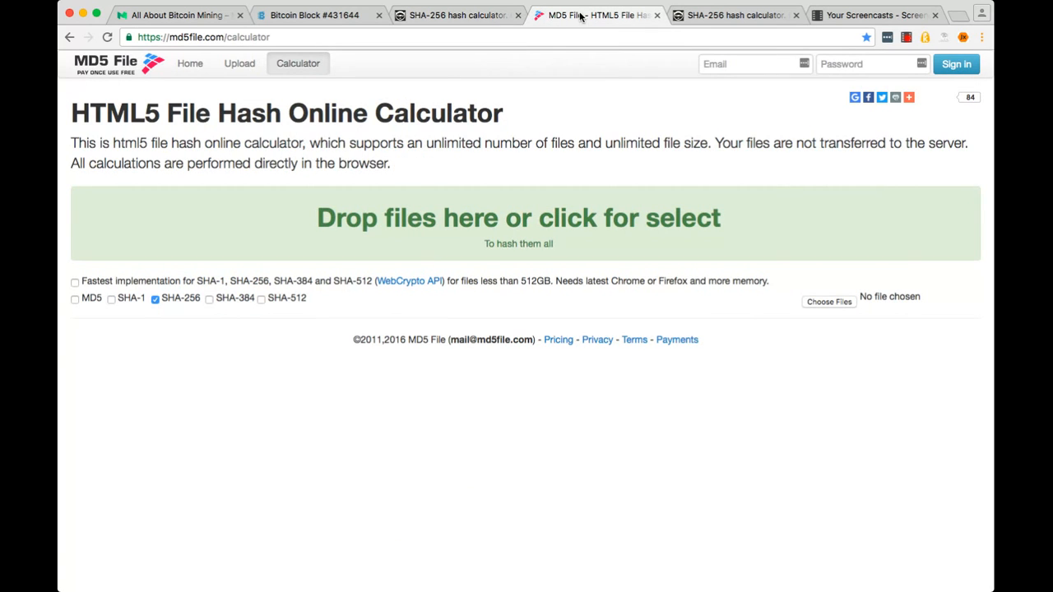
{"action": "mouse_move", "coordinate": [536, 226]}
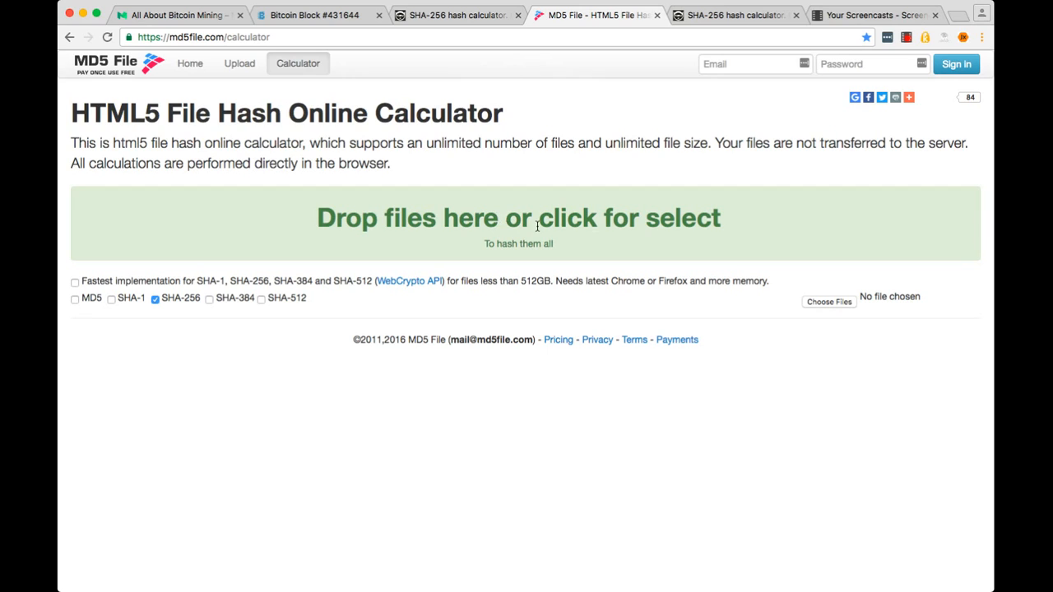
{"action": "mouse_move", "coordinate": [292, 314]}
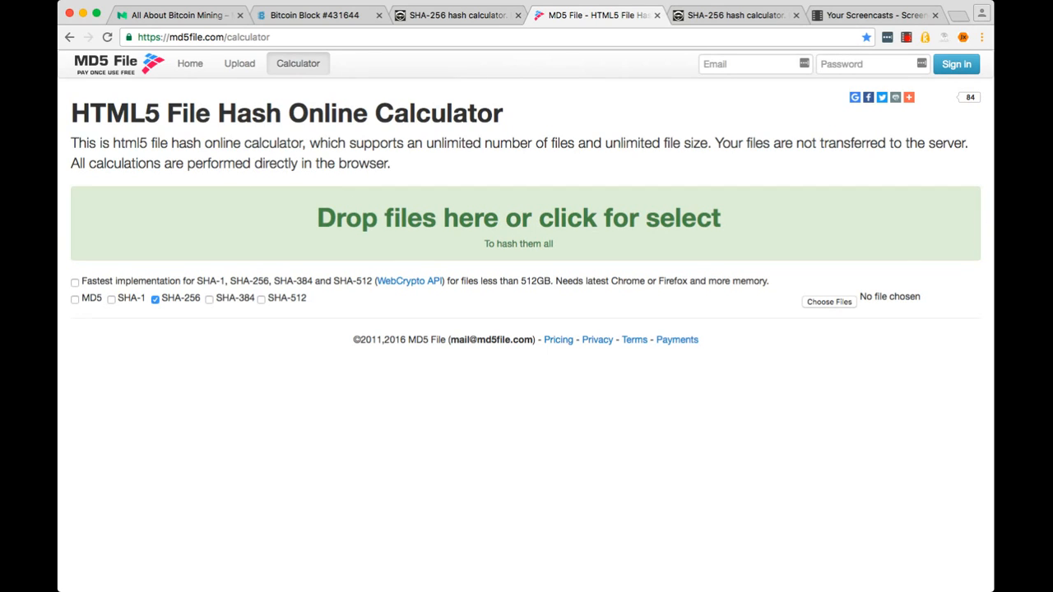
- Hash a screenshot PNG to SHA-256 fb5b93a8…, then return to the Medium article
{"action": "left_click", "coordinate": [510, 217]}
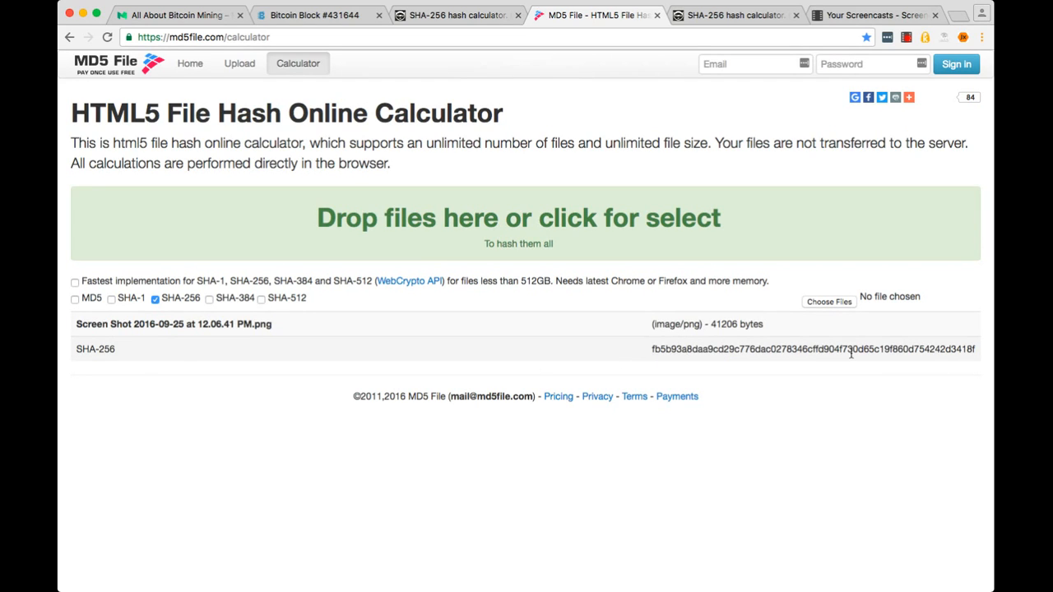
{"action": "mouse_move", "coordinate": [664, 340]}
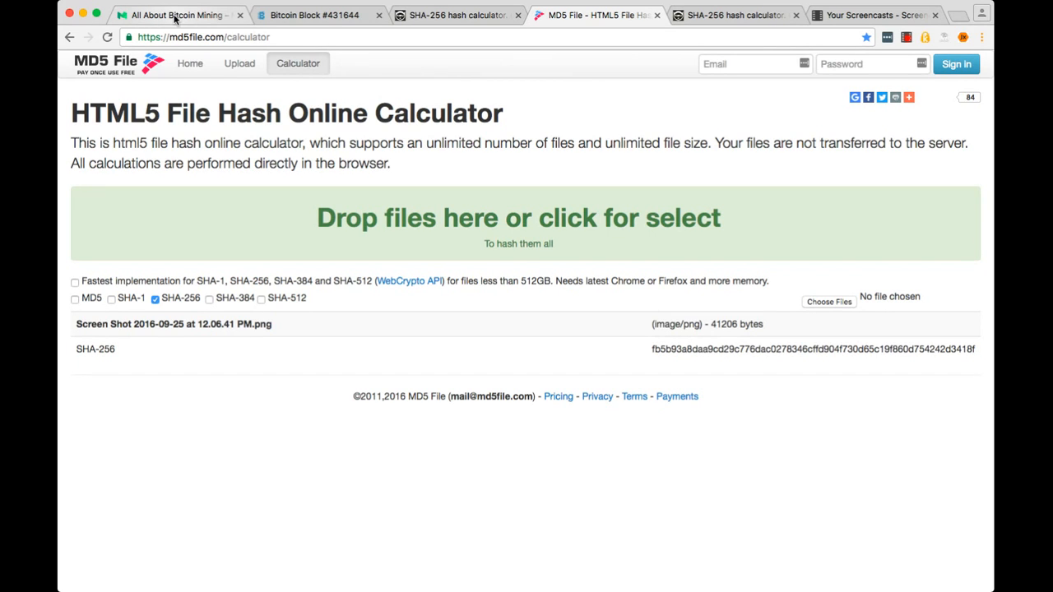
{"action": "left_click", "coordinate": [172, 17]}
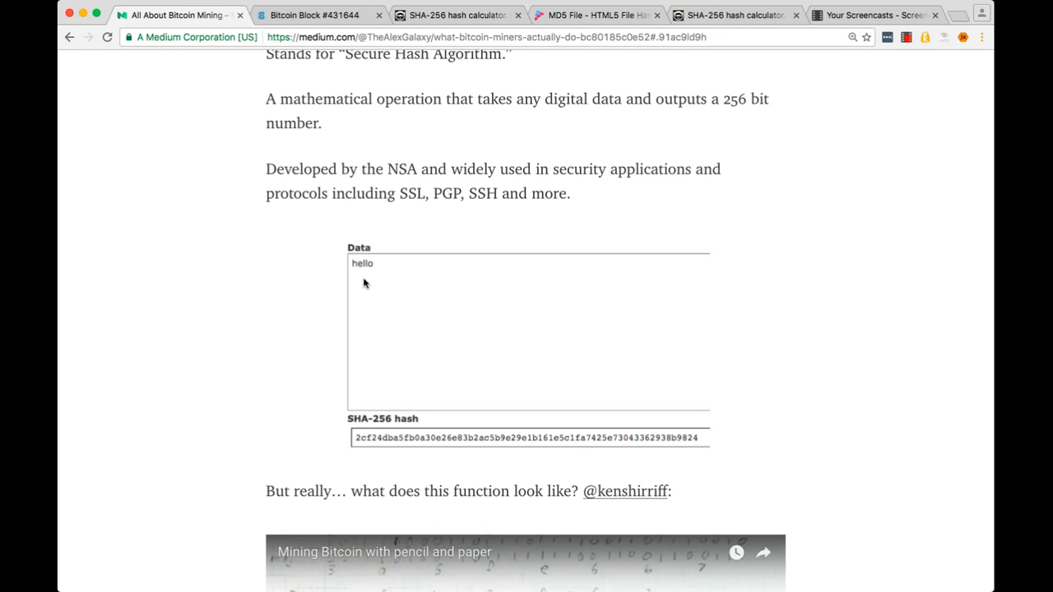
{"action": "mouse_move", "coordinate": [359, 276]}
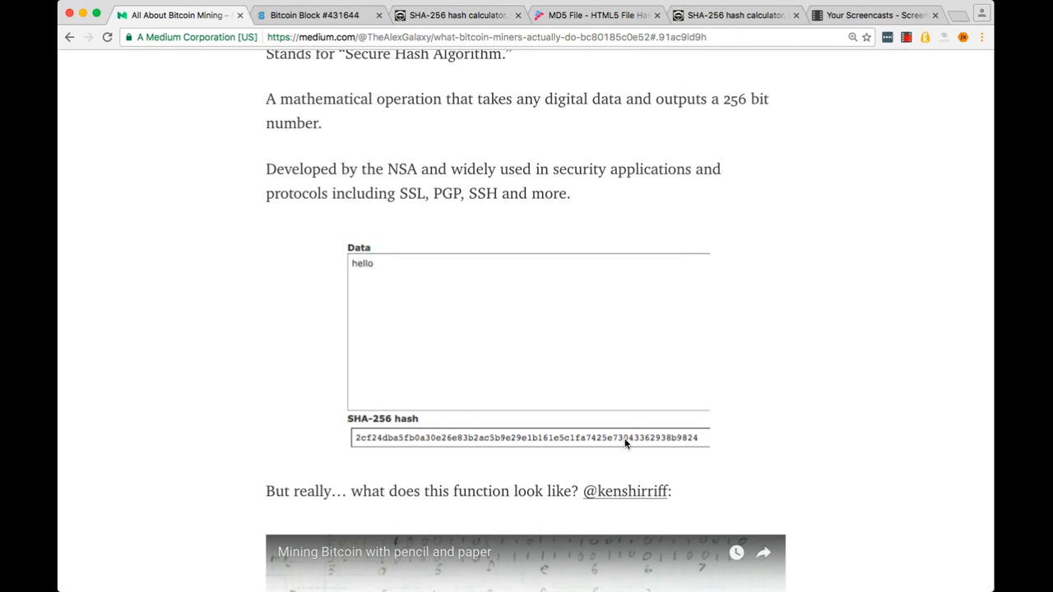
{"action": "mouse_move", "coordinate": [426, 446]}
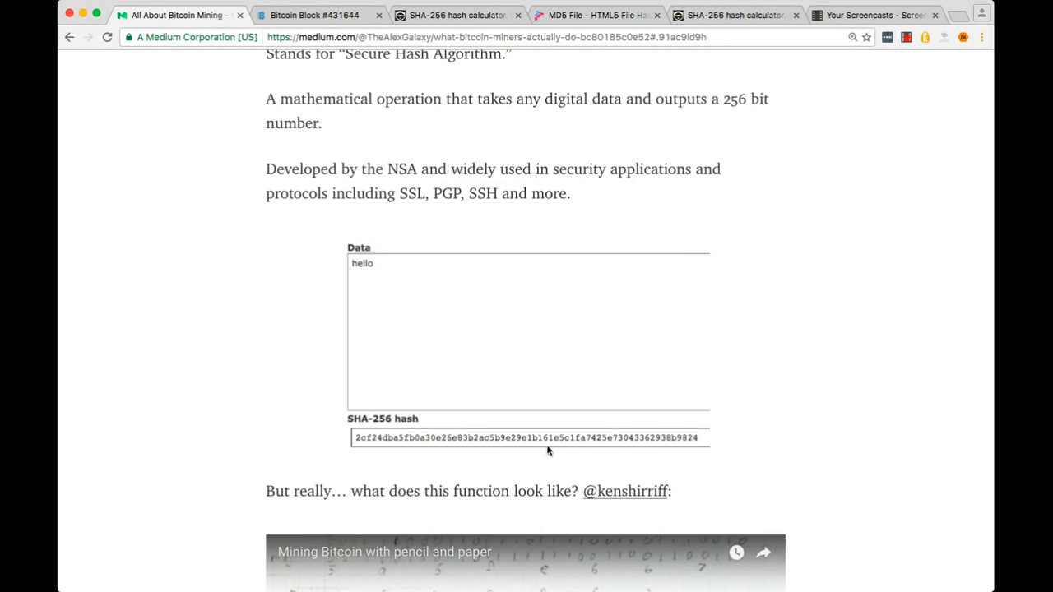
{"action": "mouse_move", "coordinate": [722, 470]}
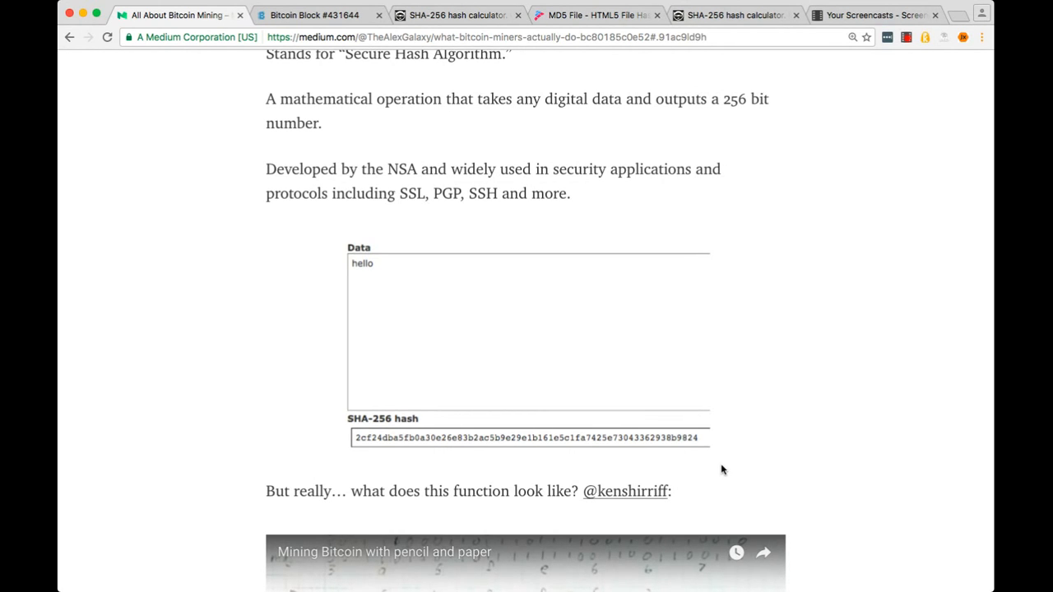
{"action": "scroll", "scroll_direction": "down", "scroll_amount": 3}
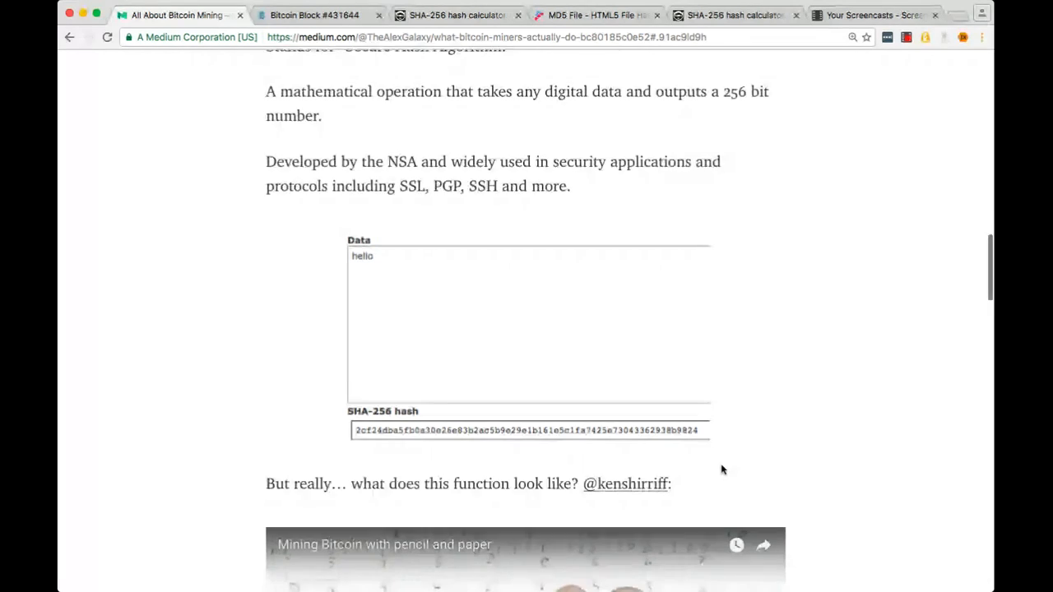
- Watch the 'Mining Bitcoin with pencil and paper' video to 7:49
{"action": "scroll", "scroll_direction": "down", "scroll_amount": 3}
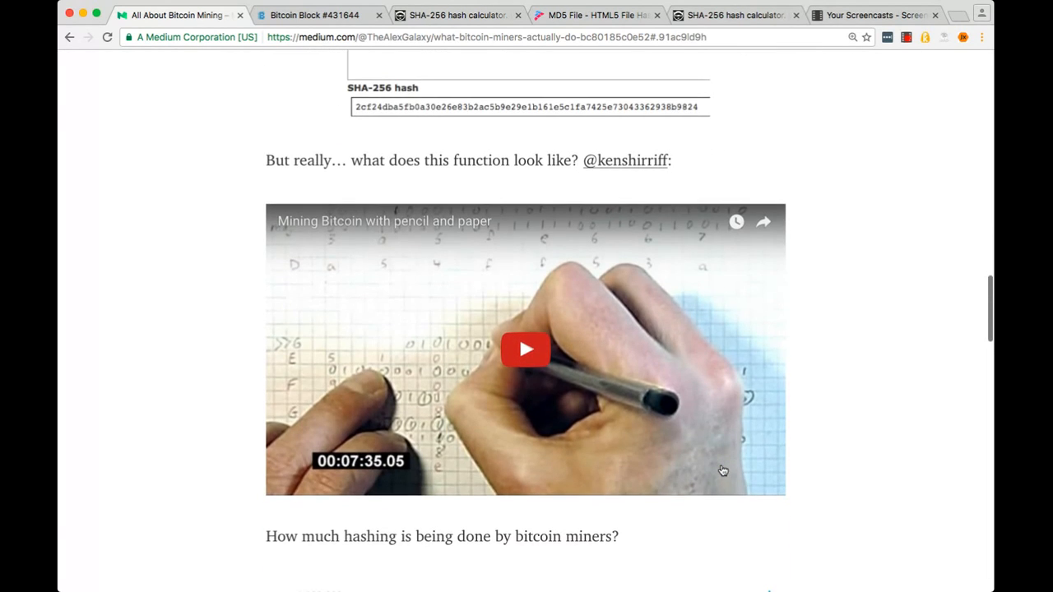
{"action": "mouse_move", "coordinate": [523, 357]}
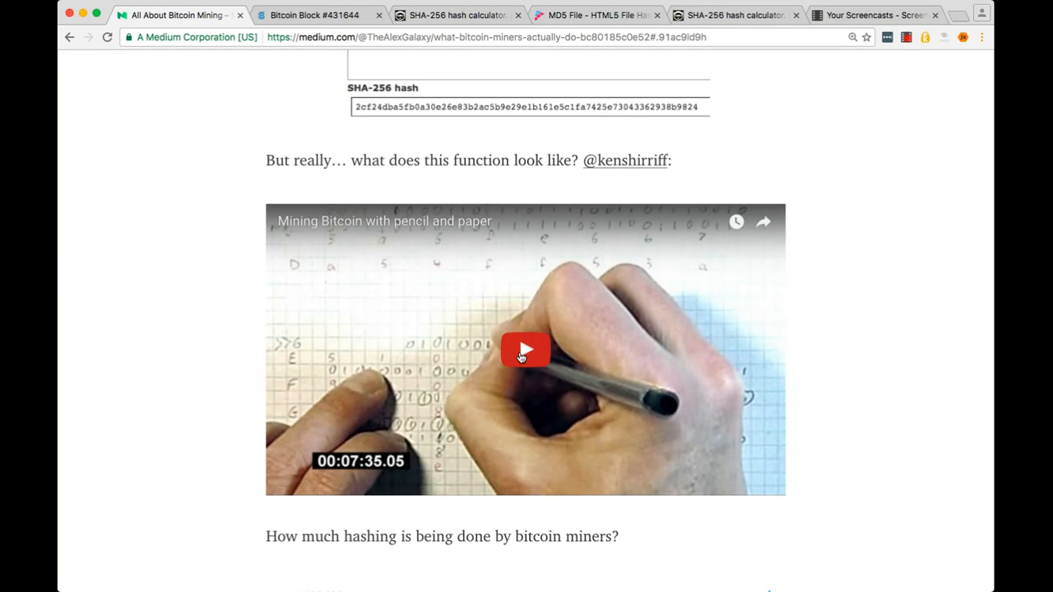
{"action": "left_click", "coordinate": [525, 349]}
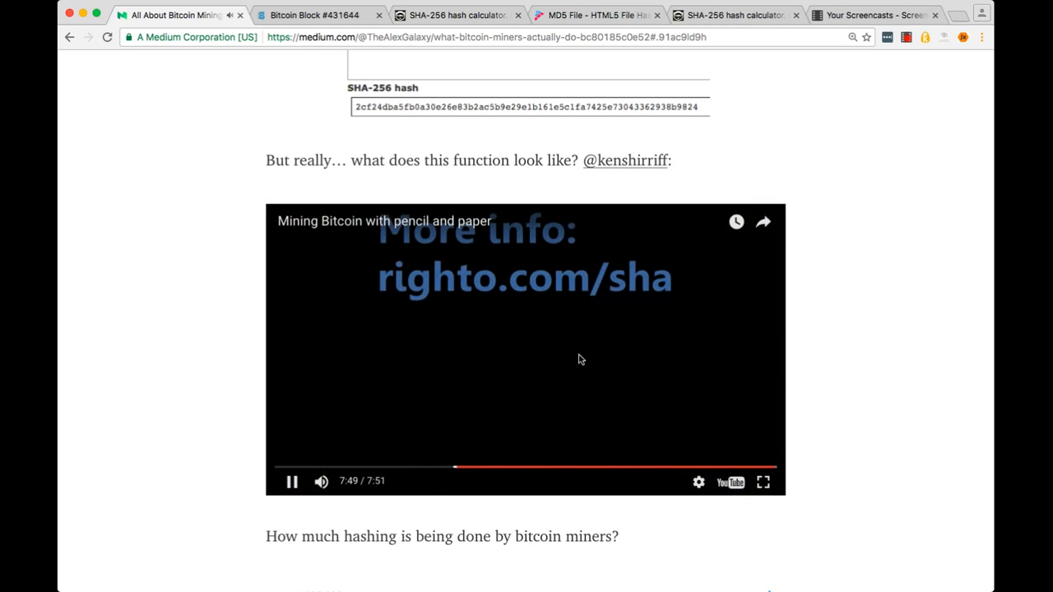
{"action": "scroll", "scroll_direction": "down", "scroll_amount": 3}
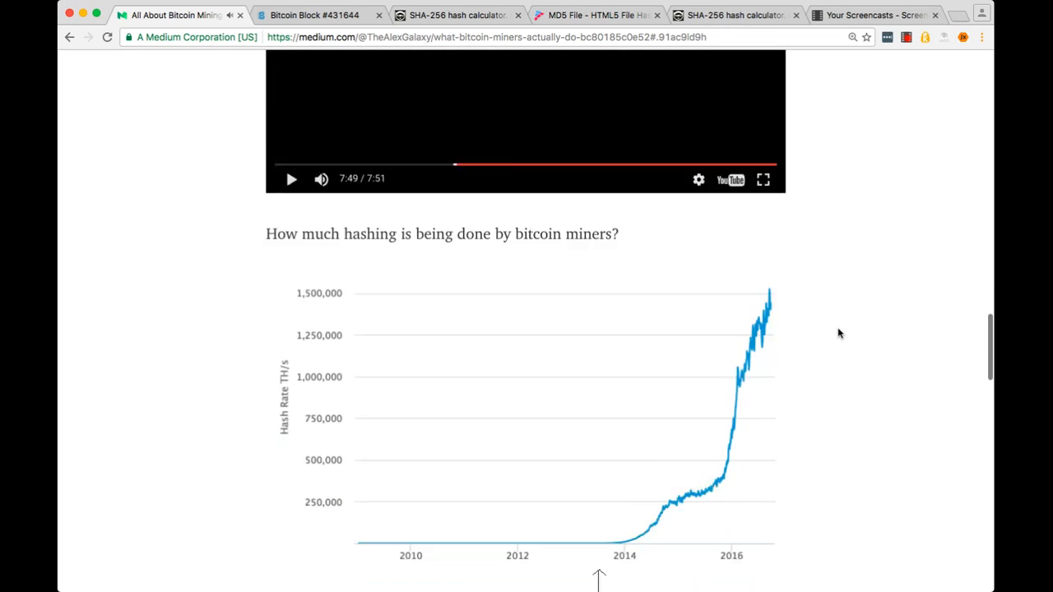
- Scroll past the hash-rate chart to the 'outperforms the top 500 supercomputers' caption
{"action": "scroll", "scroll_direction": "down", "scroll_amount": 3}
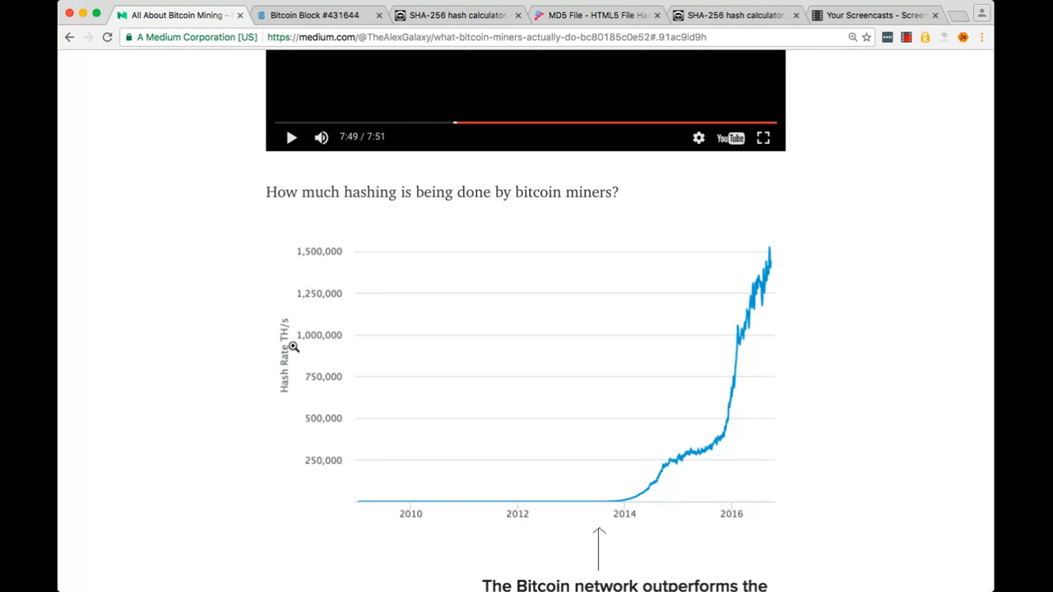
{"action": "mouse_move", "coordinate": [294, 269]}
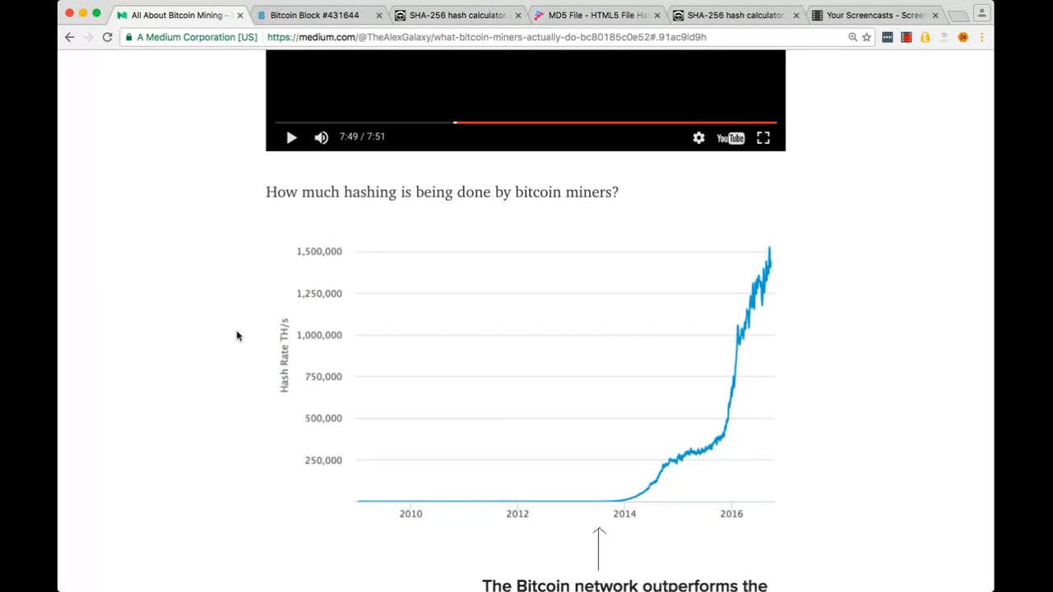
{"action": "mouse_move", "coordinate": [632, 262]}
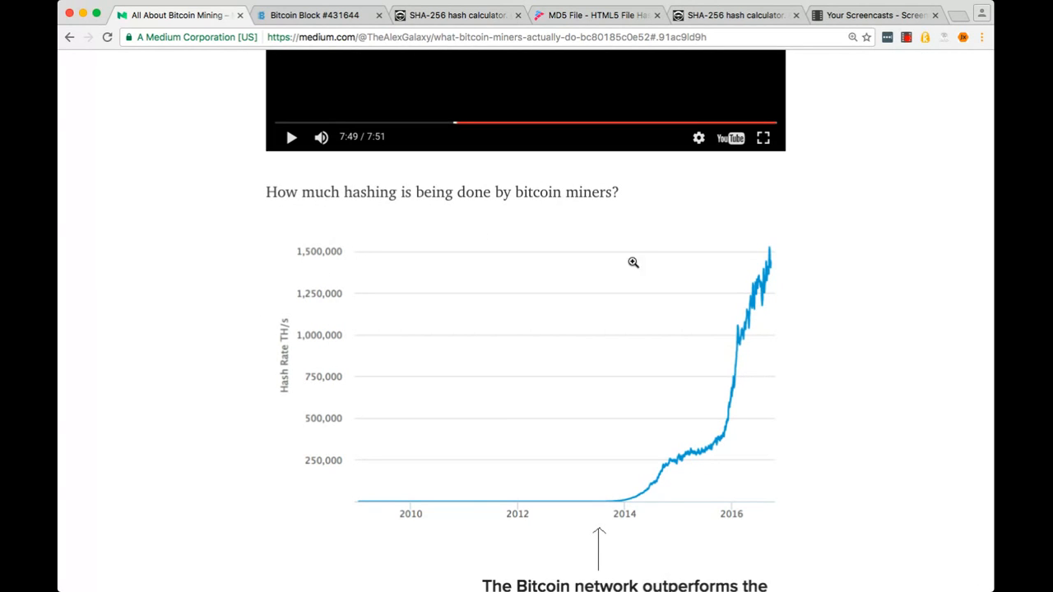
{"action": "mouse_move", "coordinate": [771, 348]}
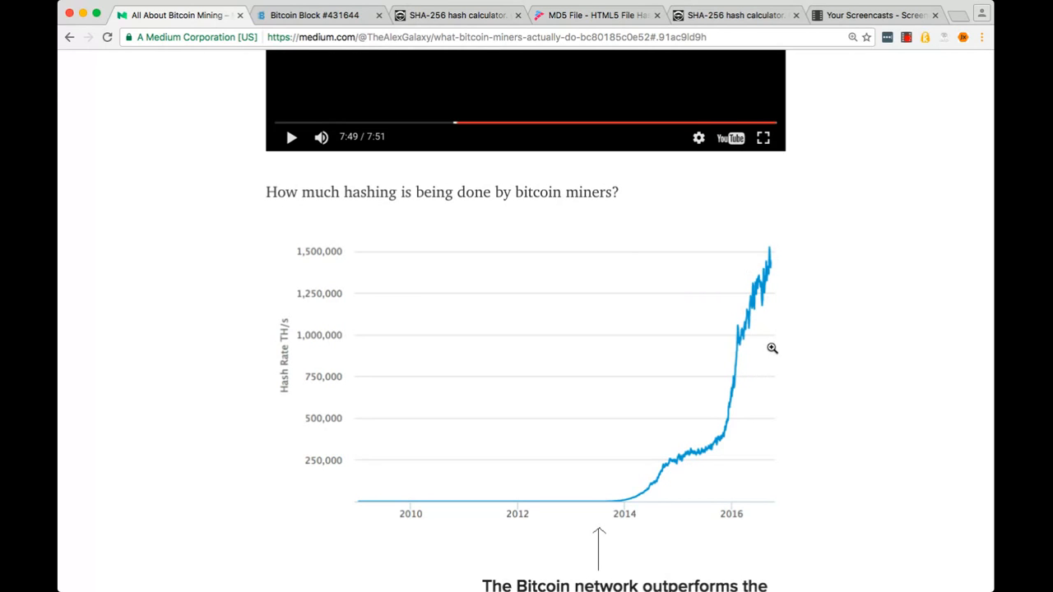
{"action": "mouse_move", "coordinate": [768, 248]}
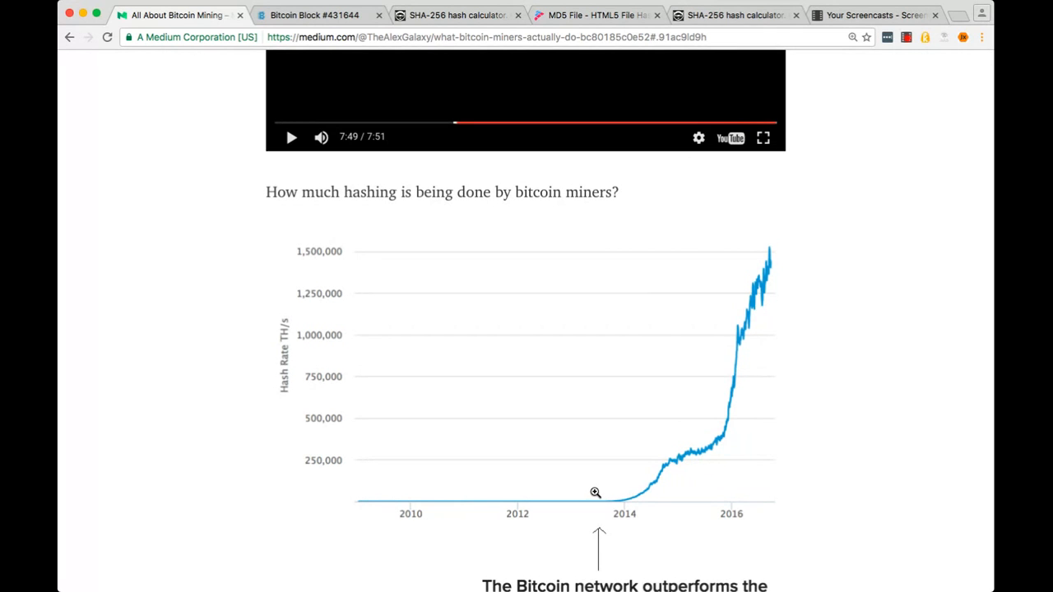
{"action": "mouse_move", "coordinate": [819, 428]}
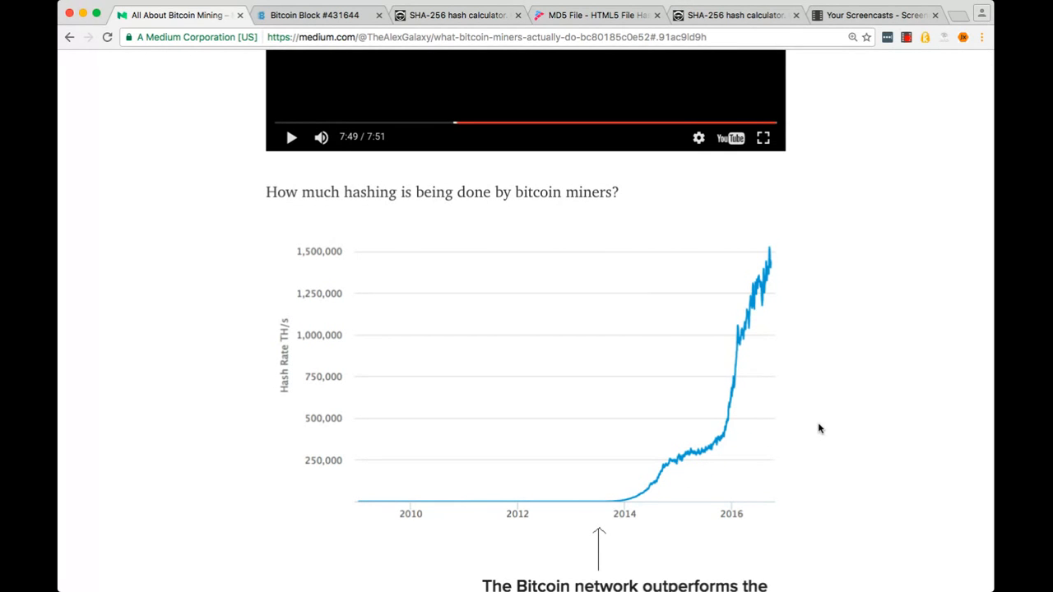
{"action": "scroll", "scroll_direction": "down", "scroll_amount": 3}
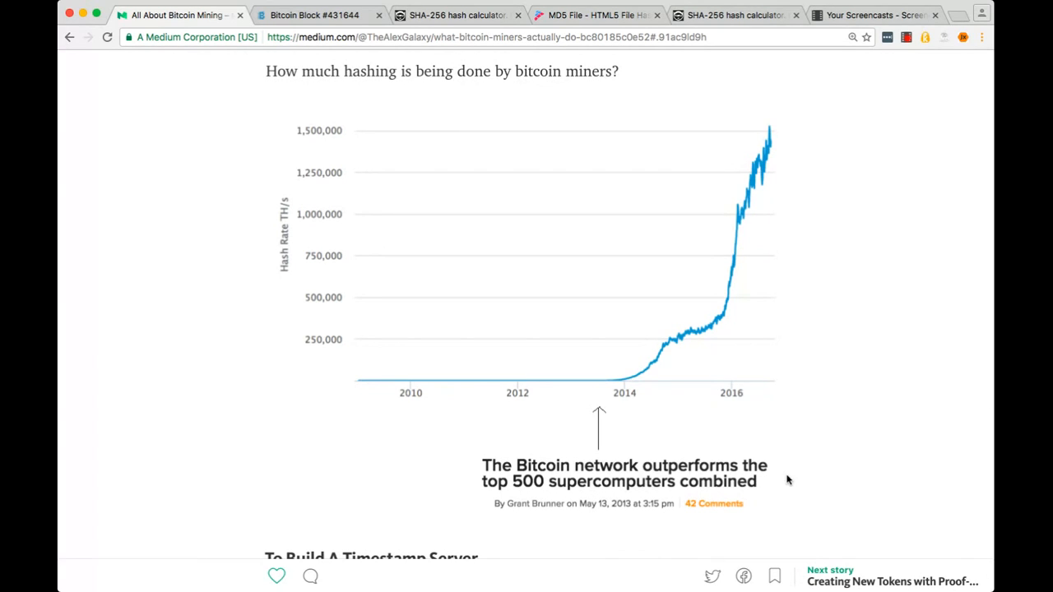
{"action": "mouse_move", "coordinate": [675, 503]}
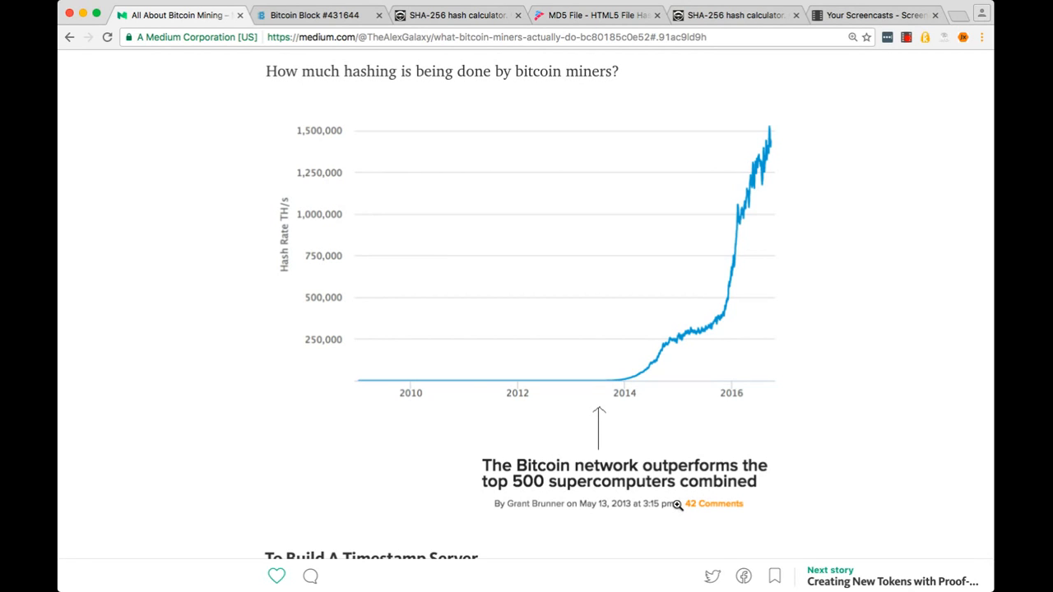
{"action": "mouse_move", "coordinate": [719, 548]}
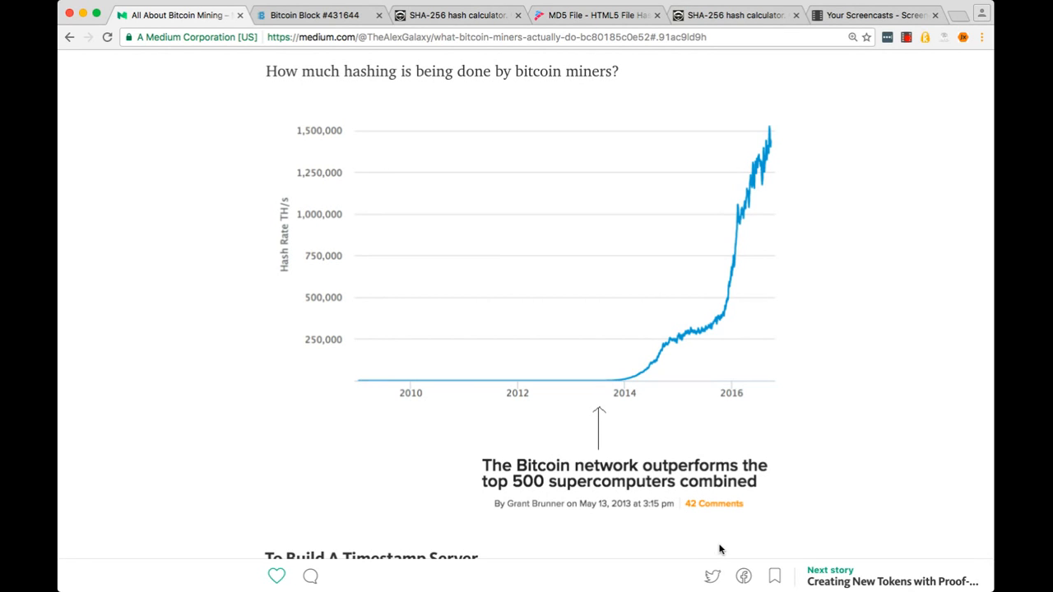
{"action": "mouse_move", "coordinate": [796, 167]}
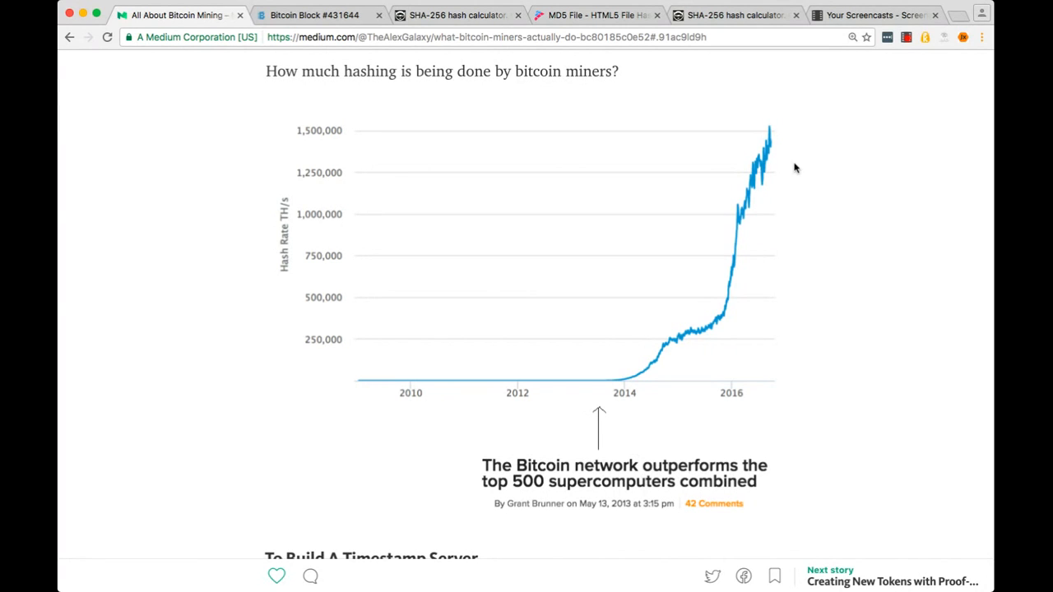
{"action": "mouse_move", "coordinate": [818, 357]}
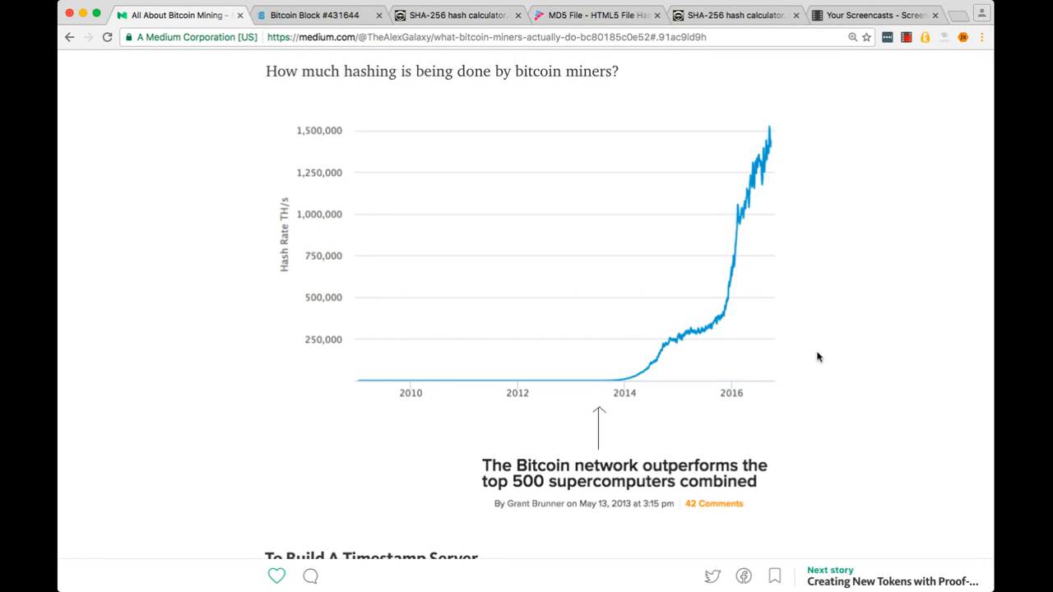
{"action": "scroll", "scroll_direction": "down", "scroll_amount": 3}
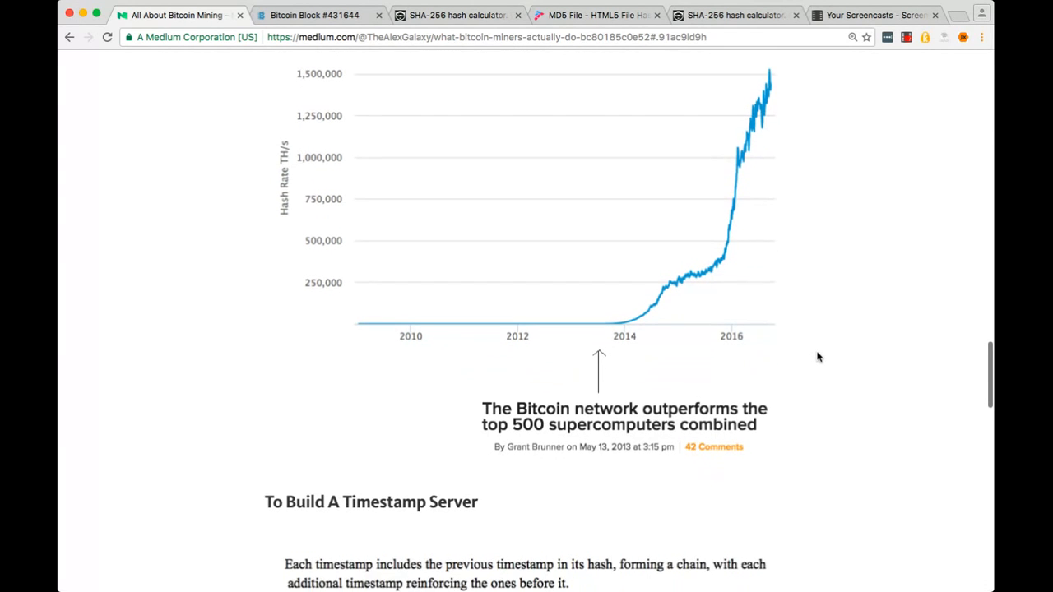
{"action": "scroll", "scroll_direction": "down", "scroll_amount": 3}
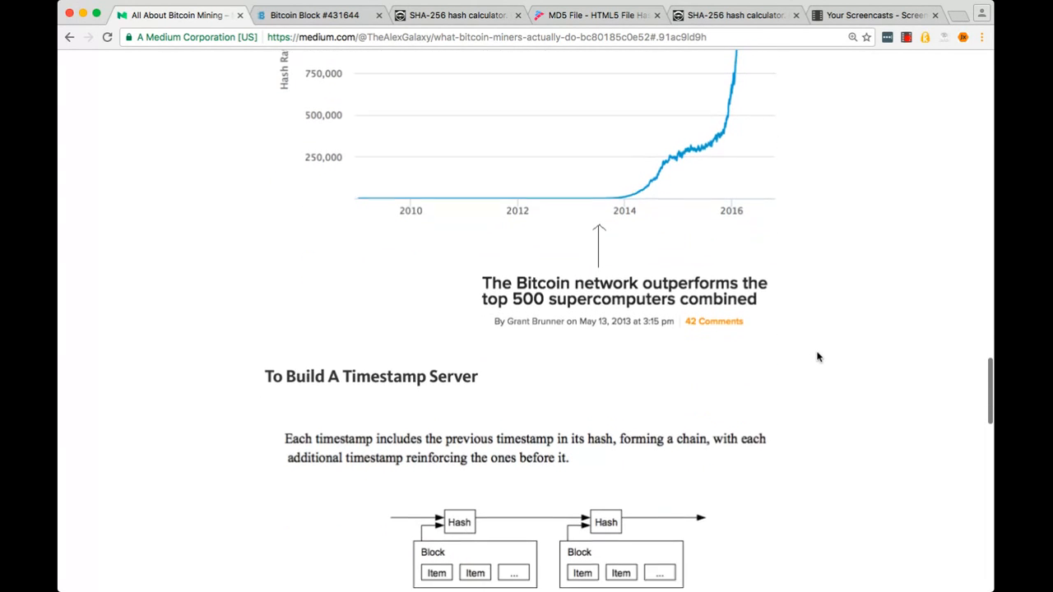
{"action": "scroll", "scroll_direction": "down", "scroll_amount": 3}
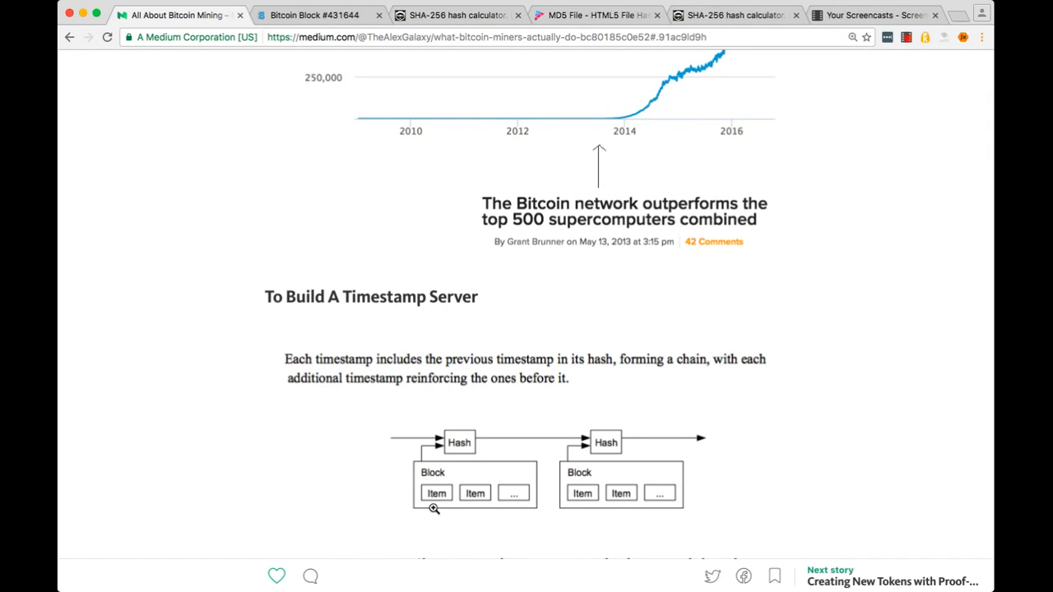
{"action": "mouse_move", "coordinate": [432, 511]}
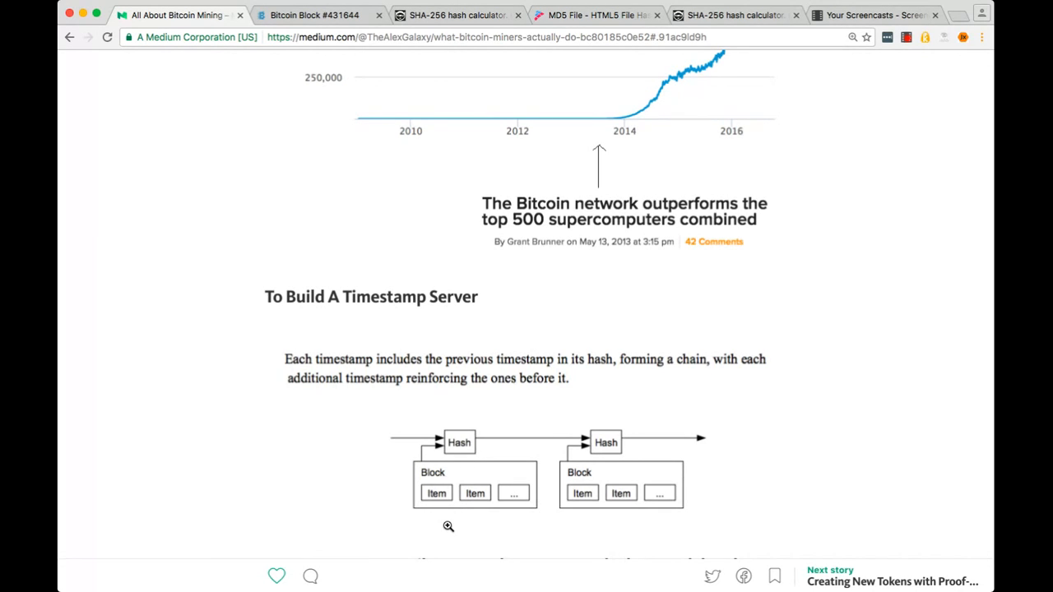
{"action": "mouse_move", "coordinate": [453, 464]}
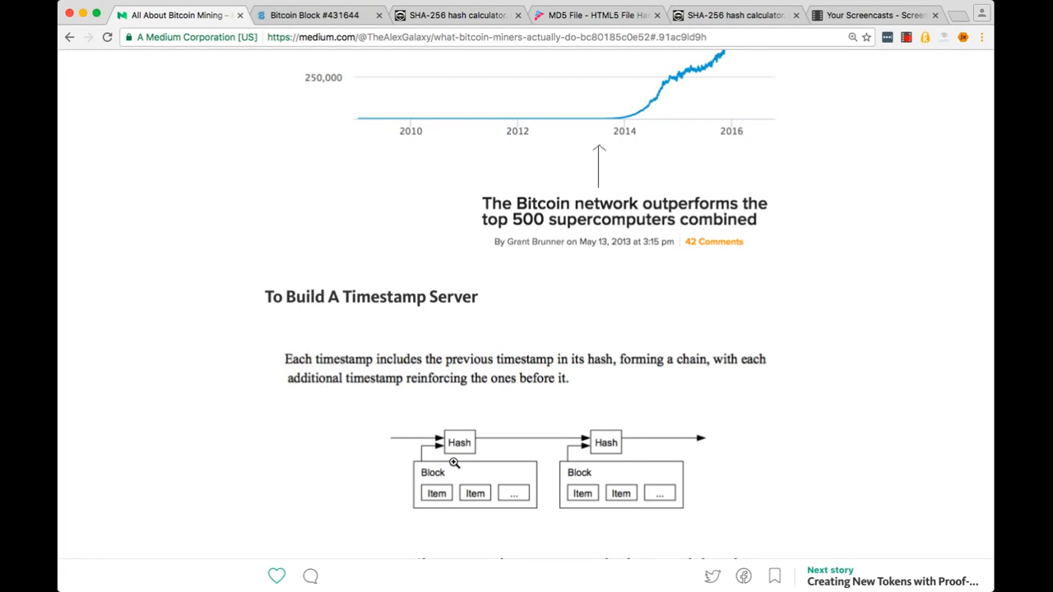
{"action": "mouse_move", "coordinate": [276, 487]}
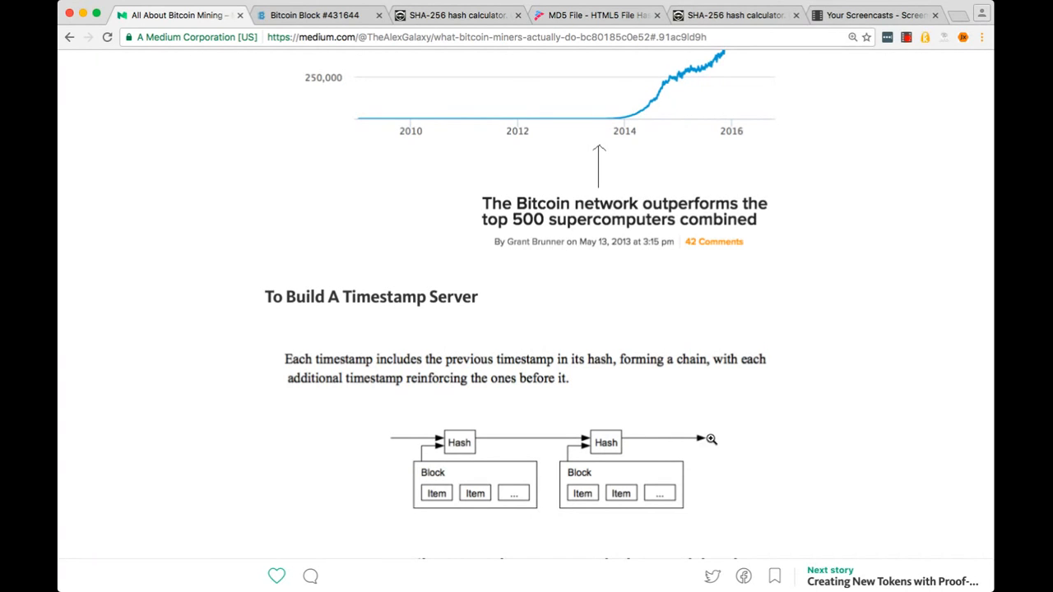
{"action": "mouse_move", "coordinate": [722, 442]}
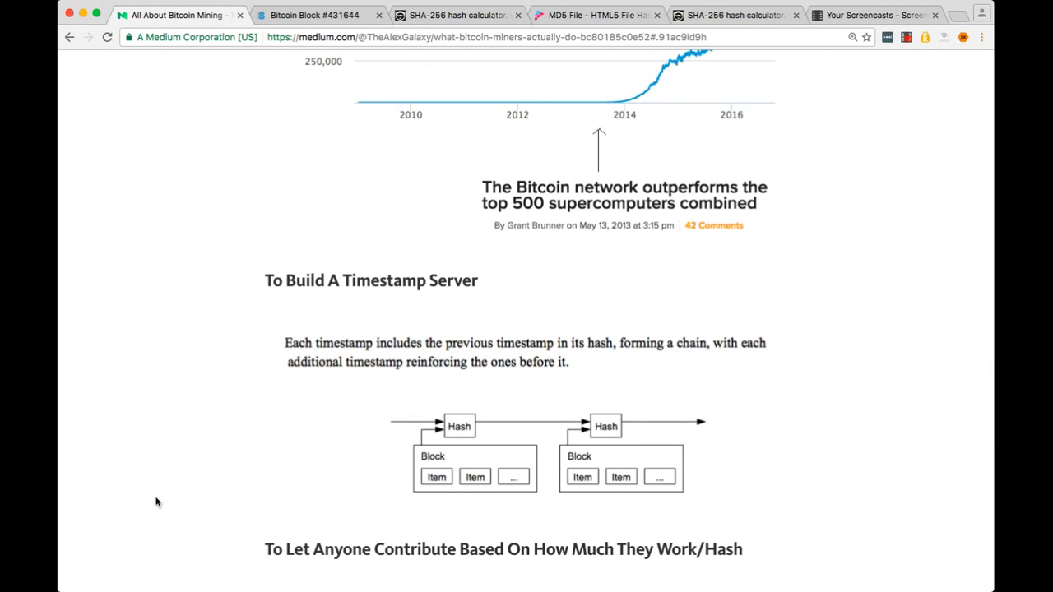
- Scroll the Medium article to the Proof-of-Work nonce block diagram and Block #431579 table
{"action": "scroll", "scroll_direction": "down", "scroll_amount": 3}
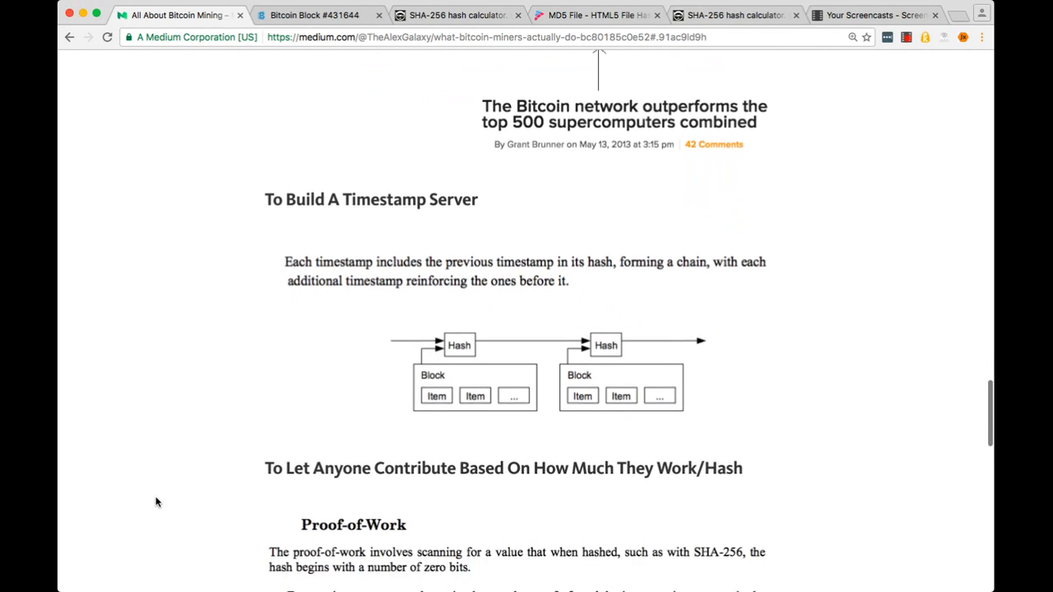
{"action": "scroll", "scroll_direction": "down", "scroll_amount": 3}
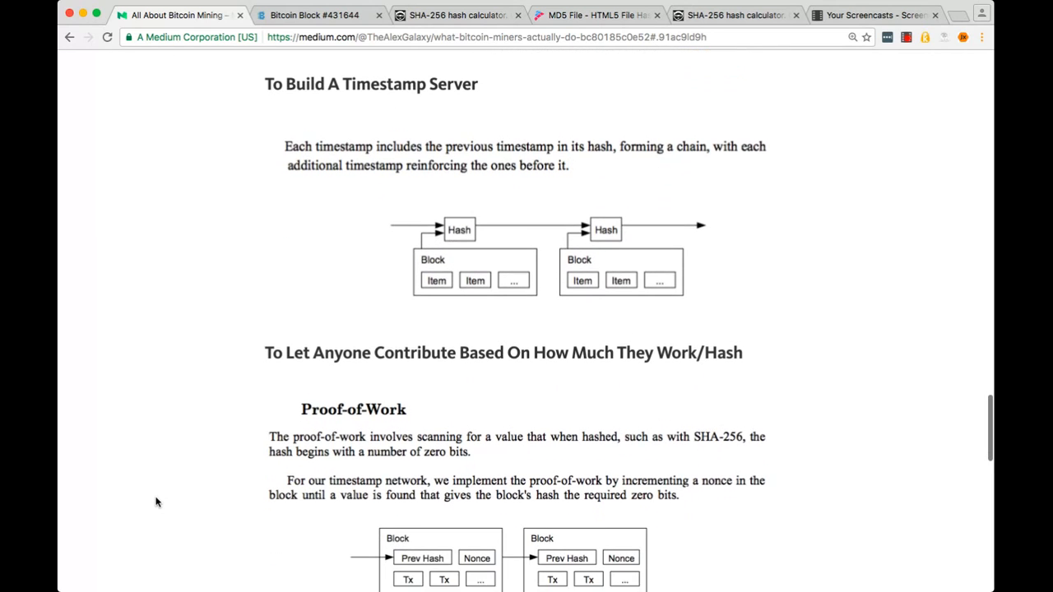
{"action": "scroll", "scroll_direction": "down", "scroll_amount": 3}
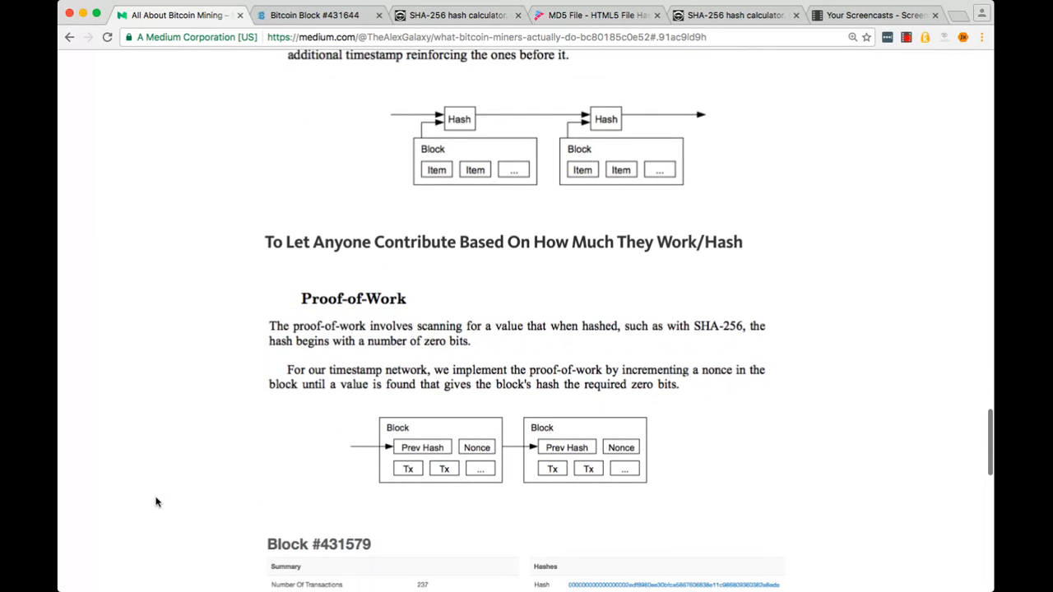
{"action": "mouse_move", "coordinate": [655, 115]}
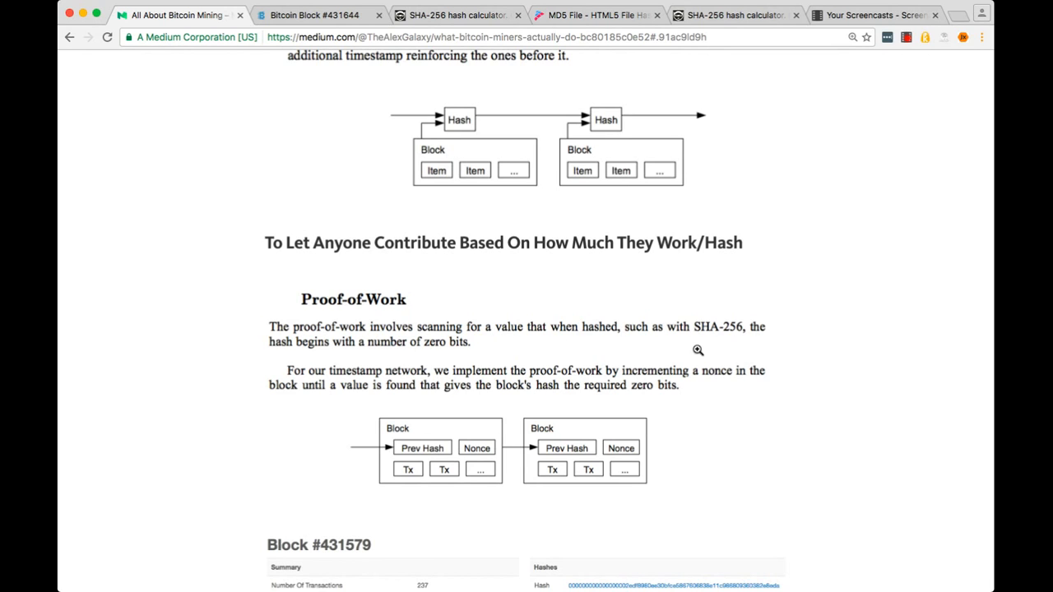
{"action": "mouse_move", "coordinate": [478, 356]}
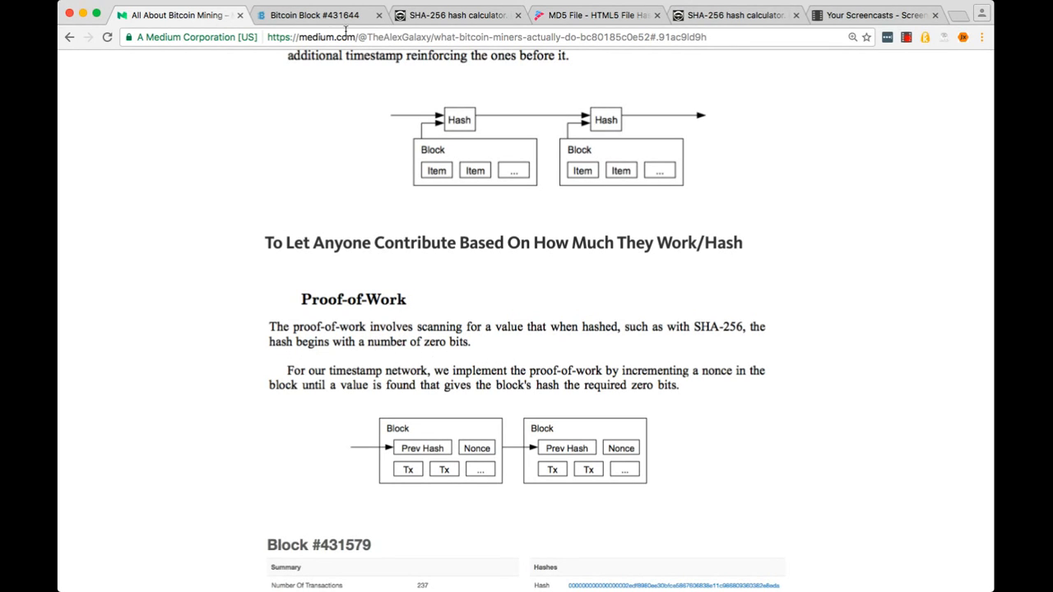
{"action": "left_click", "coordinate": [312, 15]}
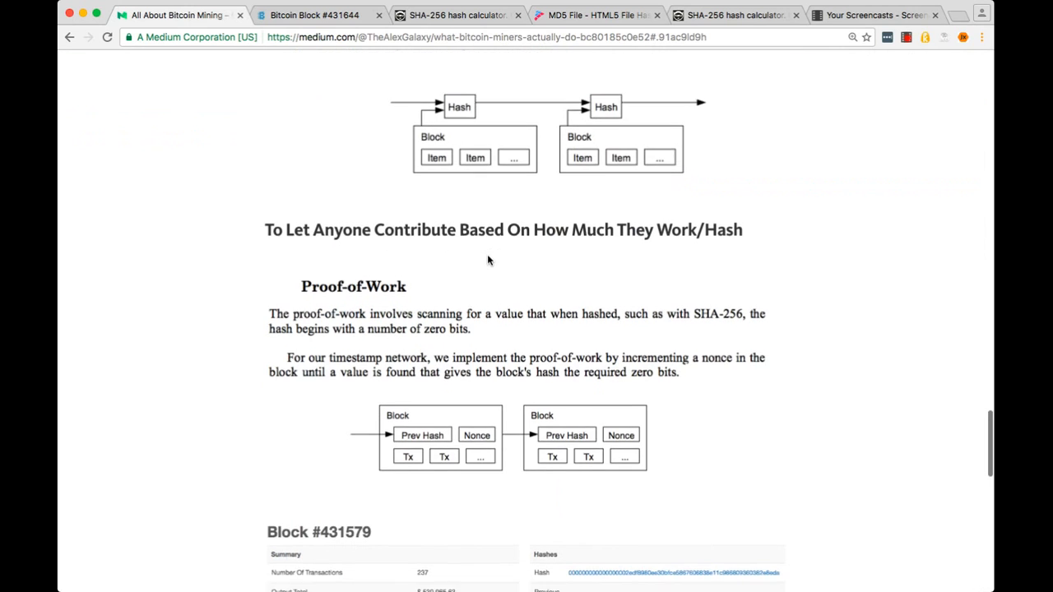
{"action": "scroll", "scroll_direction": "down", "scroll_amount": 3}
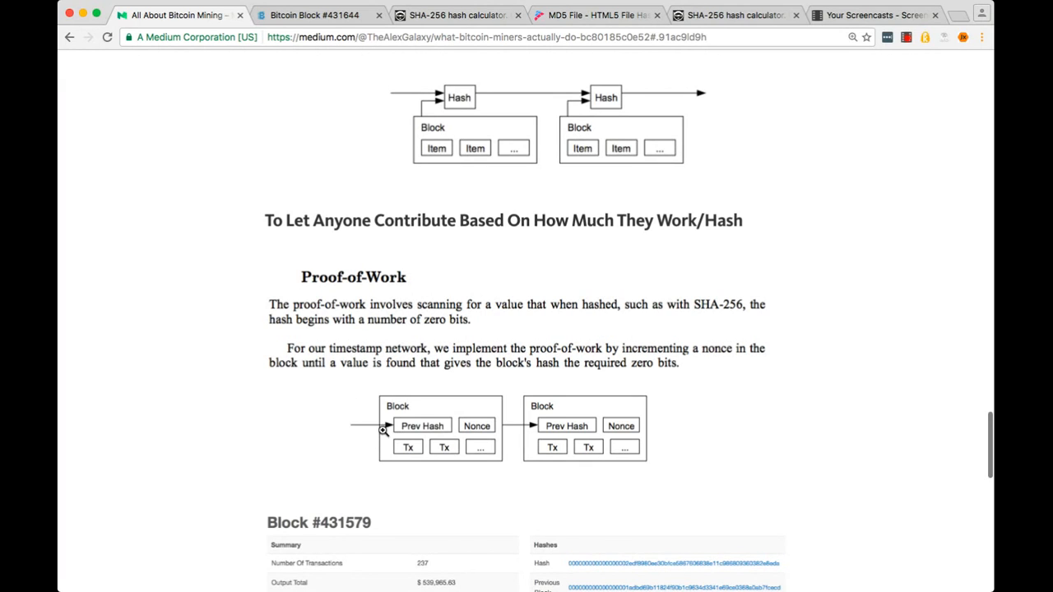
{"action": "mouse_move", "coordinate": [411, 431]}
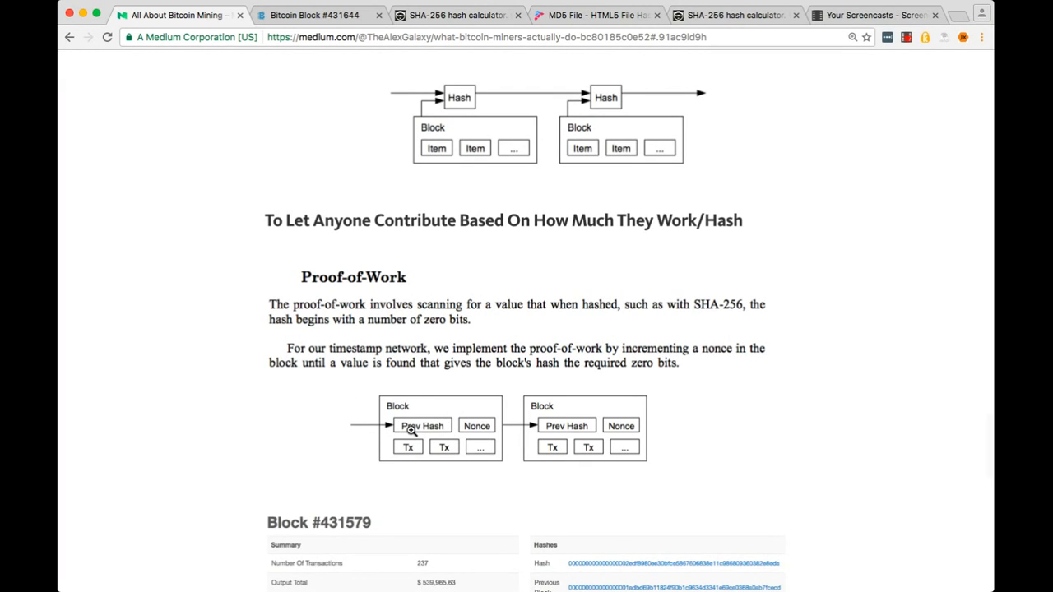
{"action": "mouse_move", "coordinate": [465, 467]}
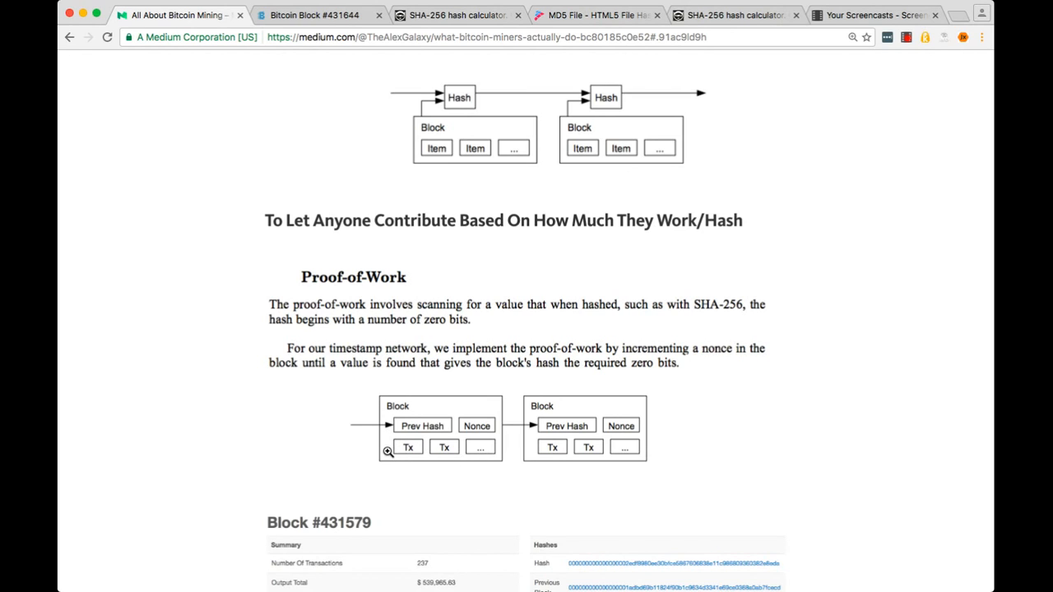
{"action": "mouse_move", "coordinate": [482, 425]}
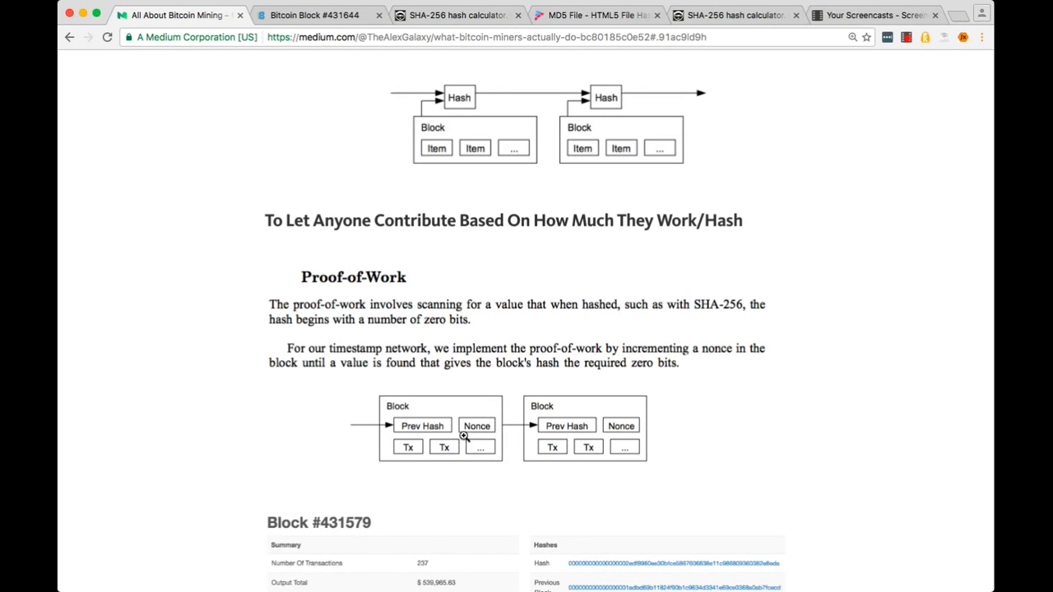
{"action": "mouse_move", "coordinate": [482, 415]}
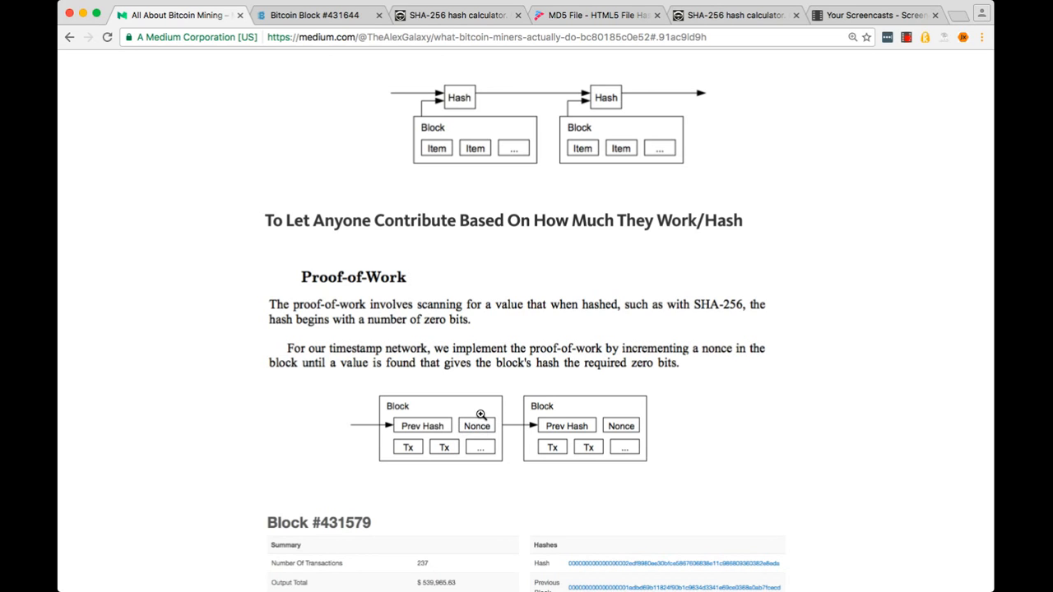
{"action": "mouse_move", "coordinate": [467, 410]}
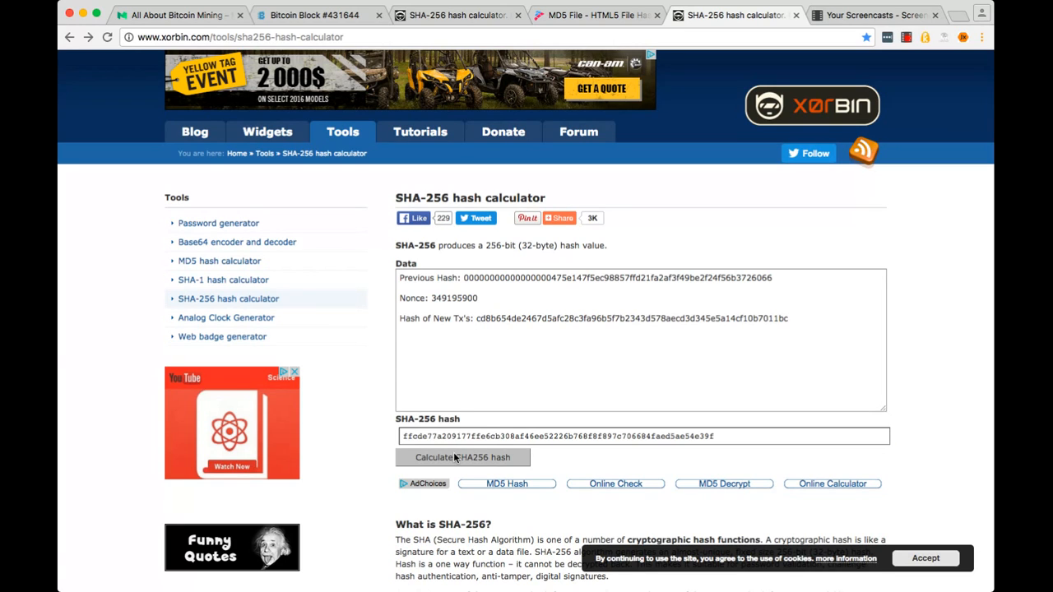
- Hash Block 431579's data with the nonce raised to 349195901, then 349195902
{"action": "triple_click", "coordinate": [641, 436]}
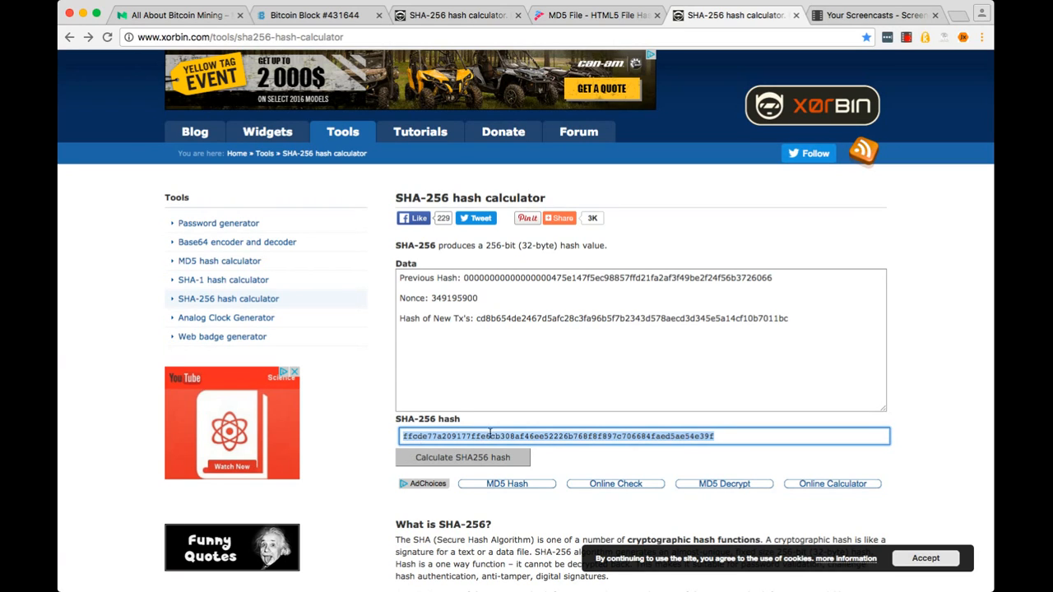
{"action": "left_click", "coordinate": [494, 298]}
{"action": "type", "text": "1"}
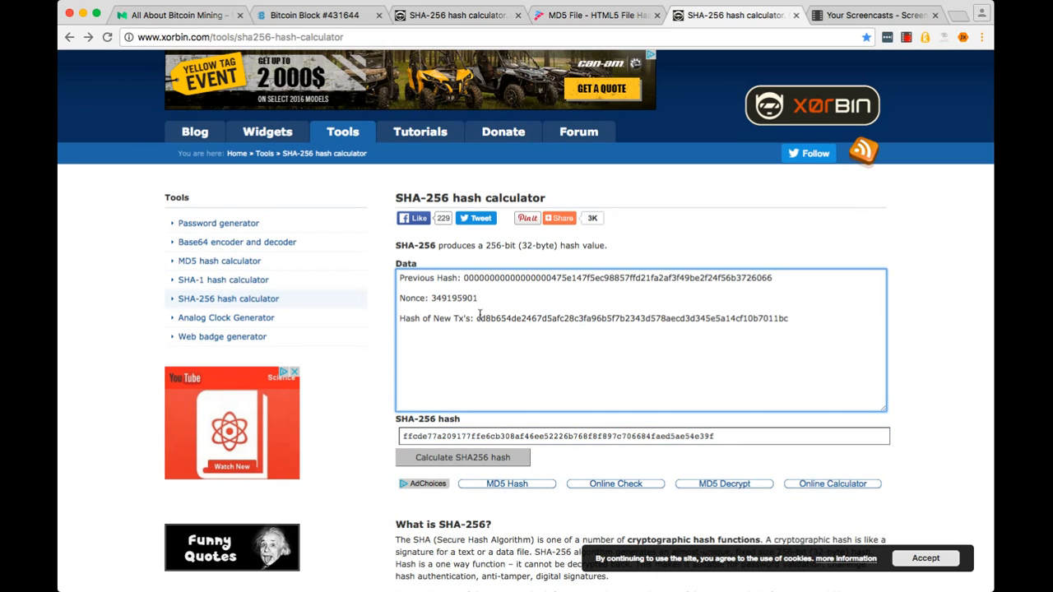
{"action": "left_click", "coordinate": [462, 457]}
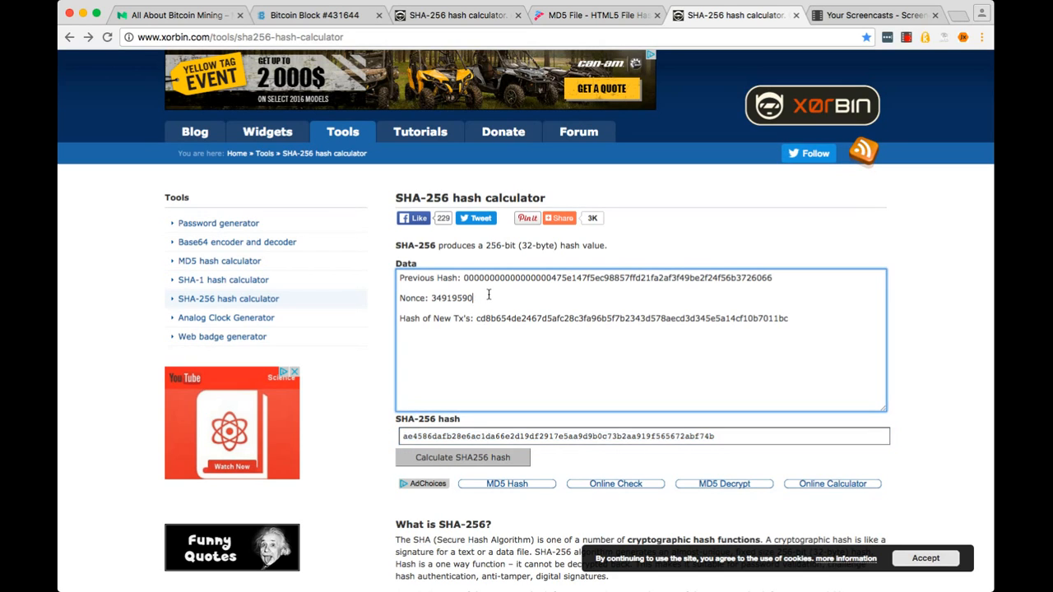
{"action": "left_click", "coordinate": [463, 457]}
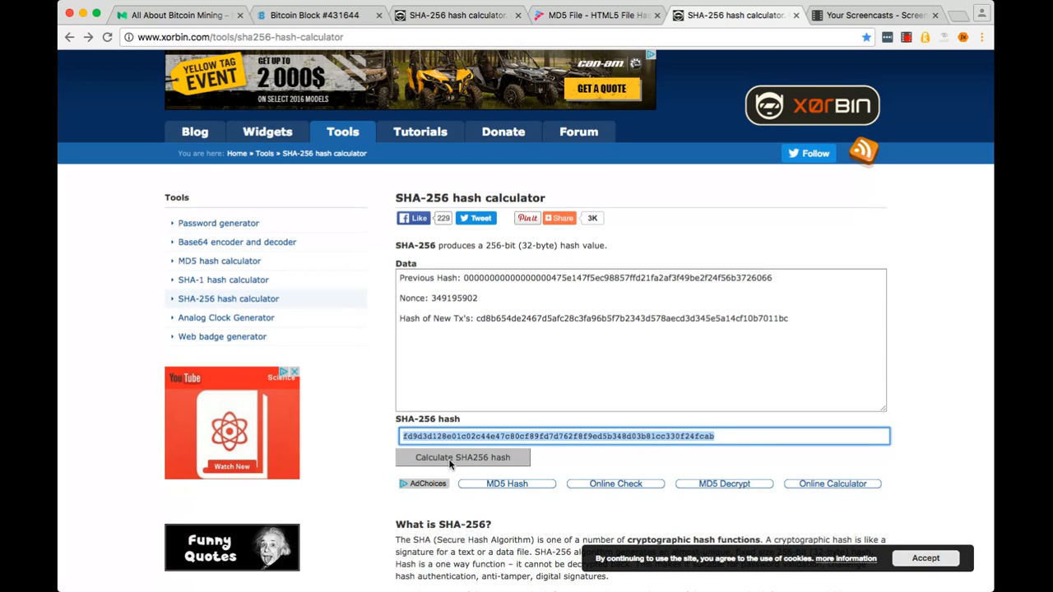
{"action": "left_click", "coordinate": [432, 298]}
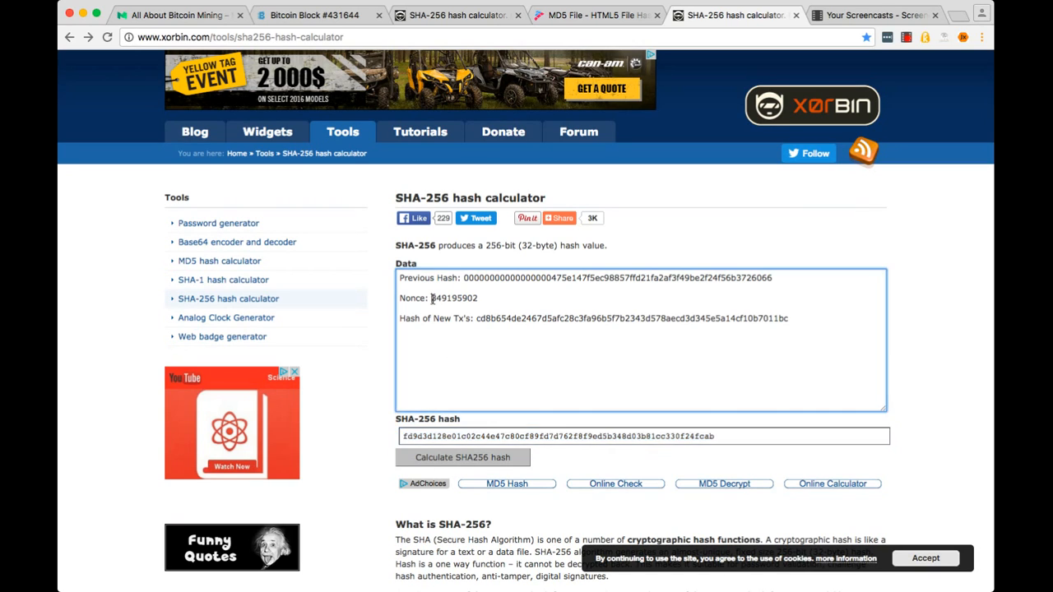
- Strip the data's labels, recompute the hash to 18ca0389…, and return to Medium
{"action": "double_click", "coordinate": [413, 298]}
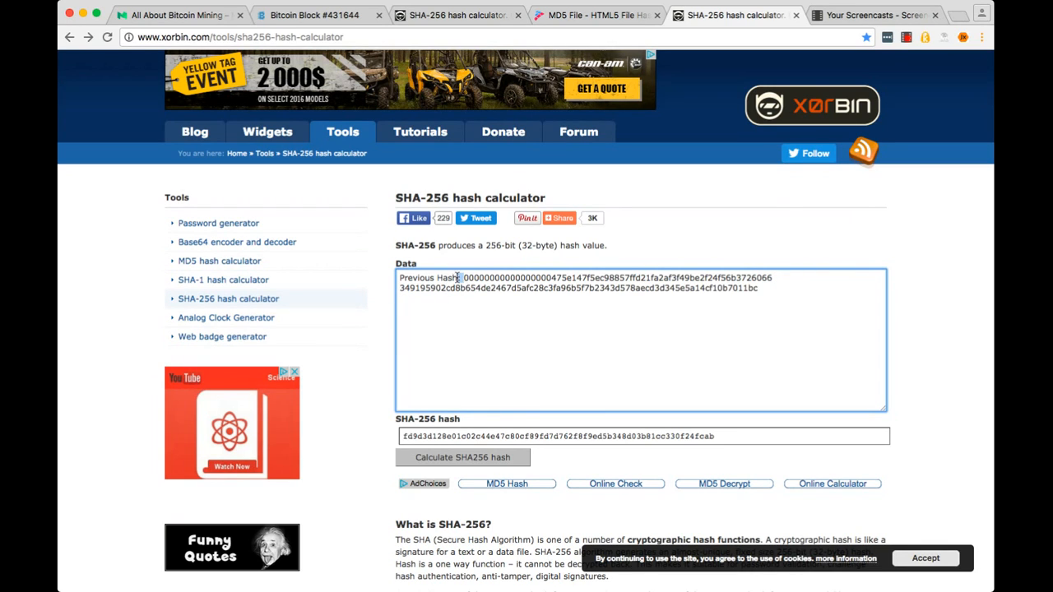
{"action": "left_click", "coordinate": [462, 458]}
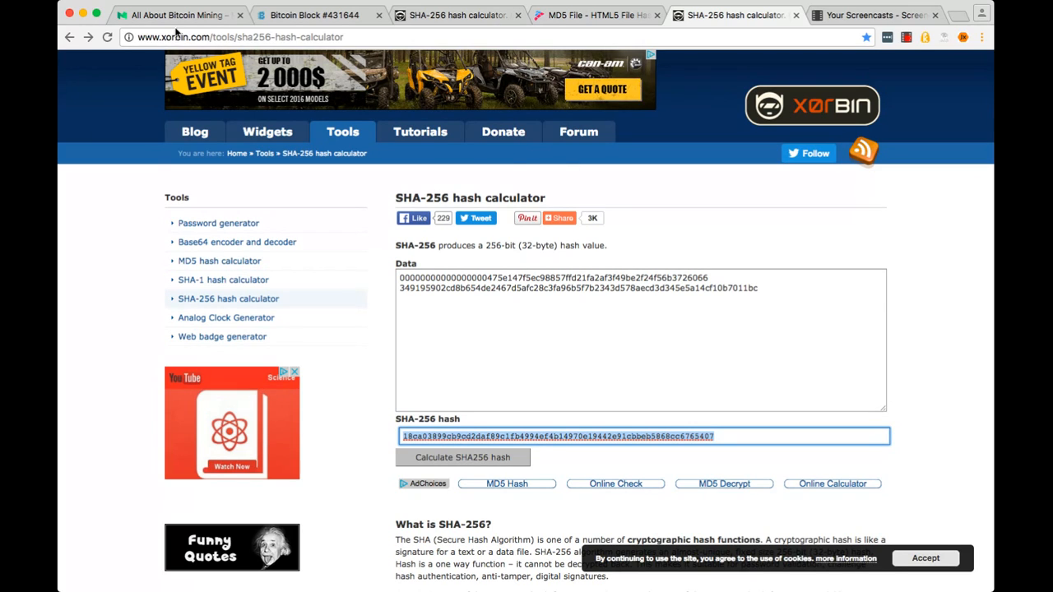
{"action": "left_click", "coordinate": [181, 15]}
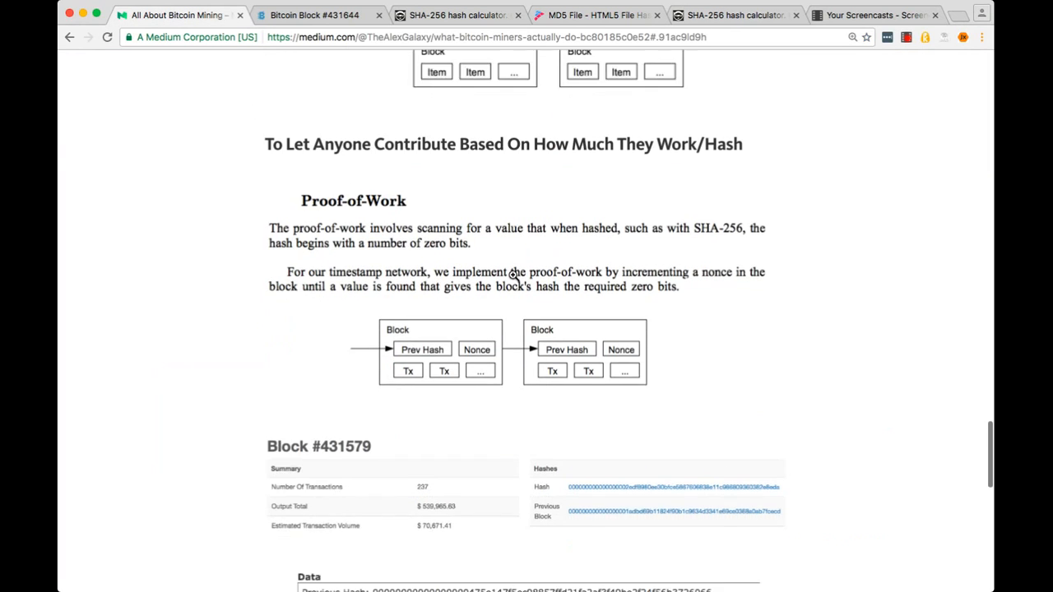
- Scroll the Medium article back past Proof-of-Work to the bitcoin hash-rate growth chart
{"action": "scroll", "scroll_direction": "down", "scroll_amount": 3}
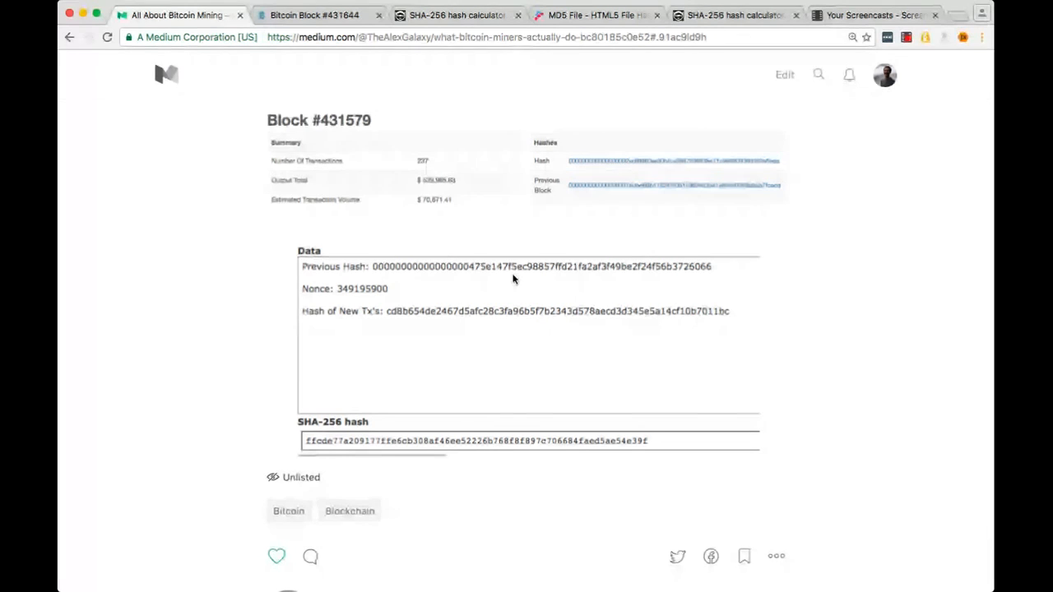
{"action": "scroll", "scroll_direction": "down", "scroll_amount": 3}
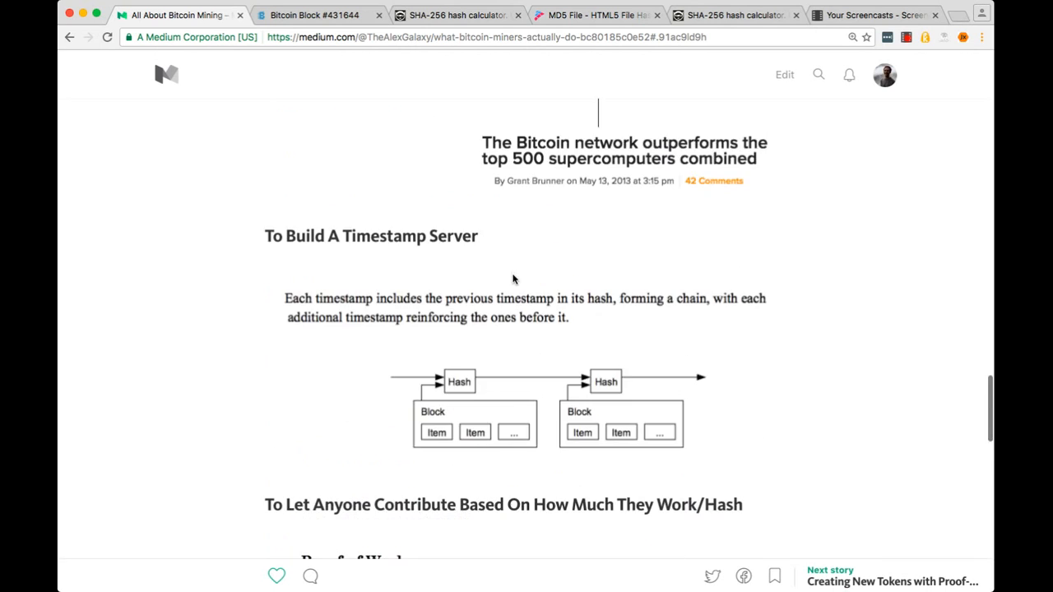
{"action": "scroll", "scroll_direction": "down", "scroll_amount": 3}
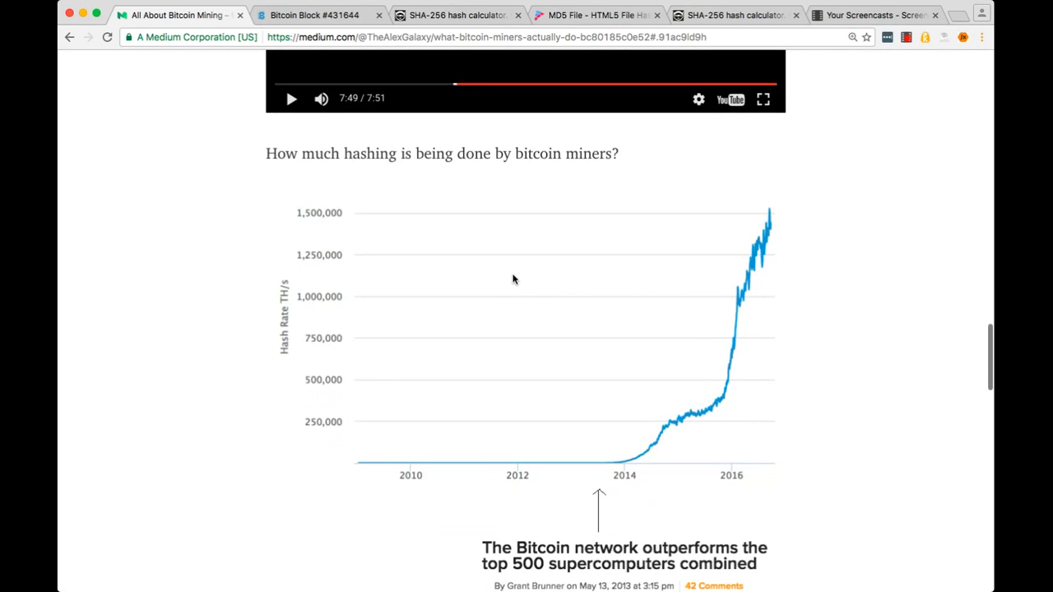
{"action": "mouse_move", "coordinate": [774, 172]}
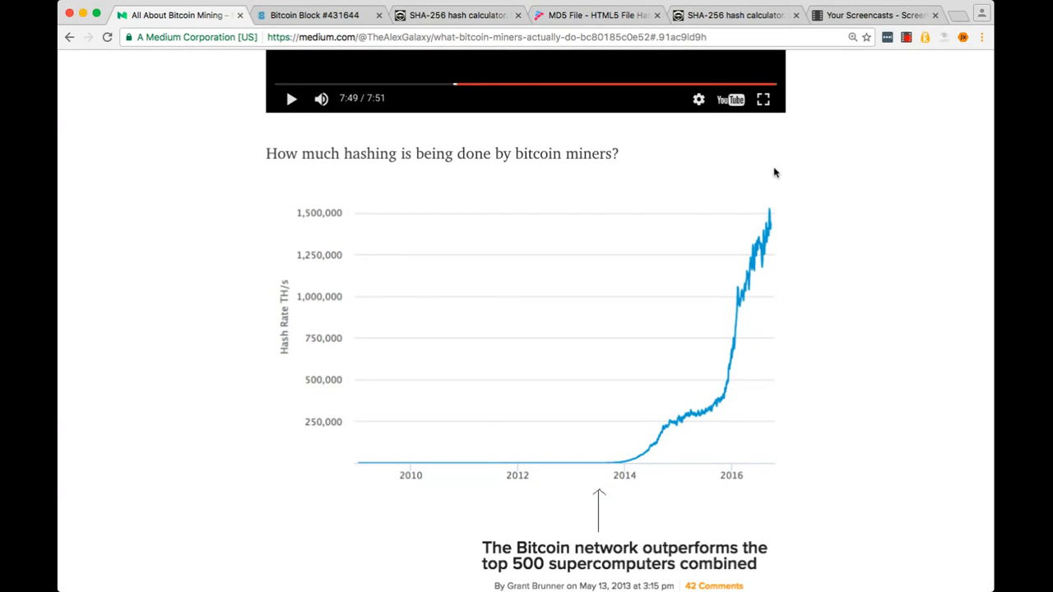